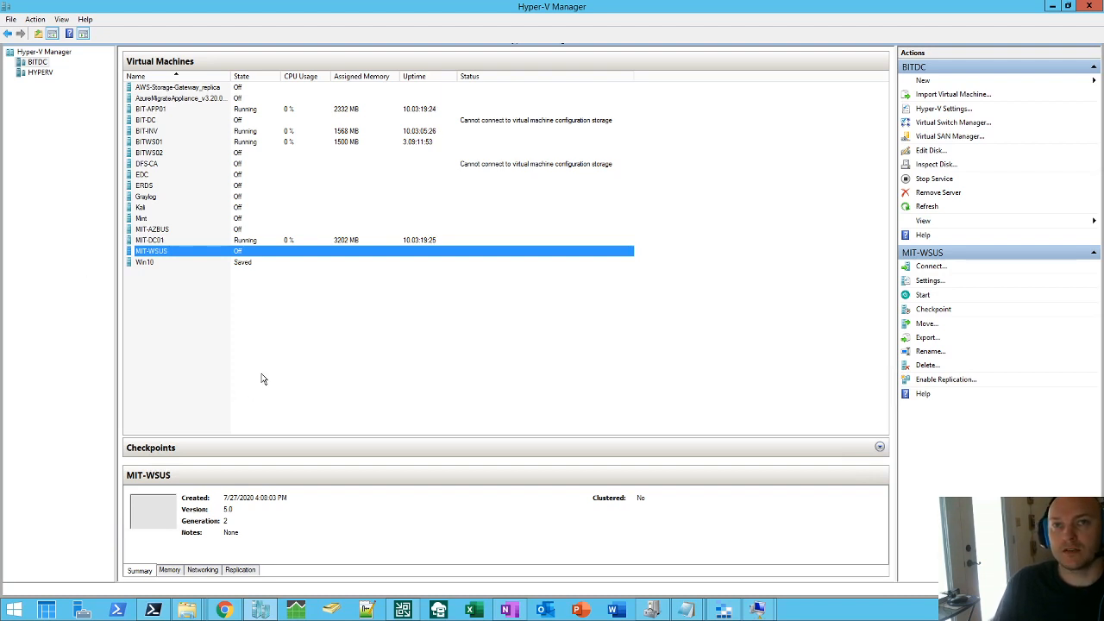
mouse_move(245, 389)
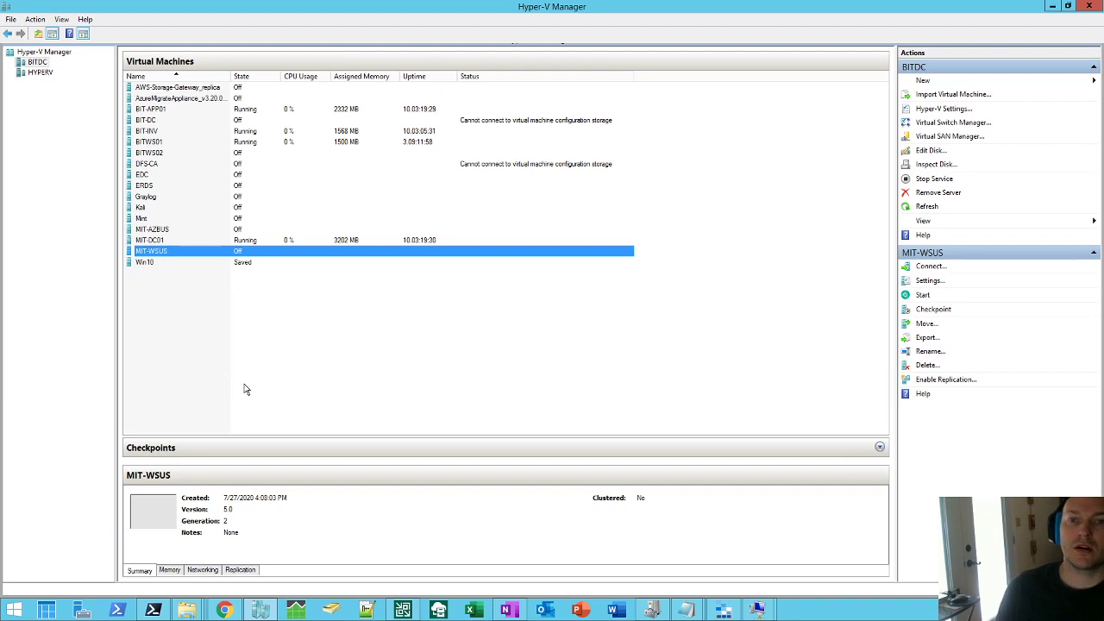
mouse_move(285, 373)
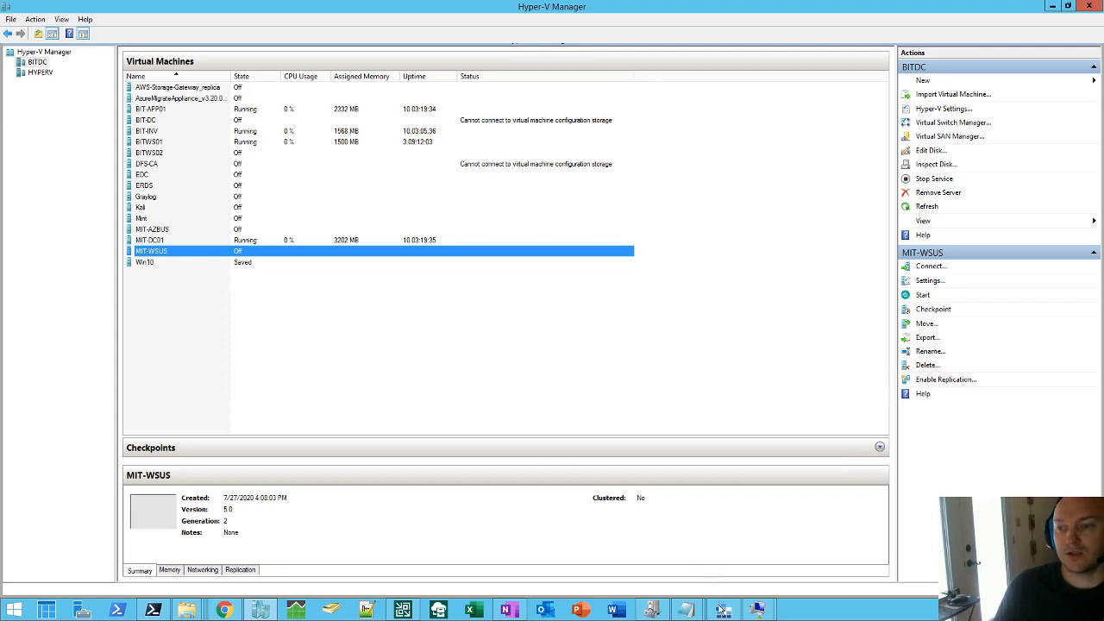
Inspect the MIT-WSUS hard drive and confirm it is a 30 GB dynamically expanding VHDX.
left_click(723, 607)
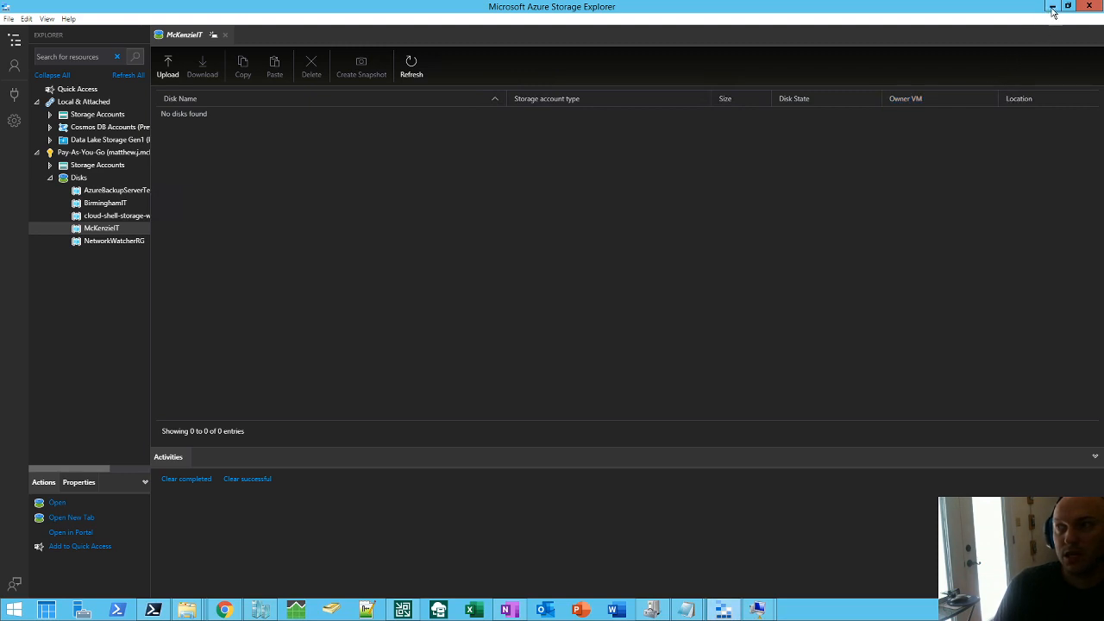
mouse_move(1047, 6)
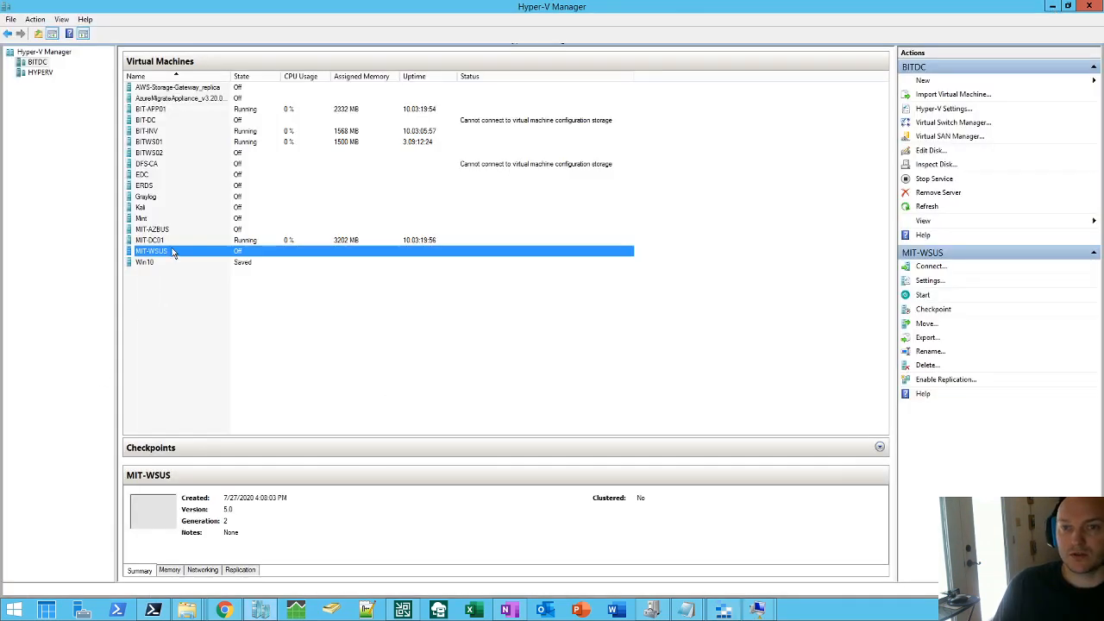
right_click(176, 252)
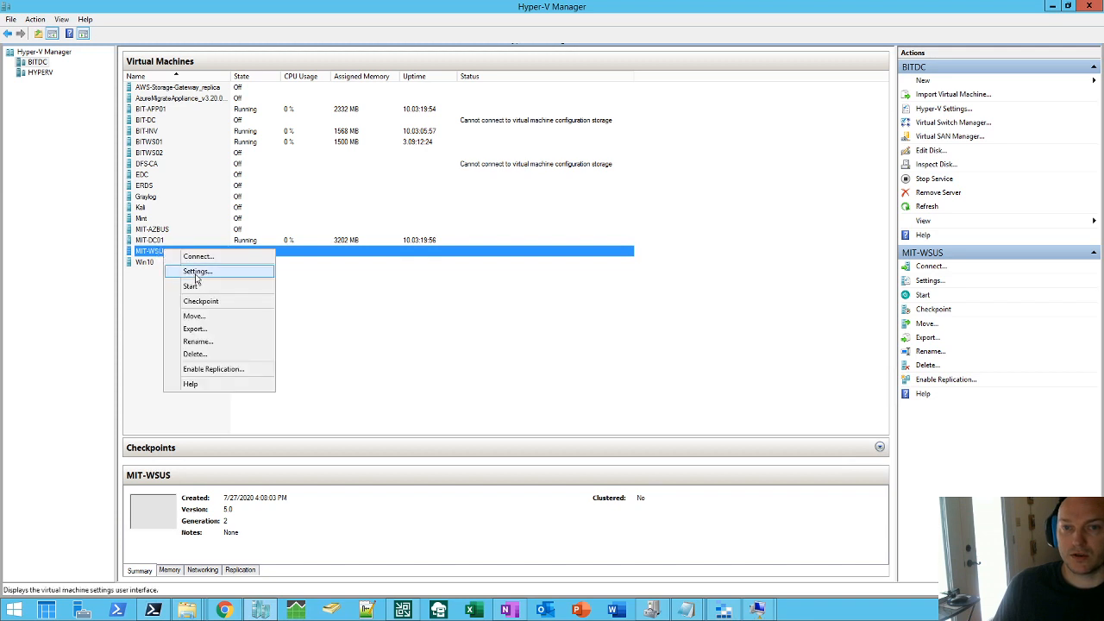
left_click(197, 271)
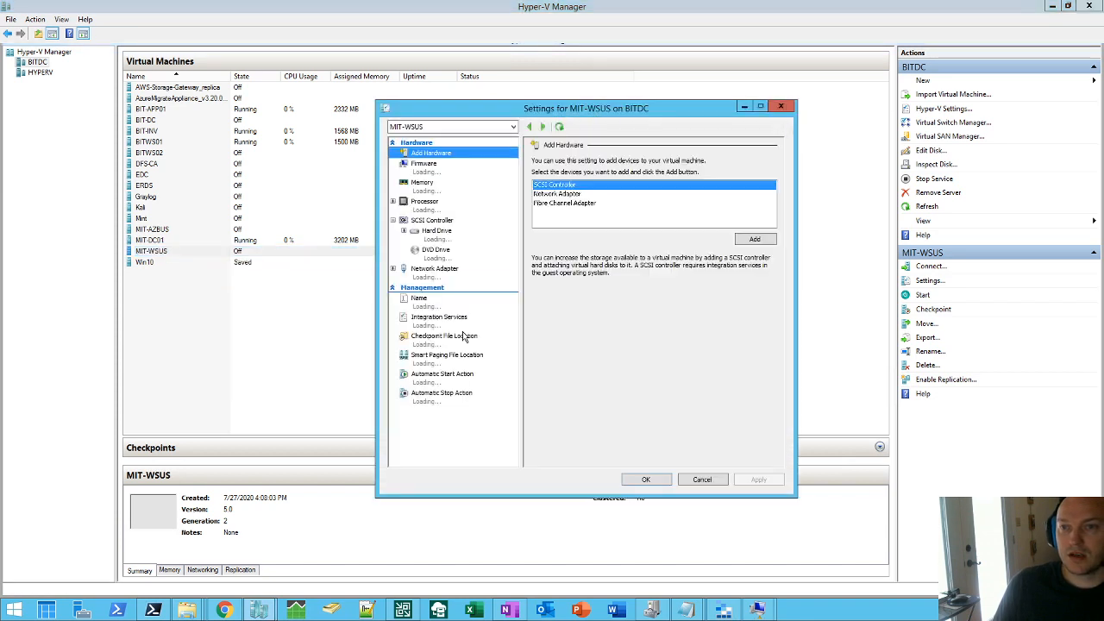
left_click(438, 231)
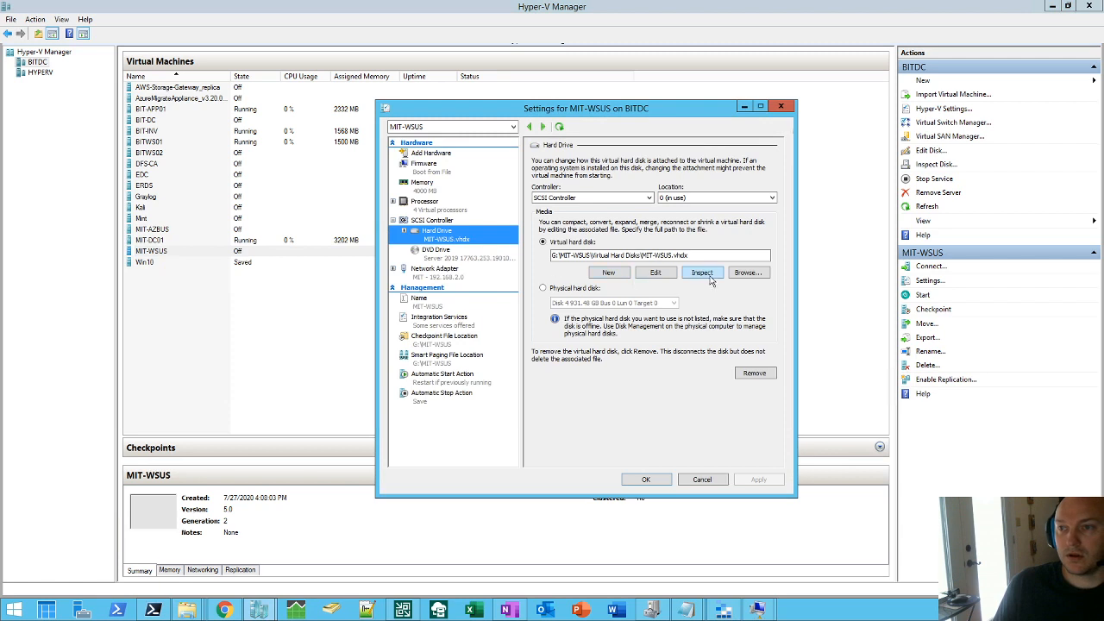
left_click(702, 272)
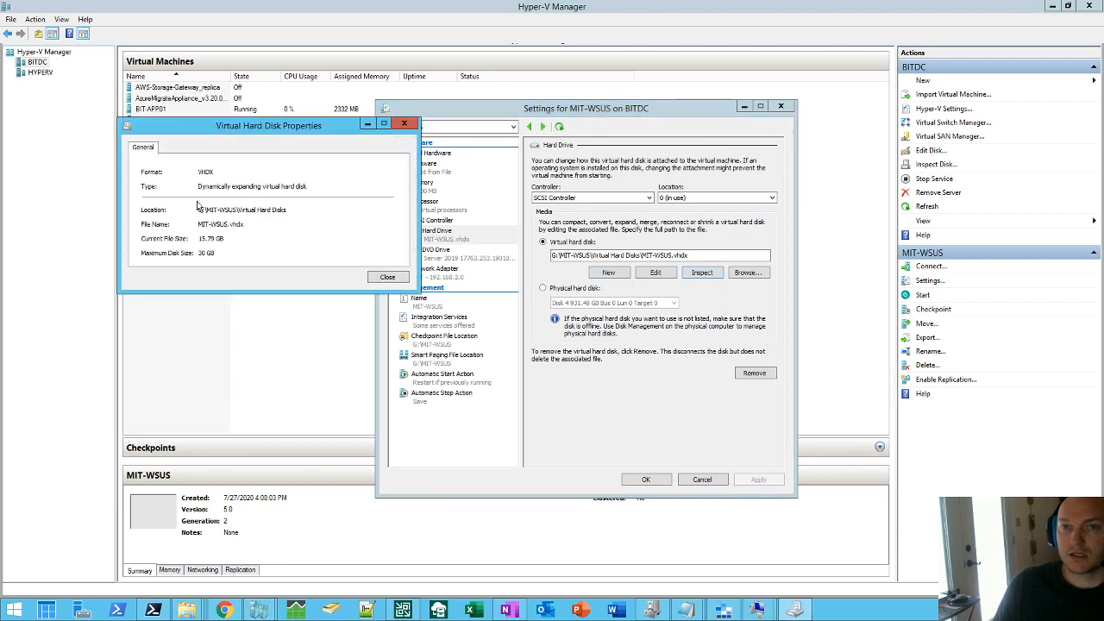
mouse_move(205, 183)
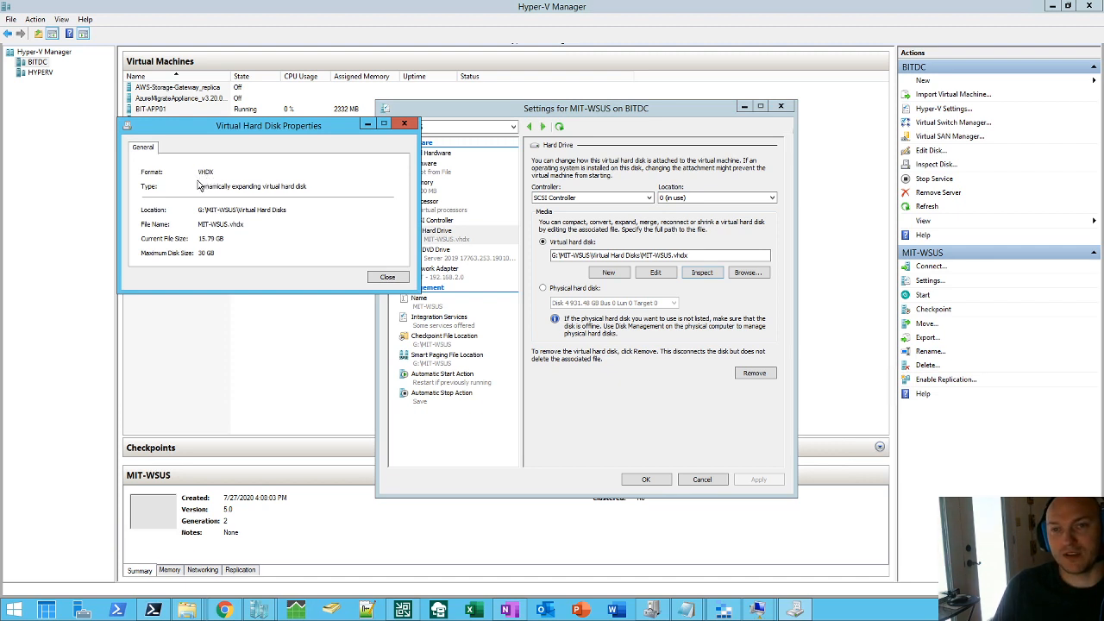
mouse_move(220, 183)
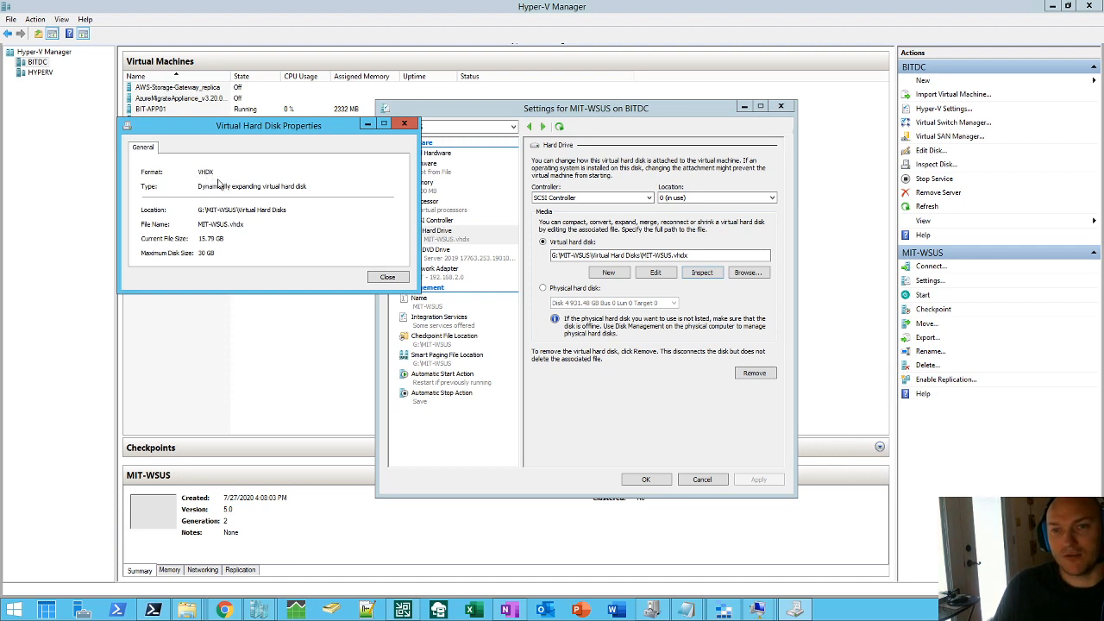
mouse_move(200, 209)
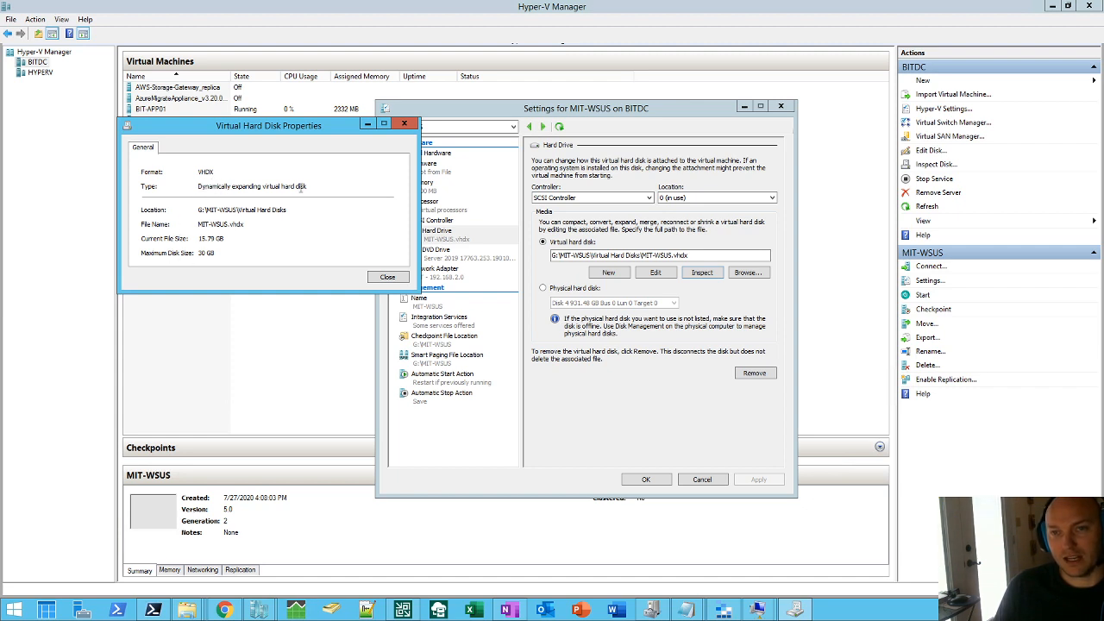
mouse_move(300, 198)
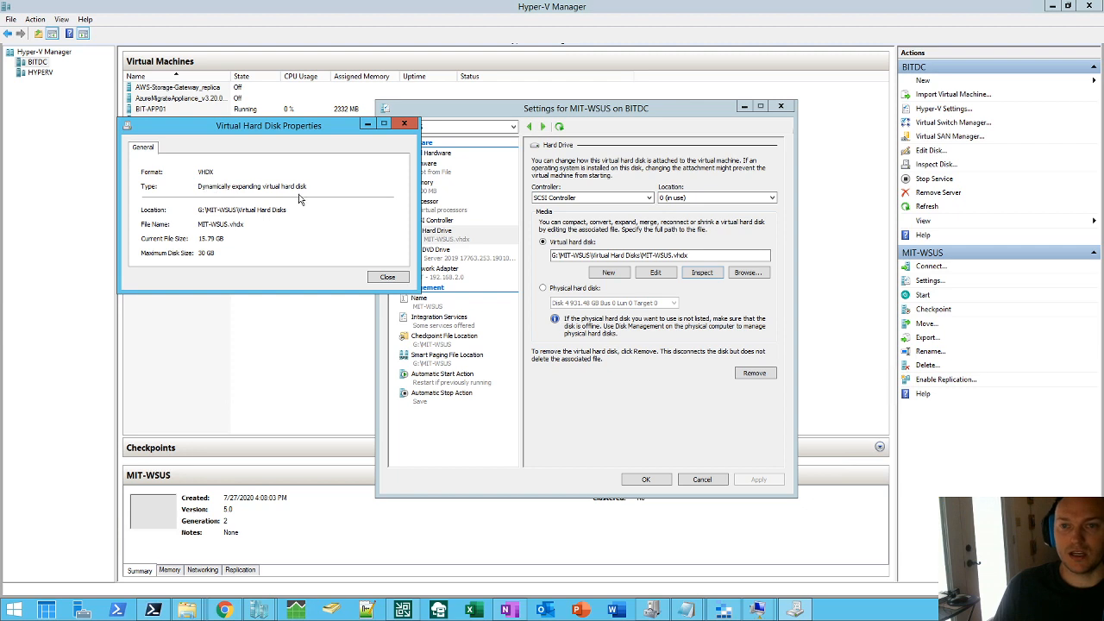
mouse_move(186, 259)
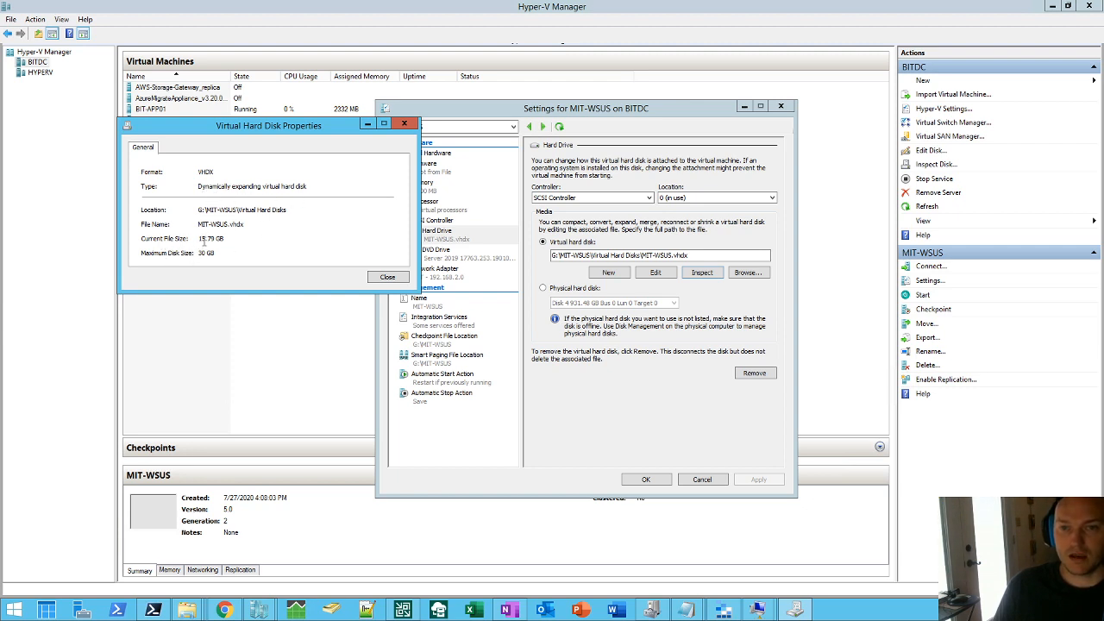
mouse_move(267, 189)
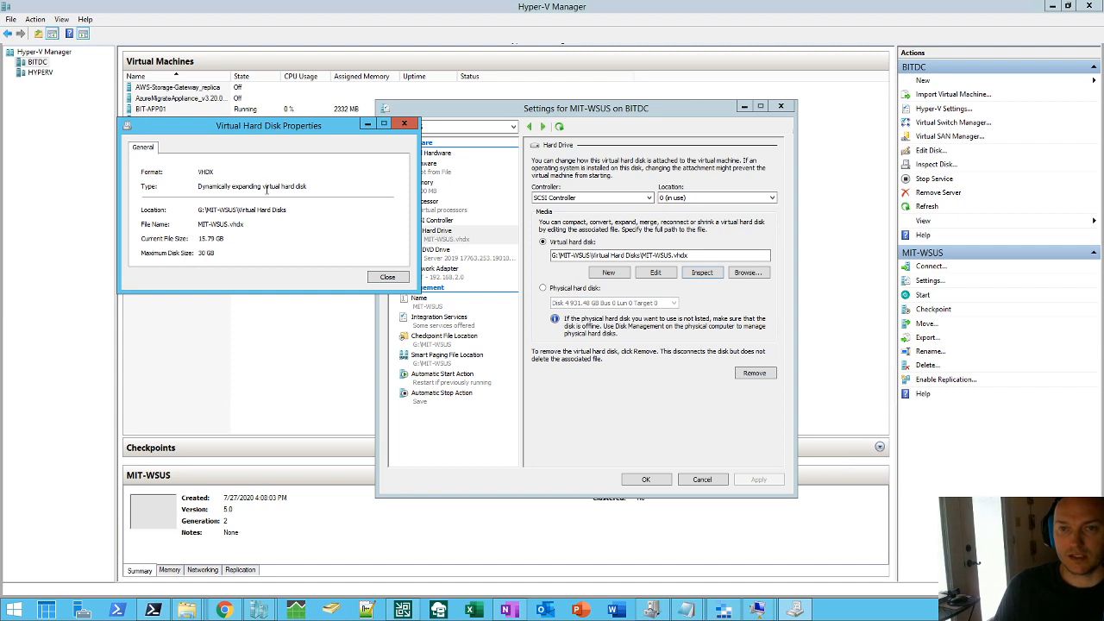
mouse_move(193, 261)
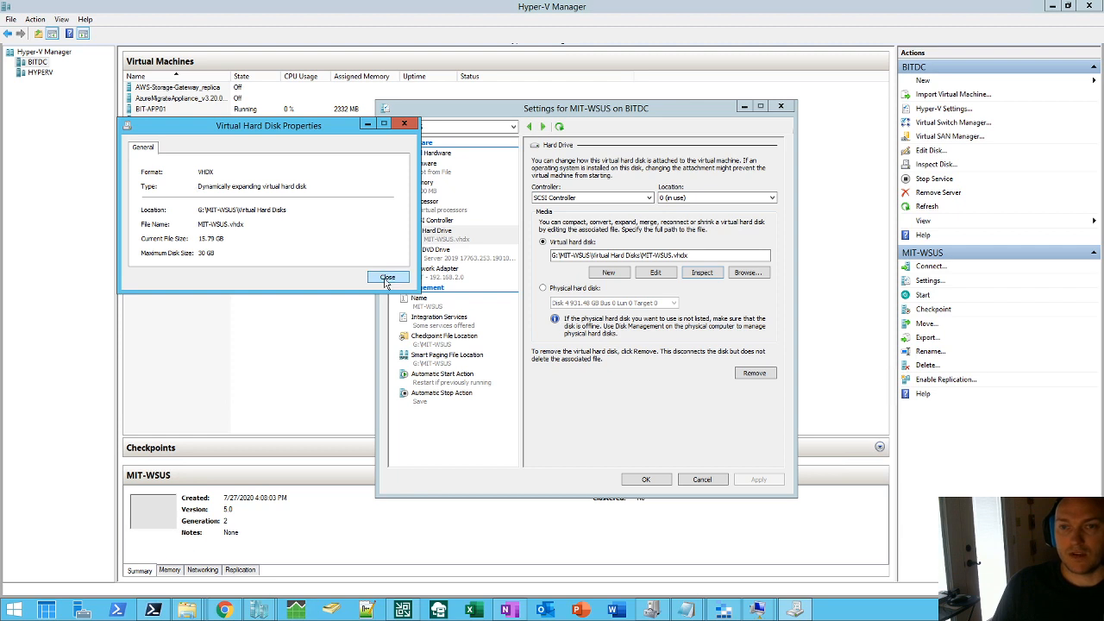
left_click(388, 276)
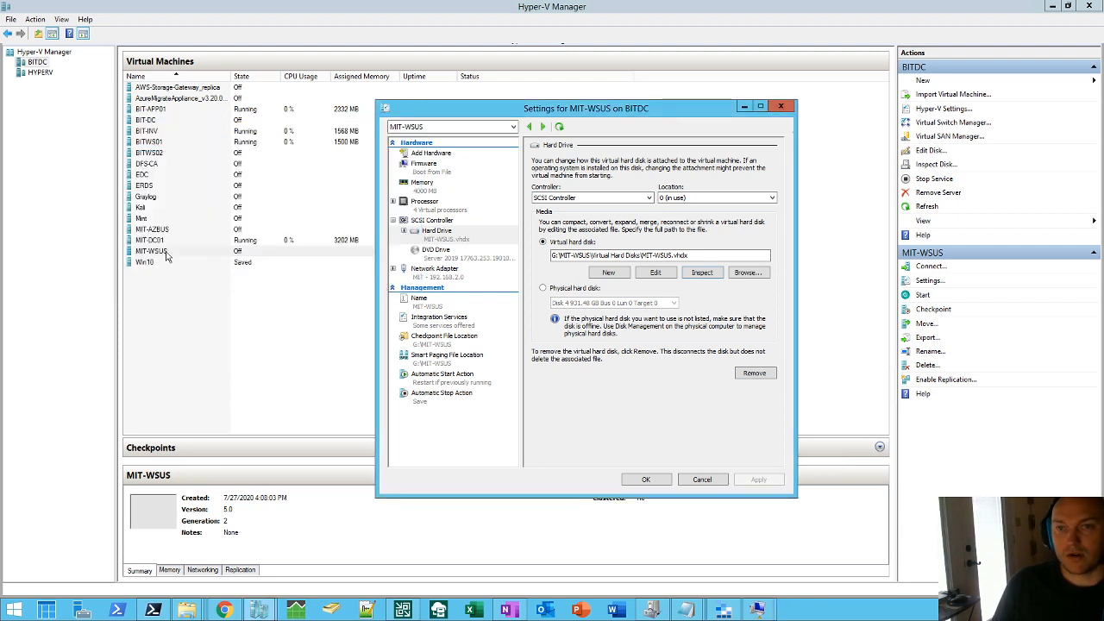
Run the Edit disk wizard choosing Convert to VHD format with dynamically expanding type.
left_click(655, 272)
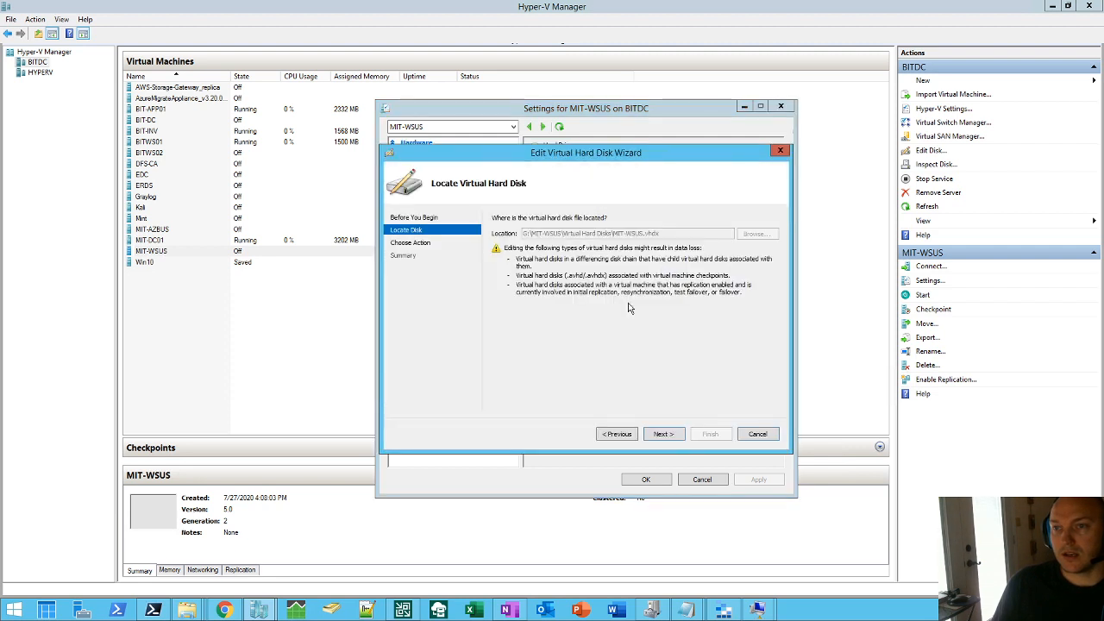
left_click(662, 435)
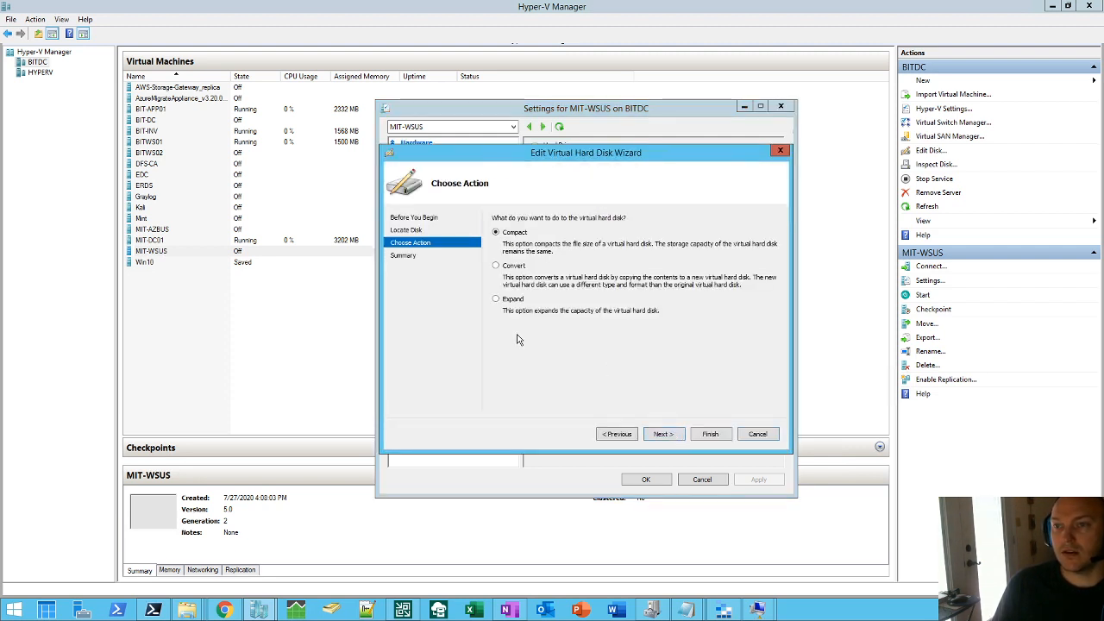
left_click(662, 434)
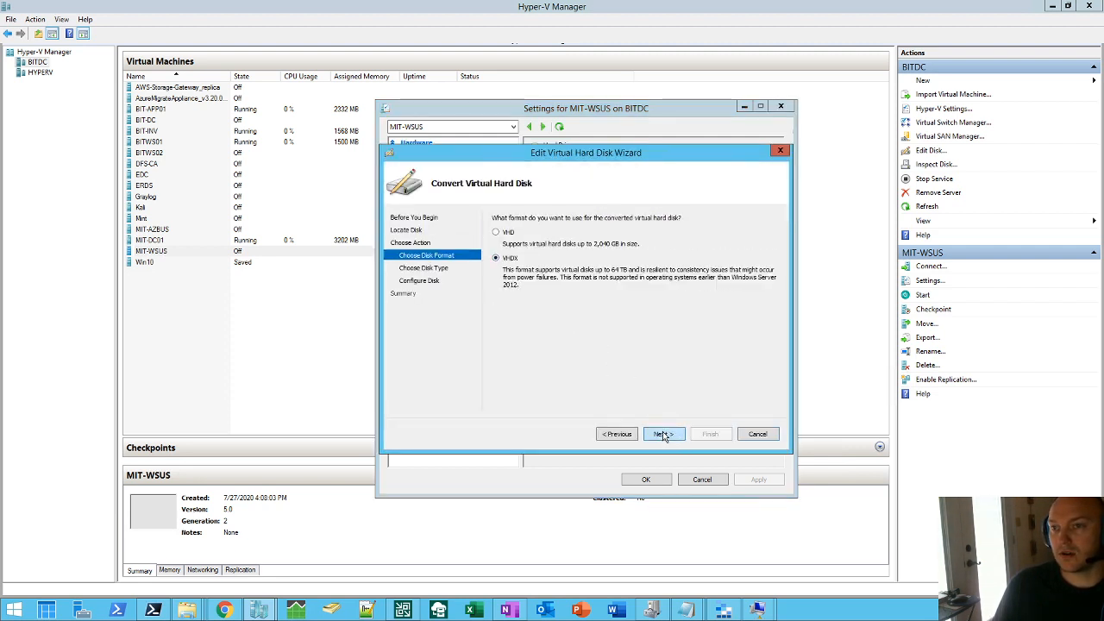
left_click(495, 233)
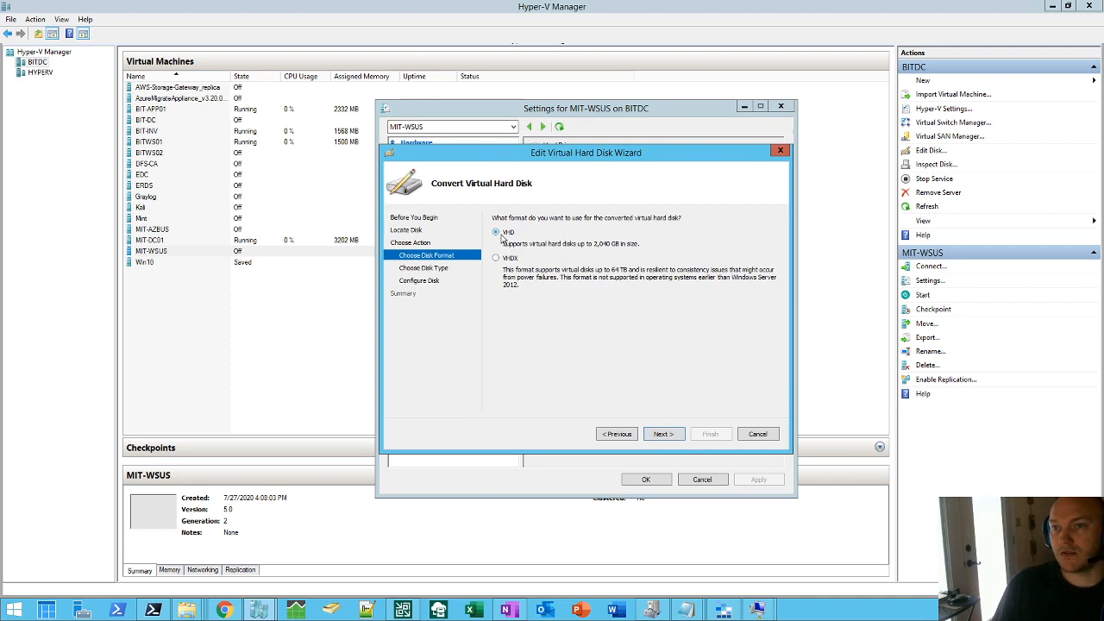
left_click(662, 432)
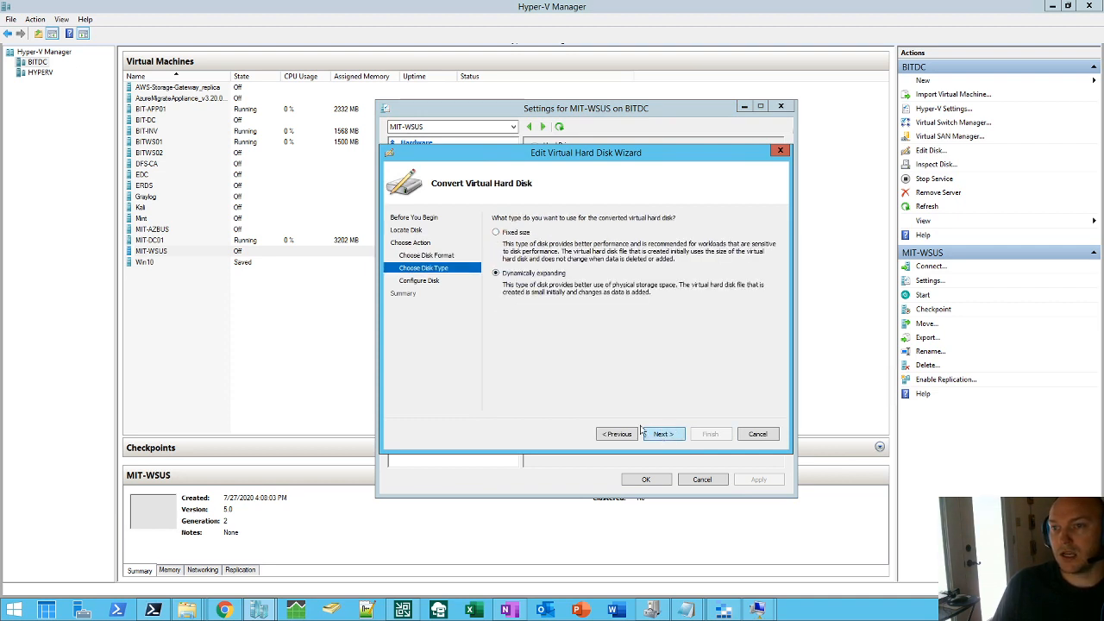
left_click(662, 433)
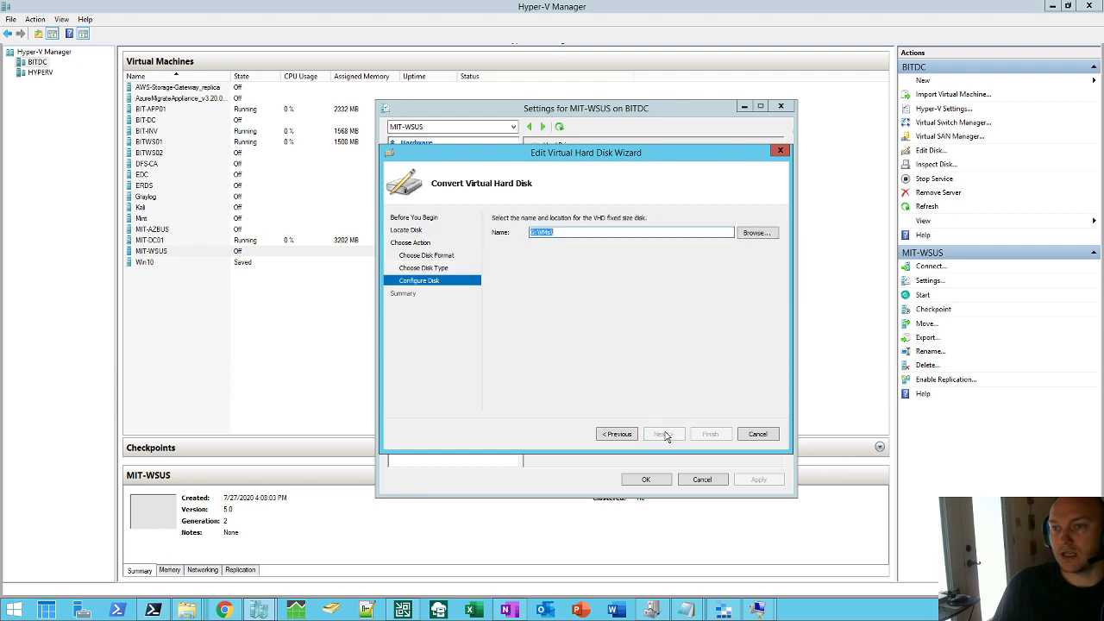
Browse the save location into MIT-WSUS's Virtual Hard Disks folder.
left_click(756, 231)
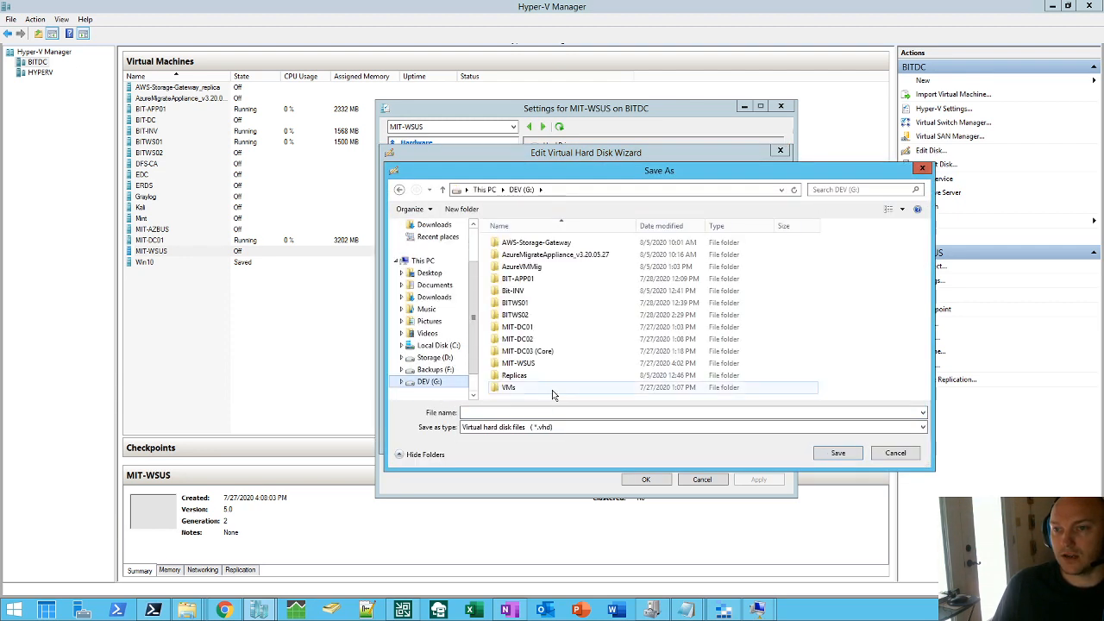
double_click(517, 362)
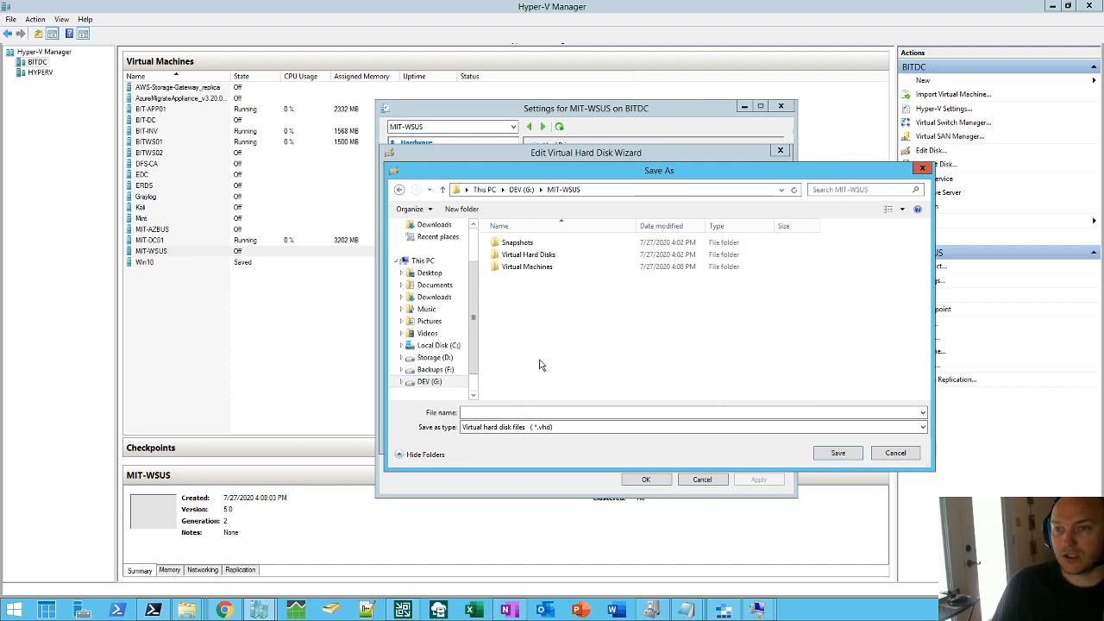
double_click(528, 254)
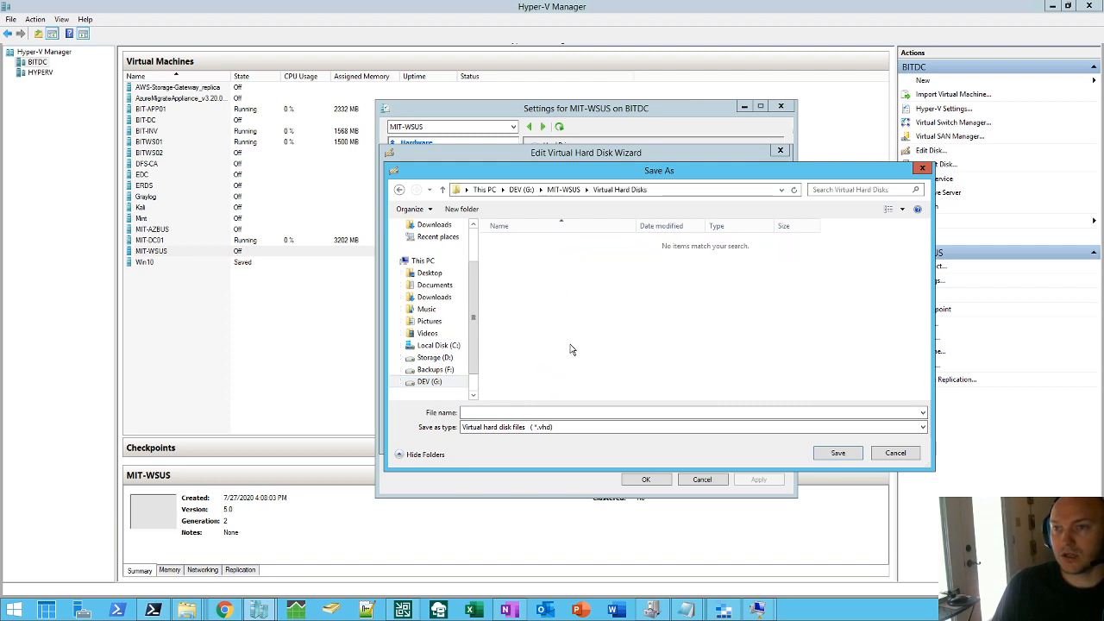
left_click(552, 412)
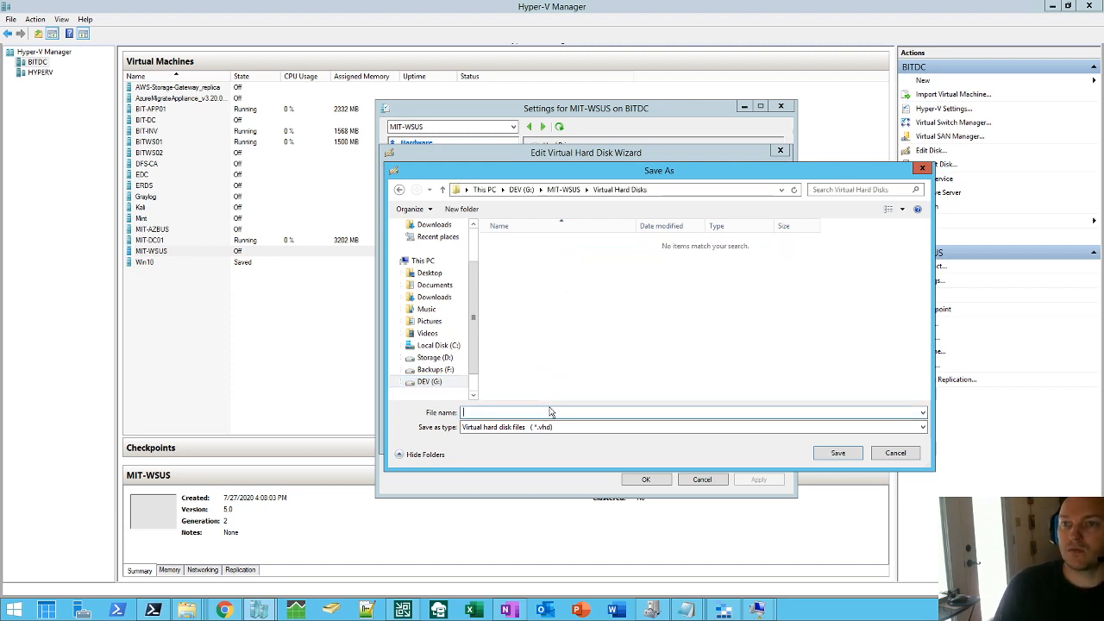
mouse_move(533, 440)
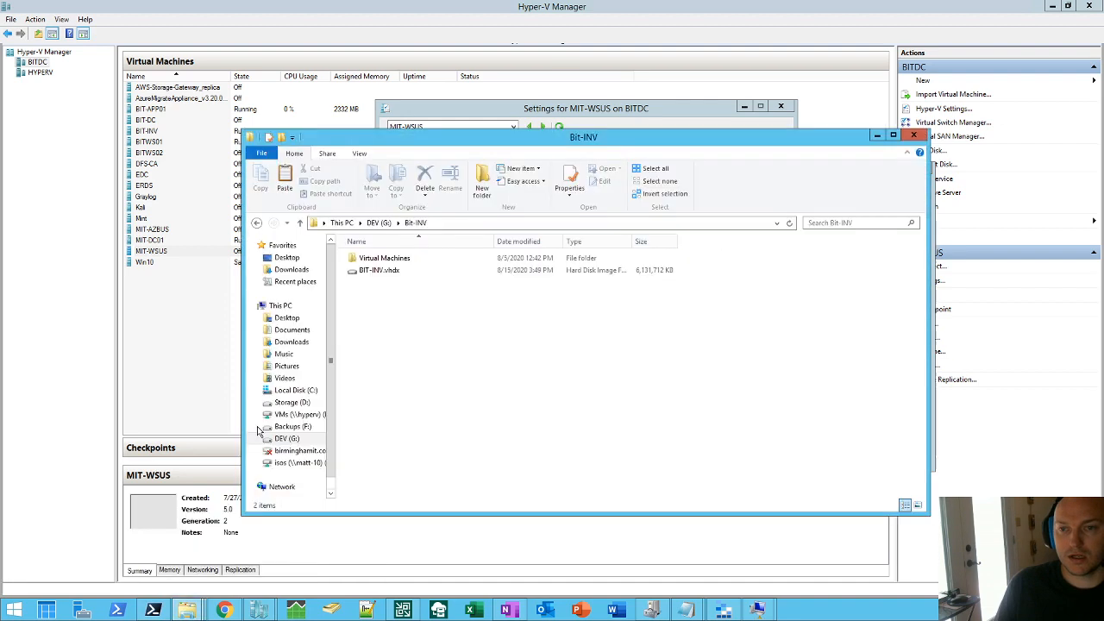
Navigate from DEV (G:) into MIT-WSUS > Virtual Hard Disks where MIT-WSUS.vhdx sits.
left_click(285, 438)
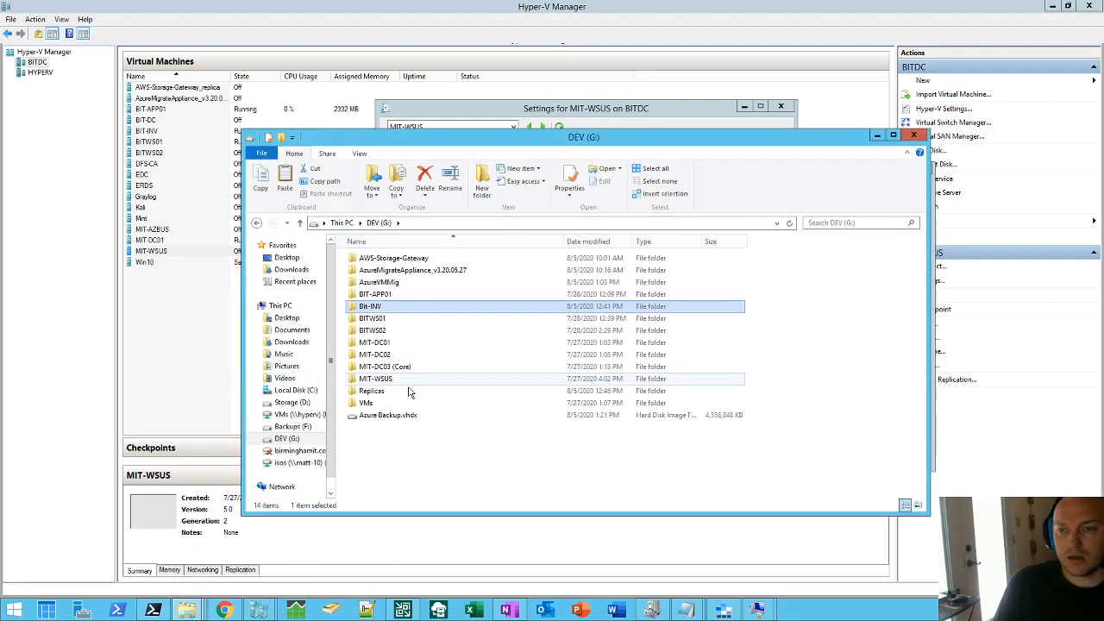
double_click(380, 378)
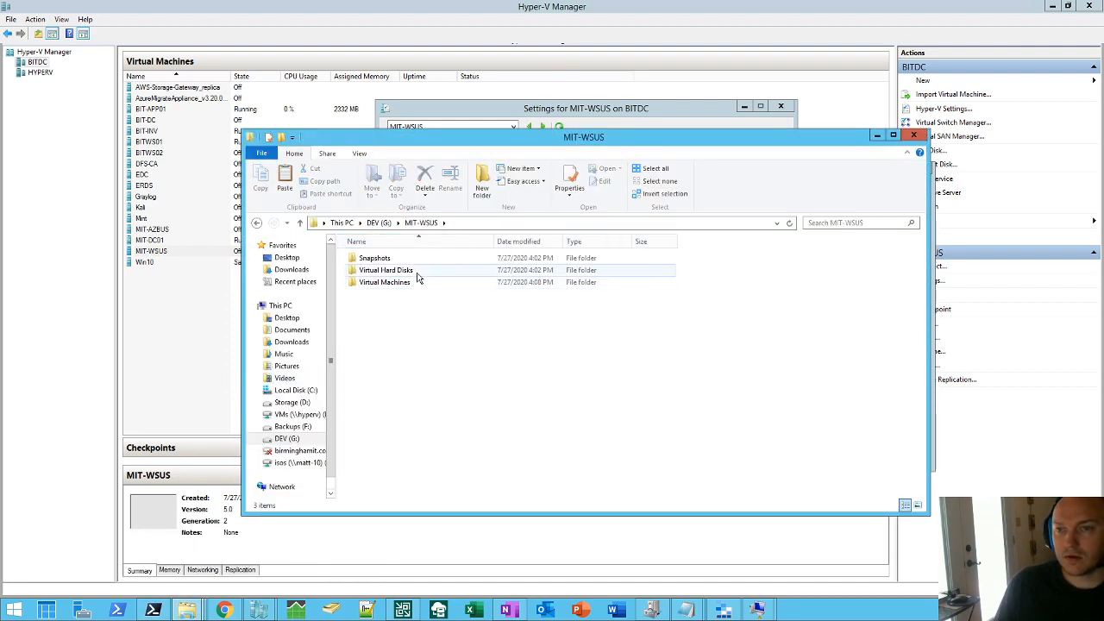
double_click(383, 270)
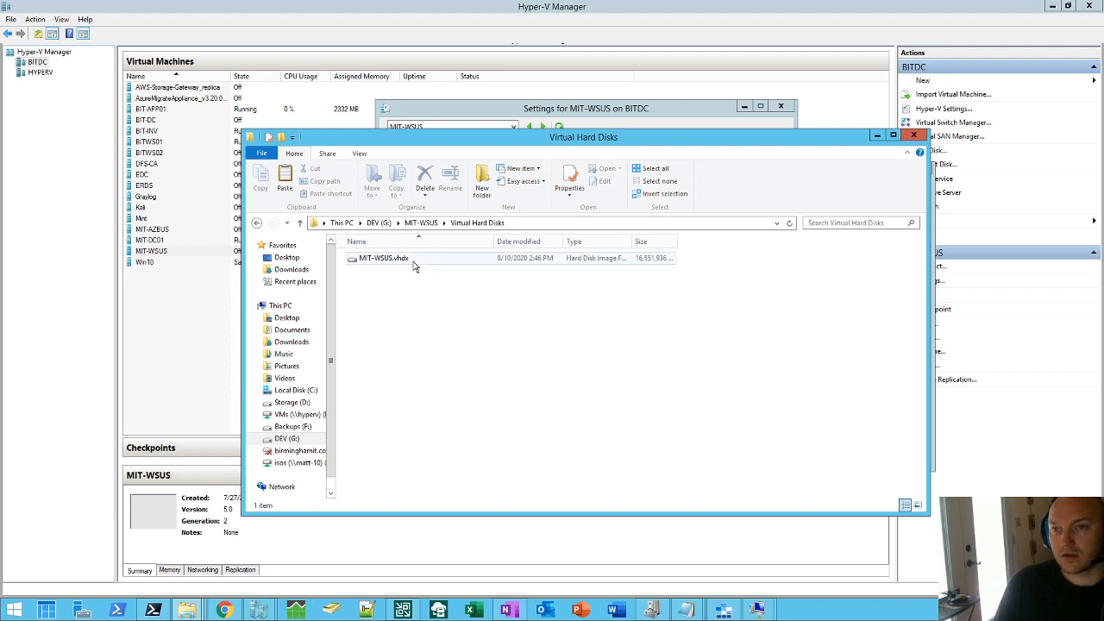
left_click(380, 259)
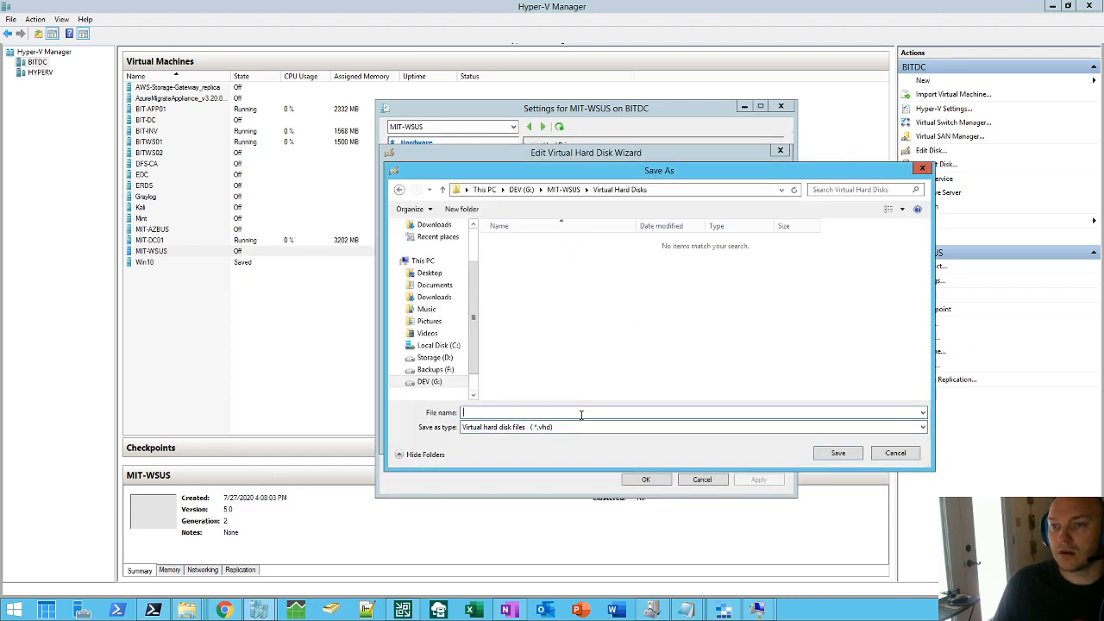
Save the converted disk as MIT-WSUS.vhd and finish the conversion.
type("MIT-WSUS")
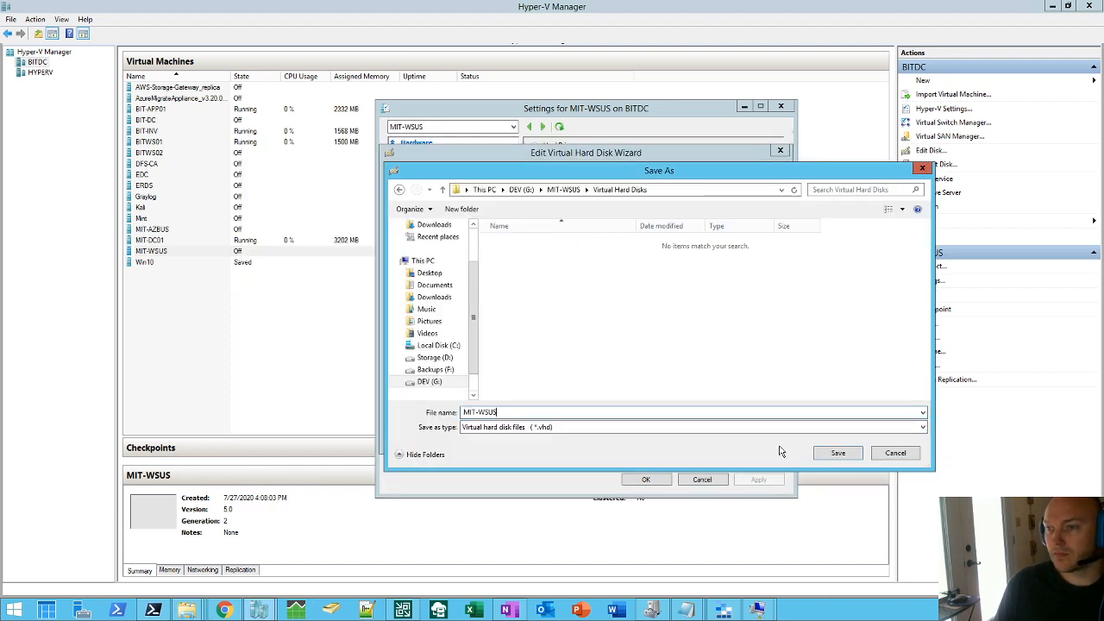
left_click(836, 452)
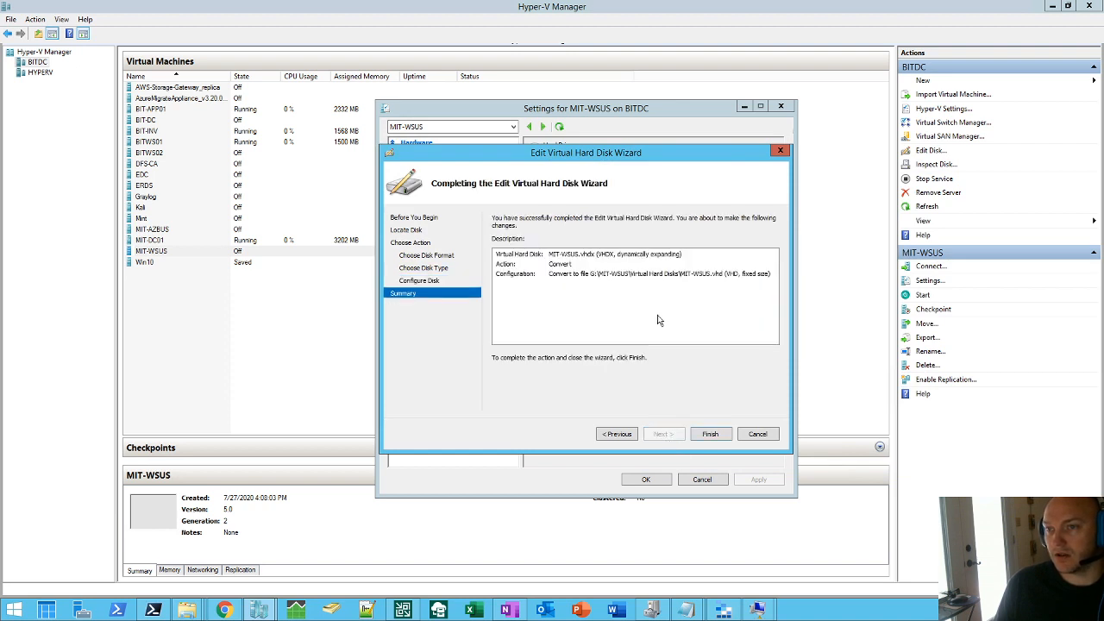
mouse_move(733, 293)
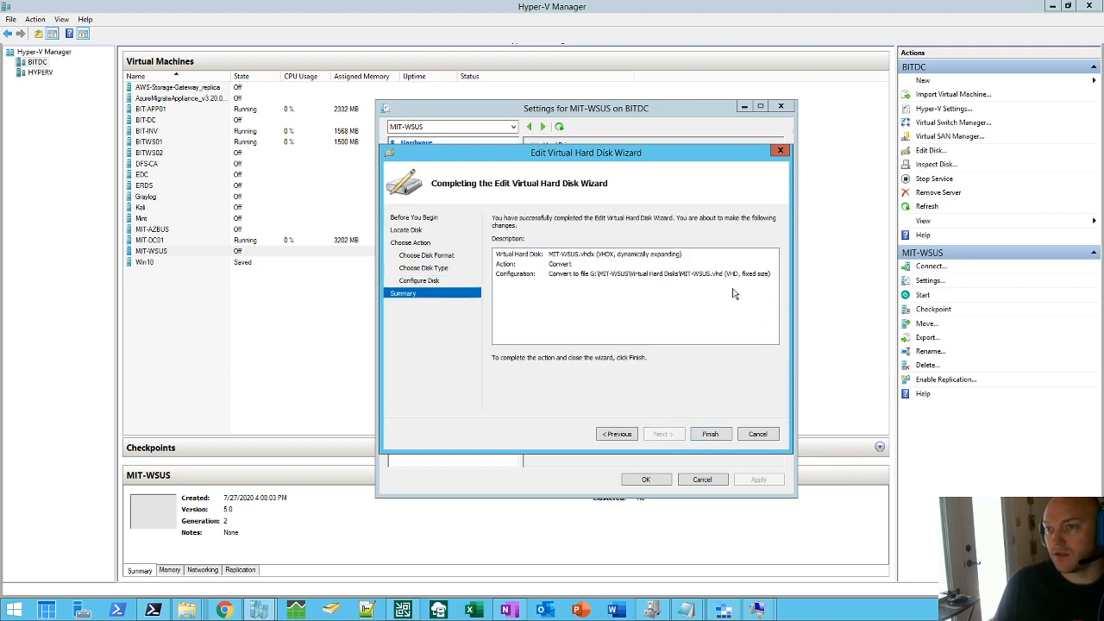
left_click(711, 433)
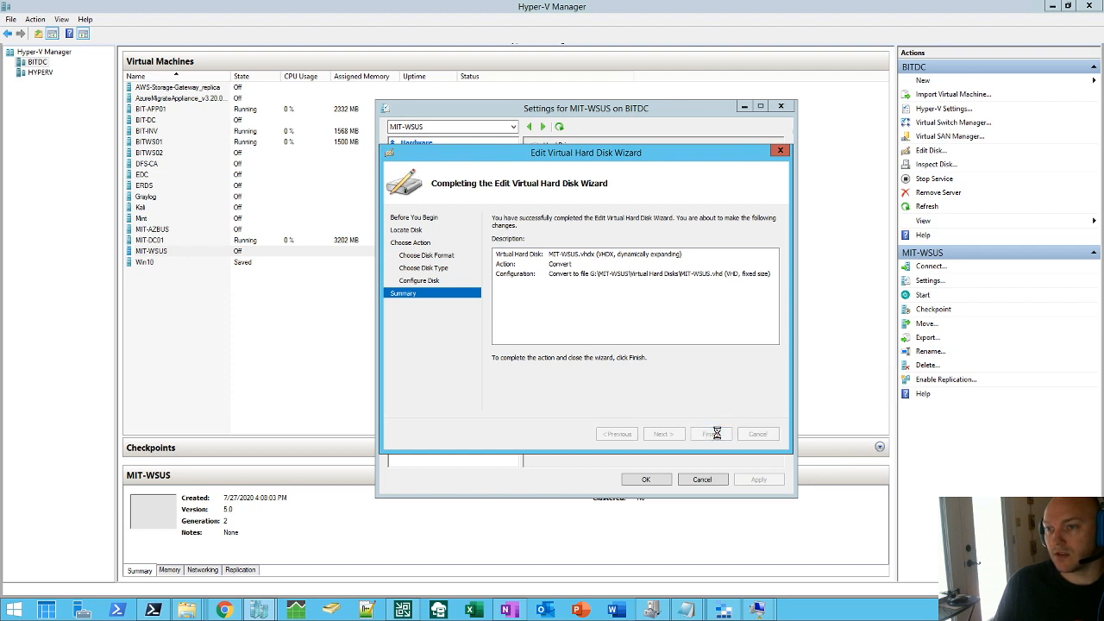
left_click(711, 435)
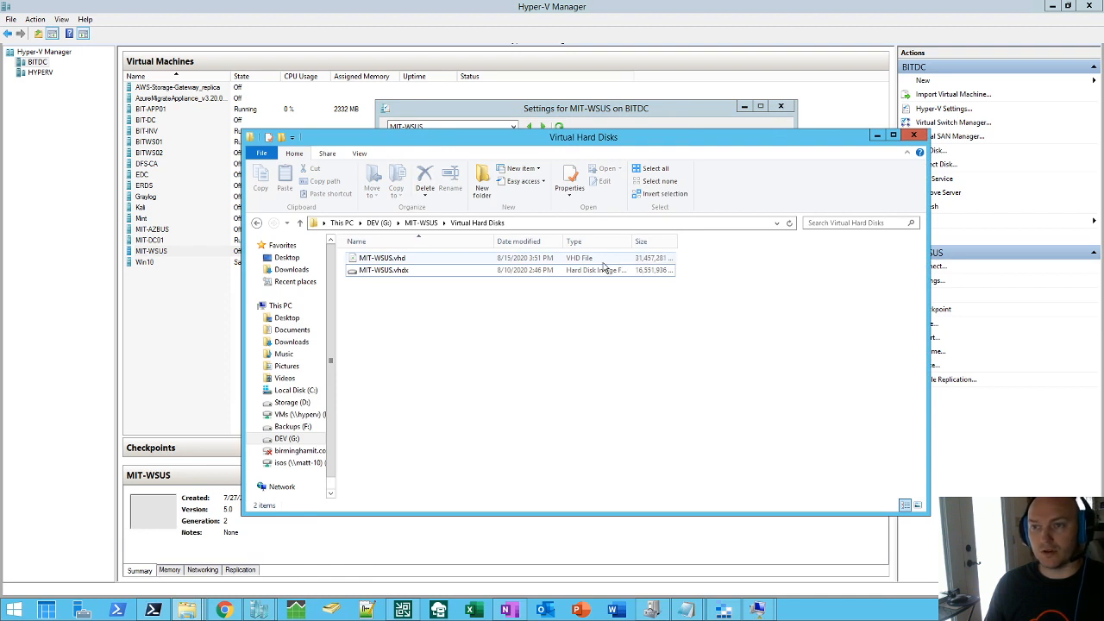
Check the new 30 GB MIT-WSUS.vhd file, then return to Storage Explorer's disk list.
left_click(380, 259)
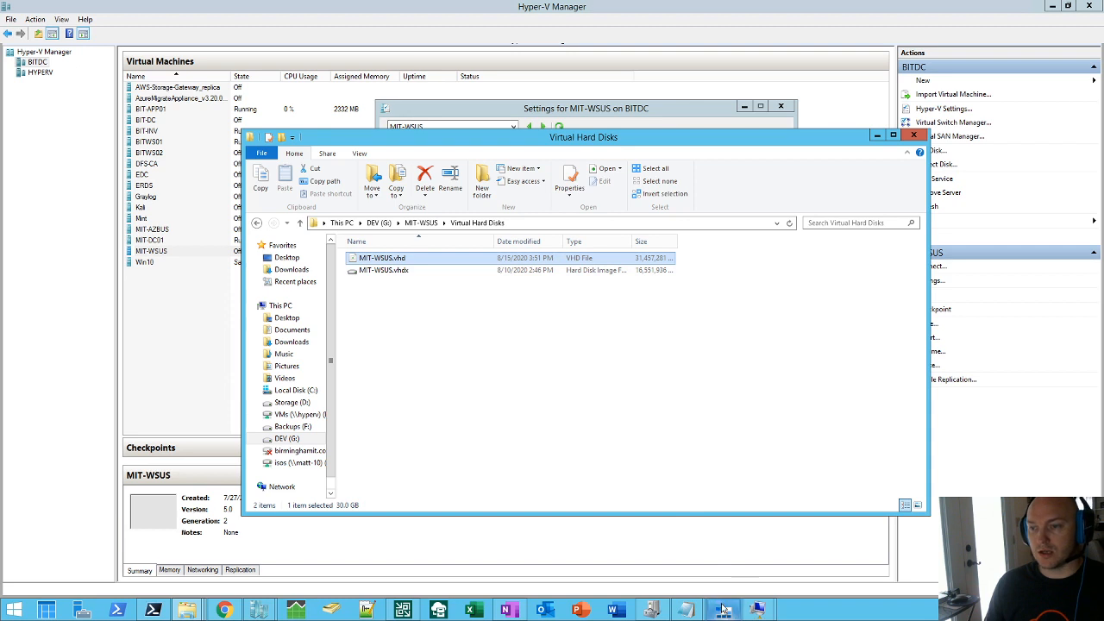
left_click(722, 607)
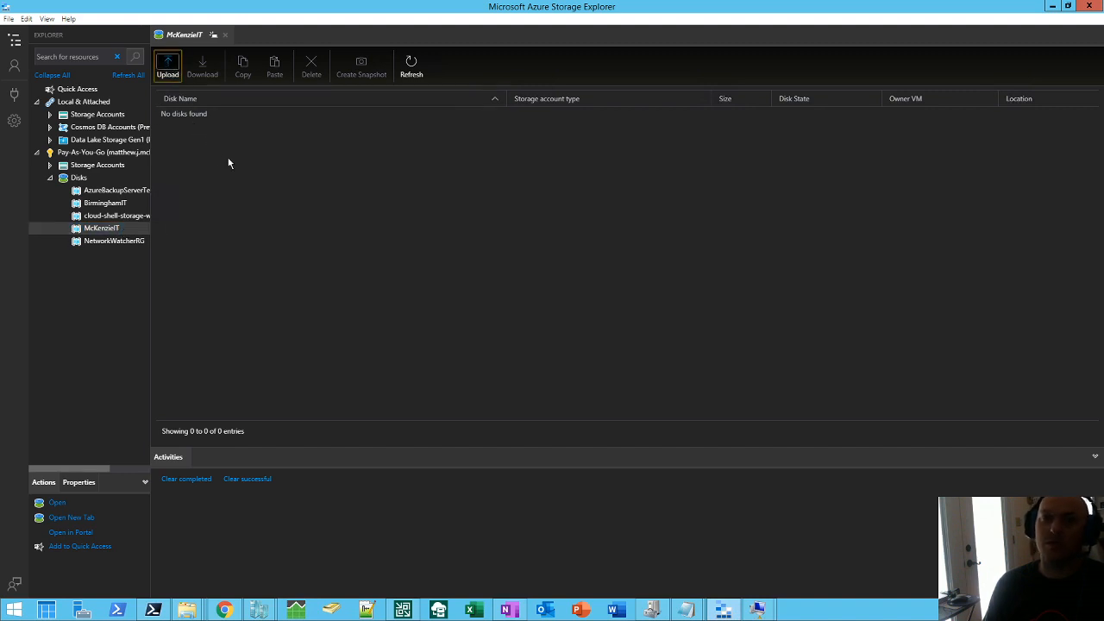
mouse_move(252, 224)
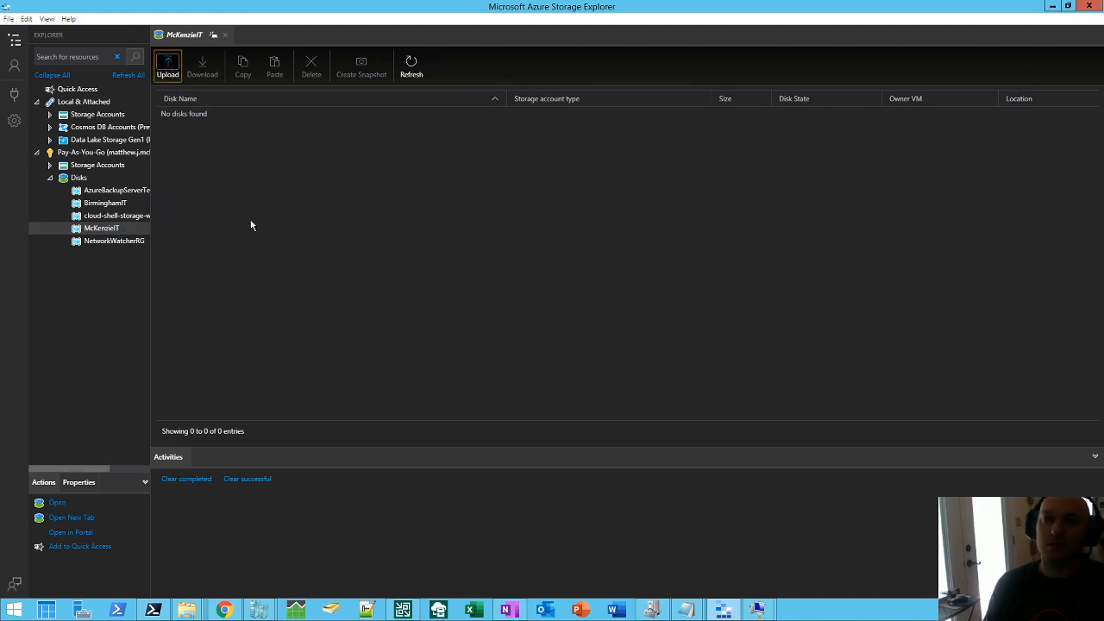
Start an Upload VHD with MIT-WSUS.vhd from the Virtual Hard Disks folder as source.
left_click(168, 65)
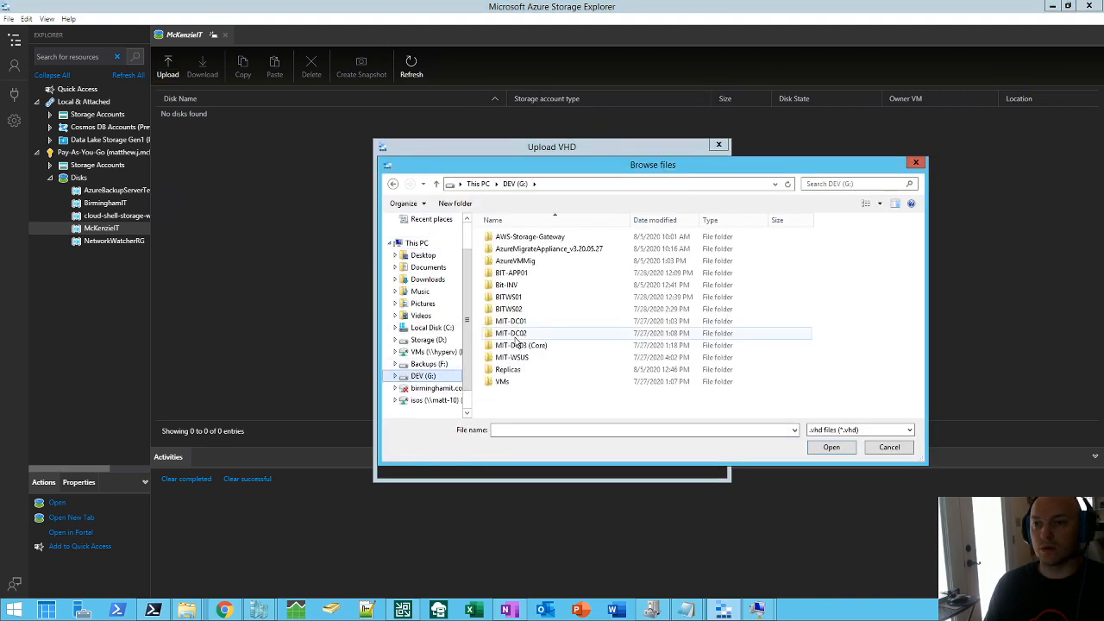
double_click(510, 357)
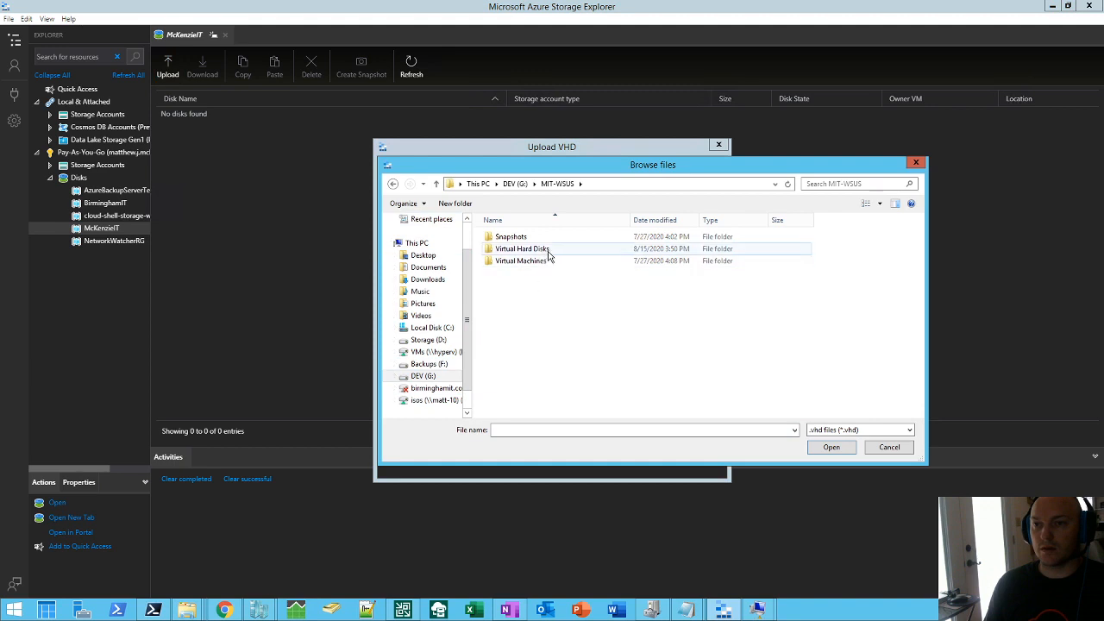
double_click(521, 248)
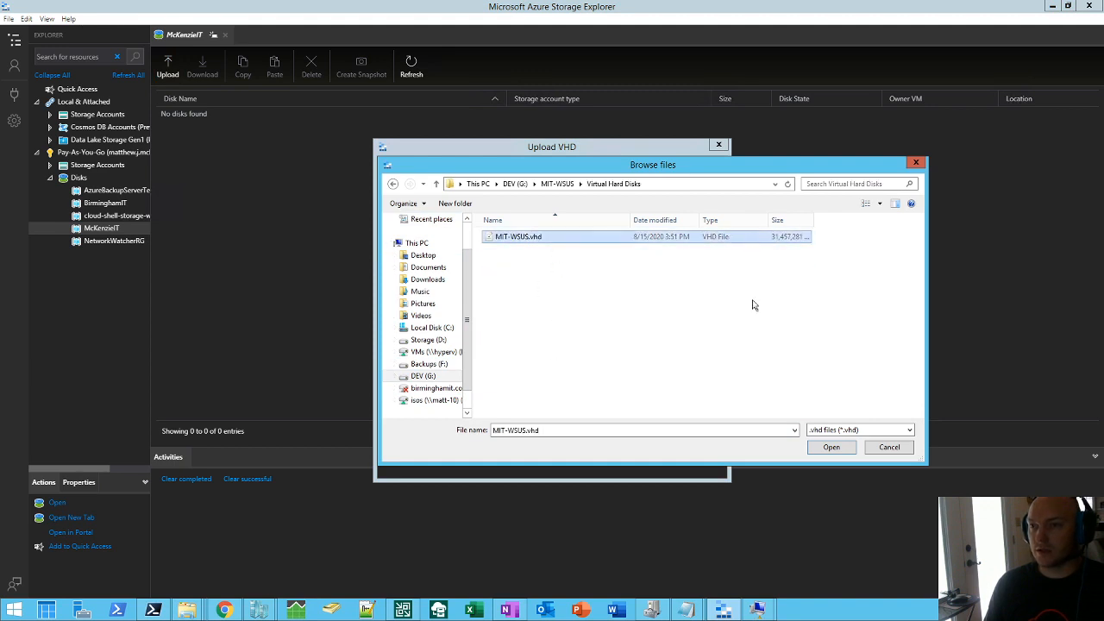
left_click(831, 447)
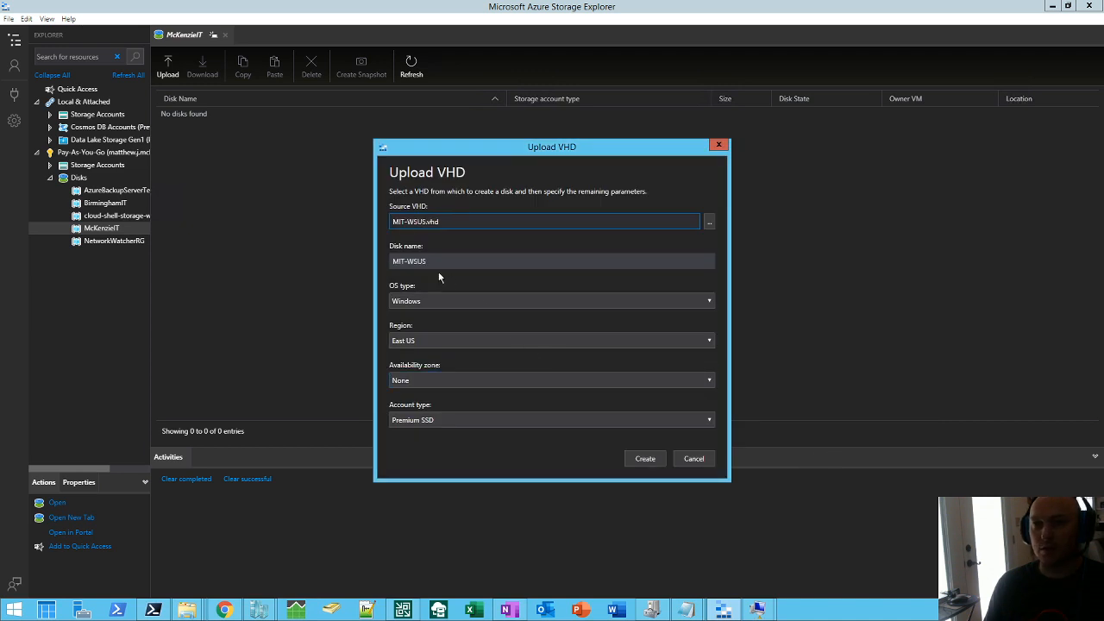
Fill the disk as MIT-WSUS, Windows, East US, on Standard SSD.
left_click(552, 260)
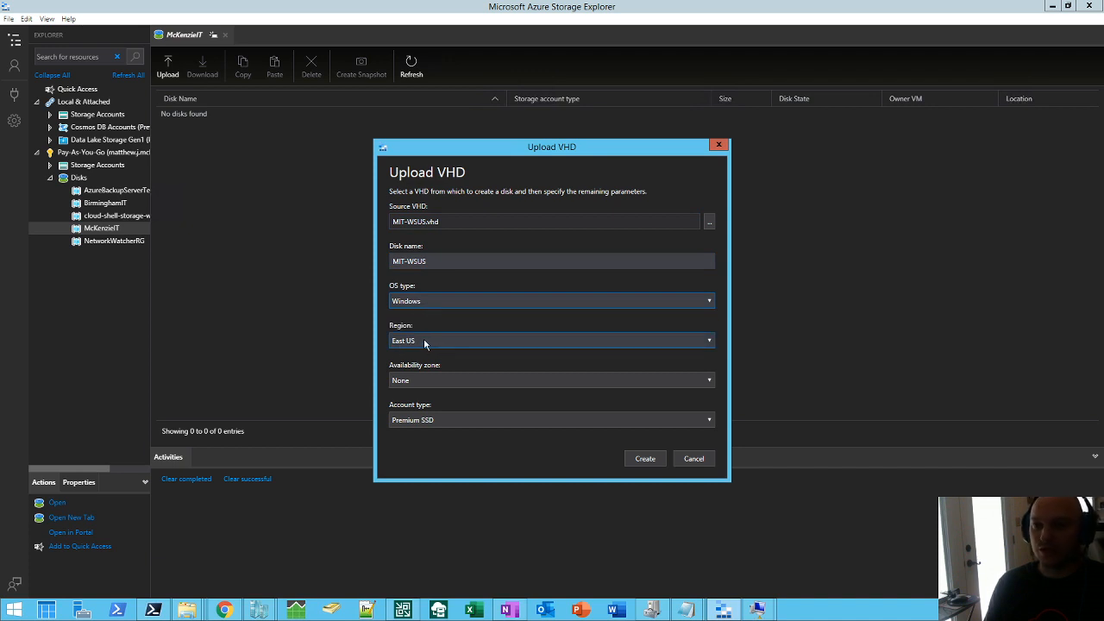
left_click(552, 380)
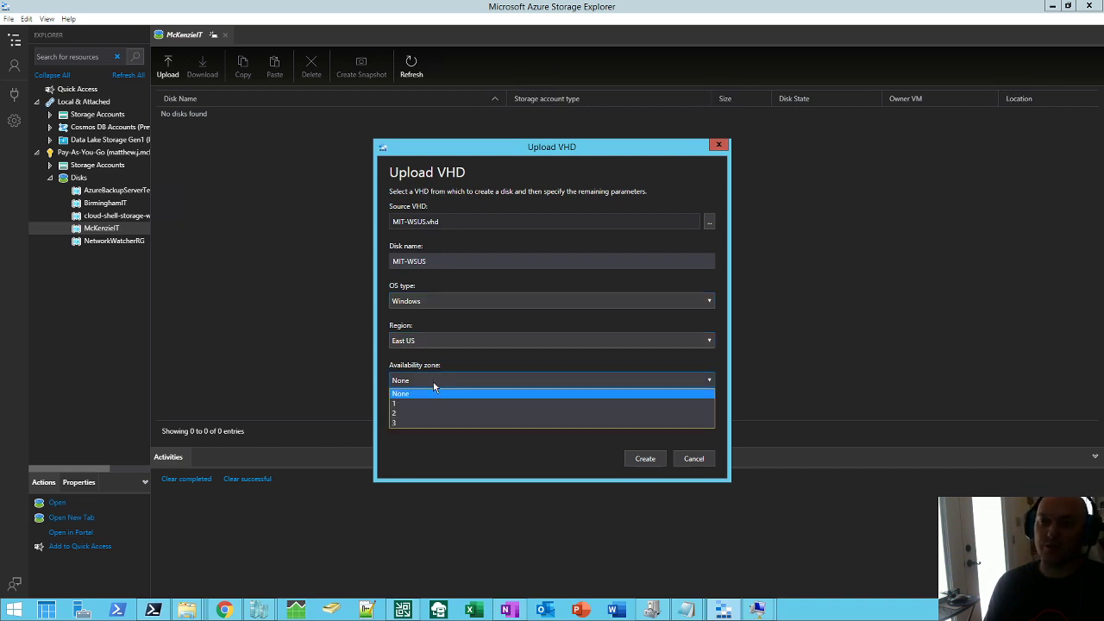
mouse_move(415, 410)
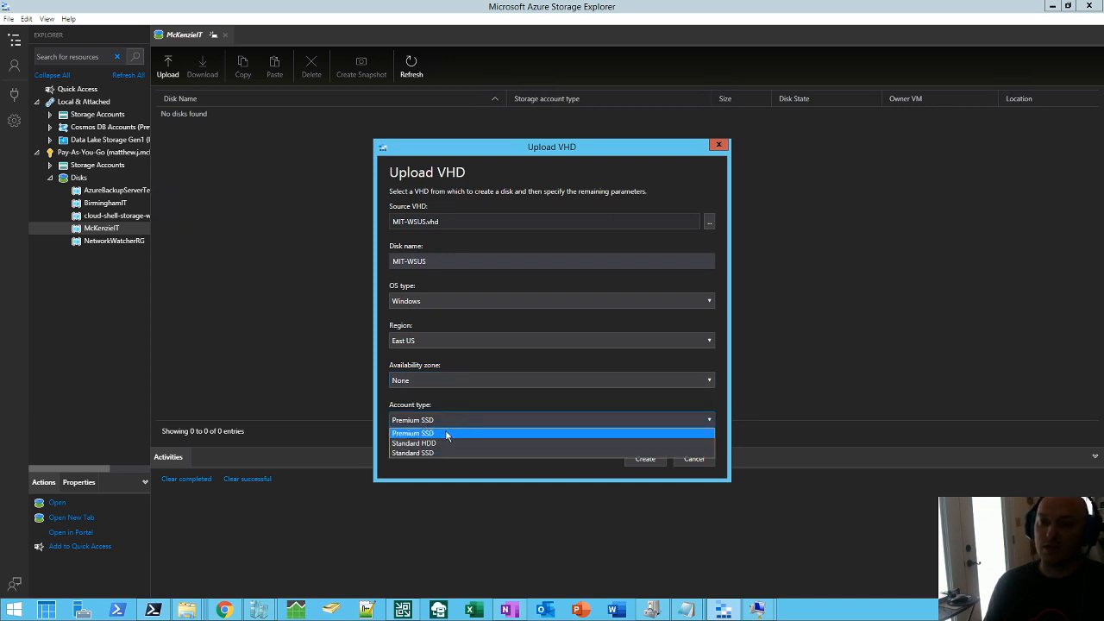
mouse_move(400, 441)
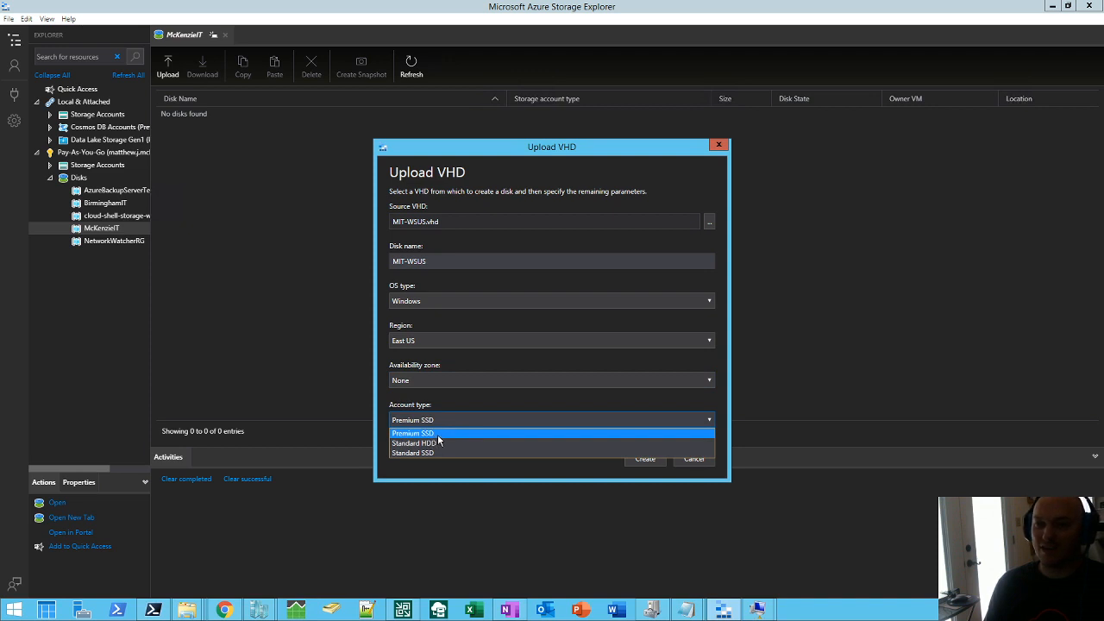
mouse_move(436, 435)
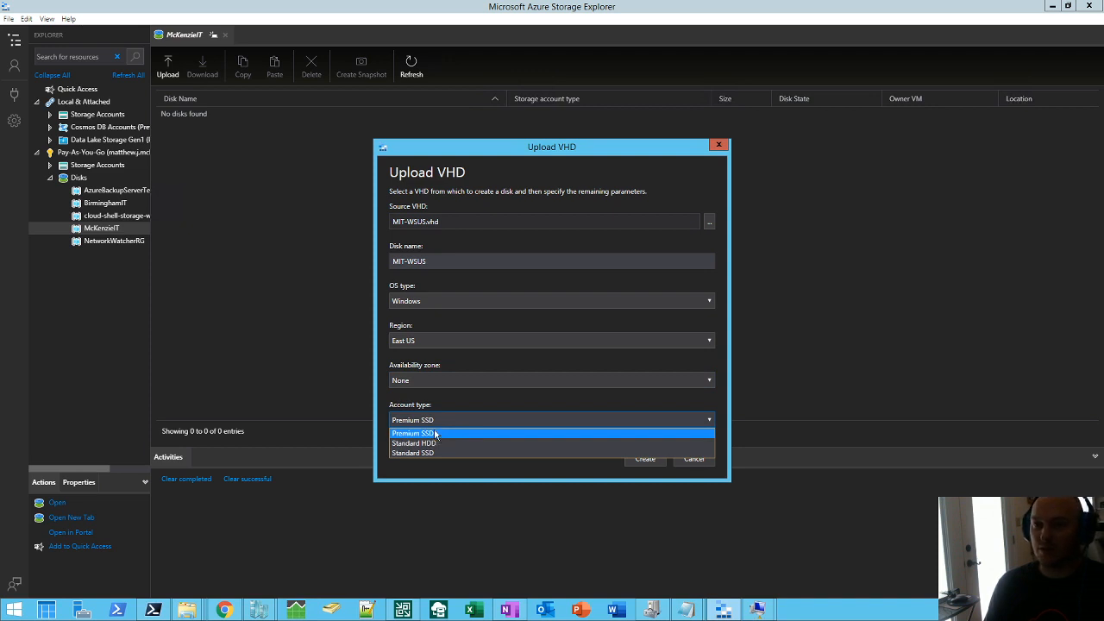
mouse_move(440, 439)
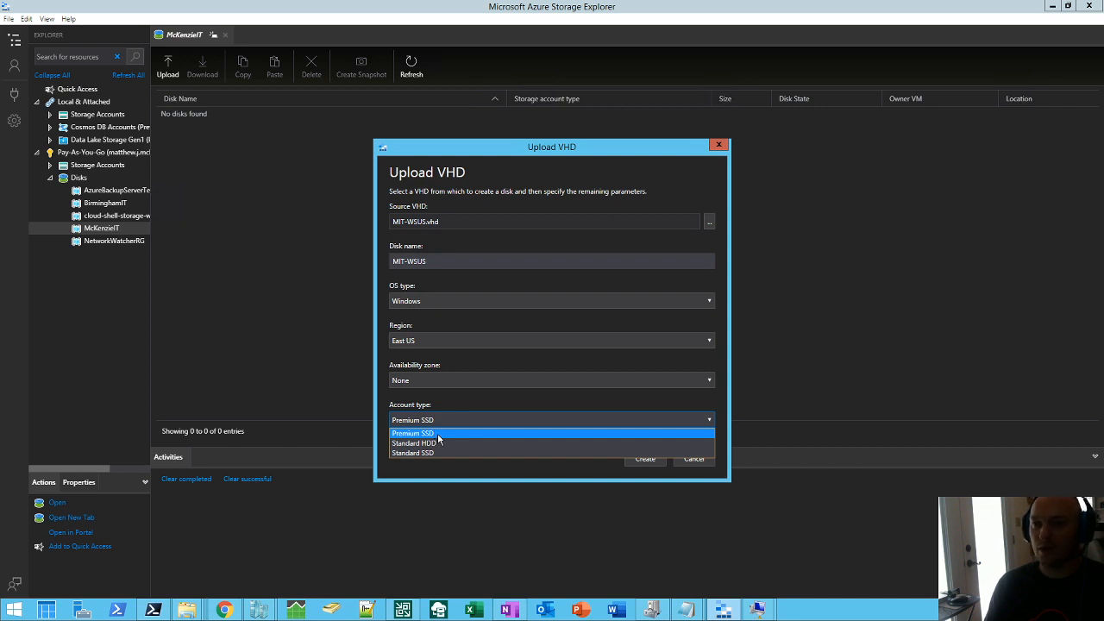
mouse_move(428, 442)
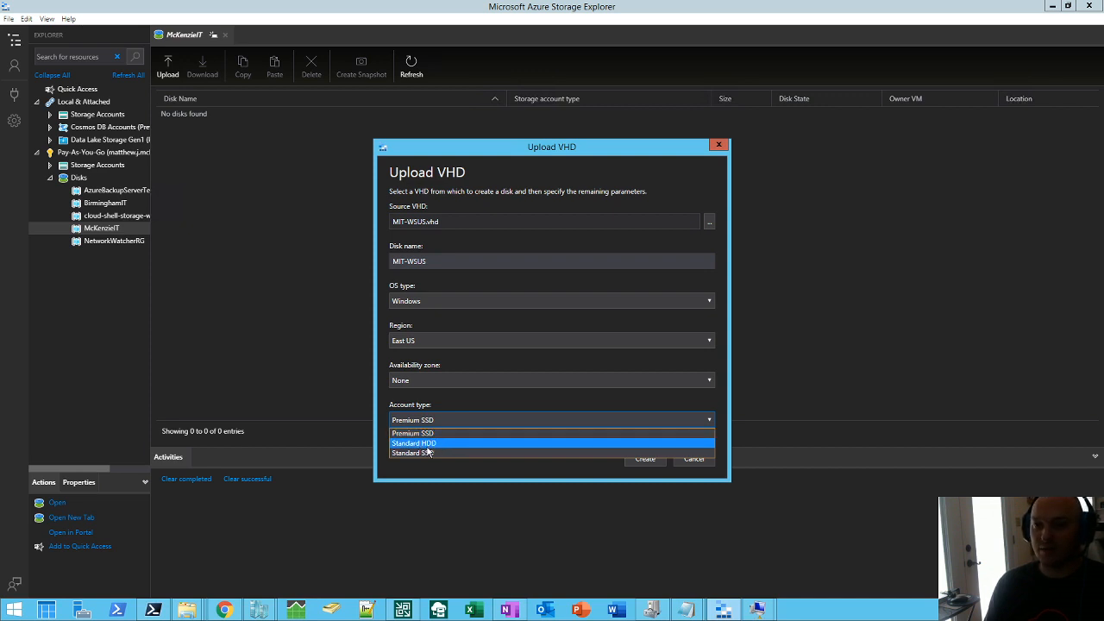
mouse_move(414, 452)
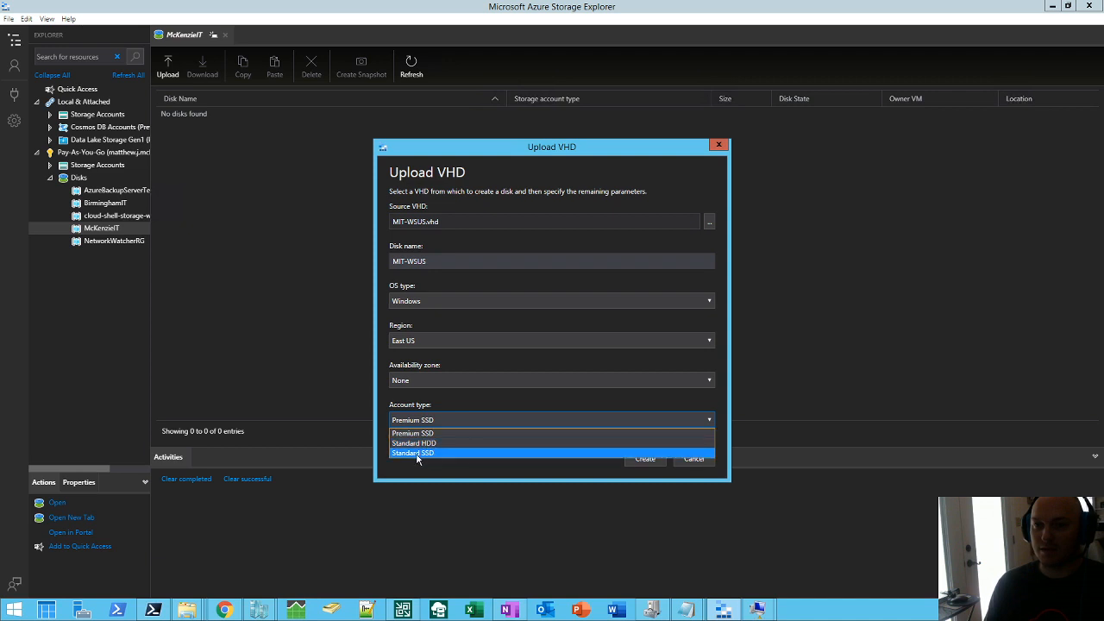
mouse_move(407, 462)
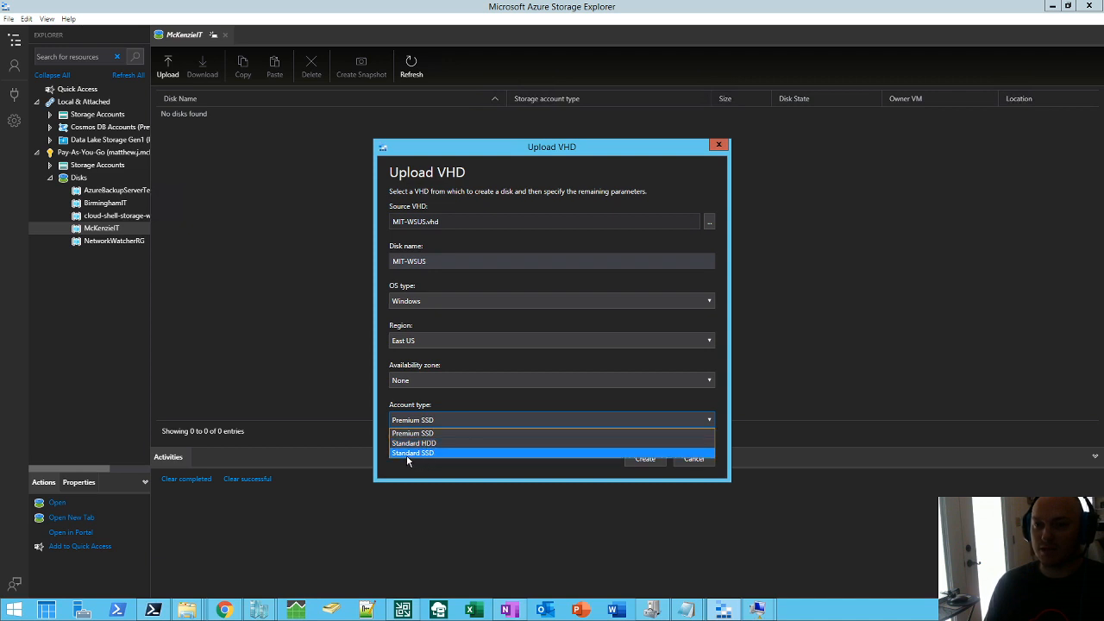
mouse_move(424, 433)
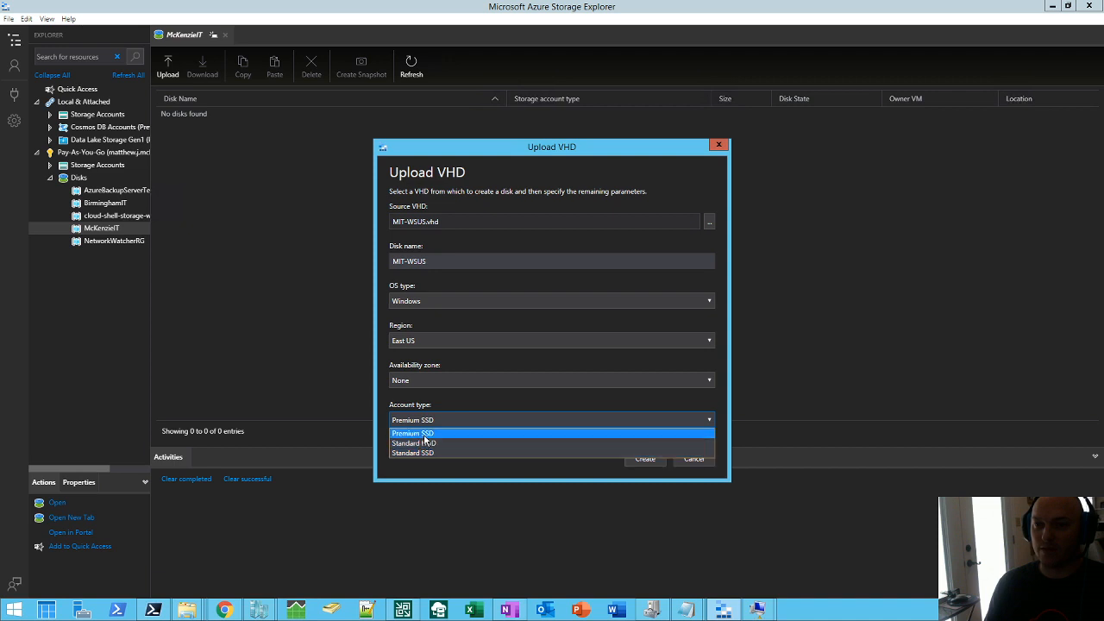
mouse_move(441, 443)
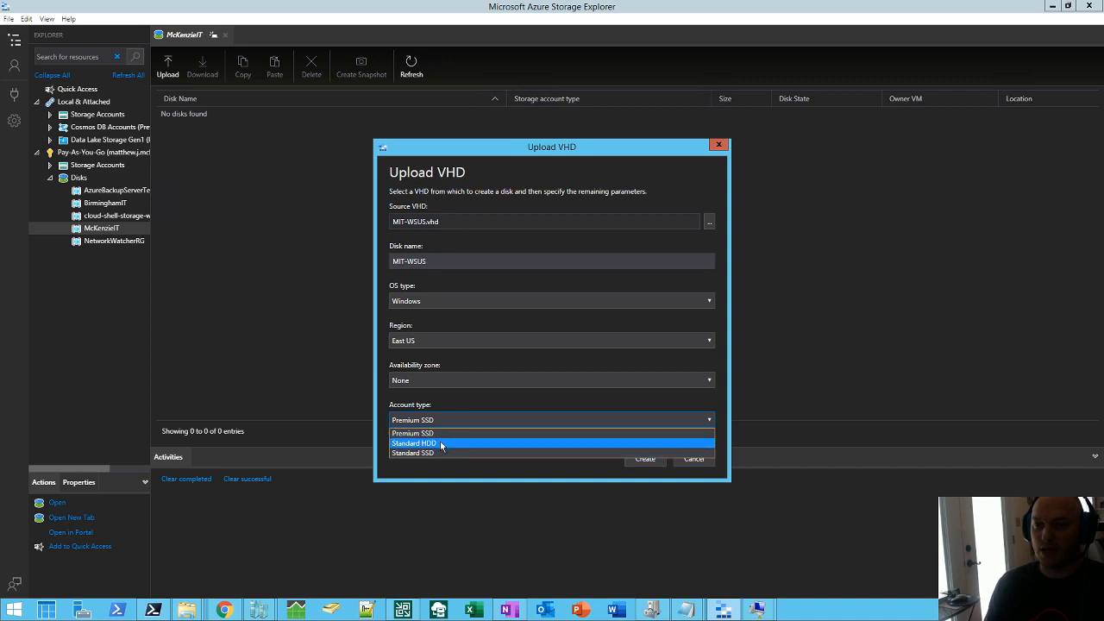
mouse_move(440, 446)
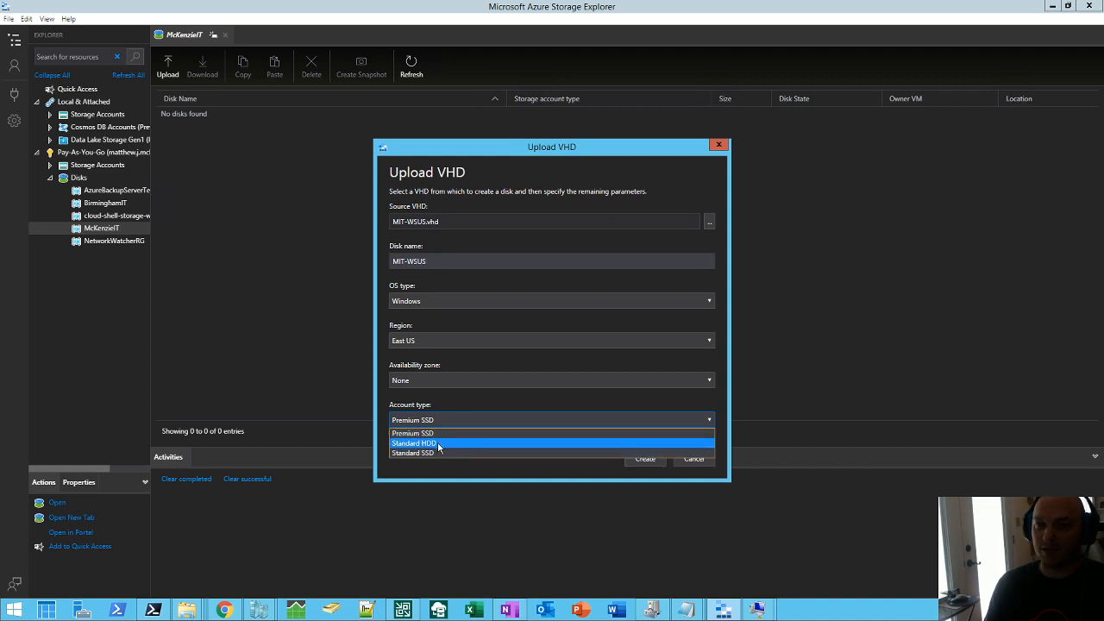
mouse_move(419, 457)
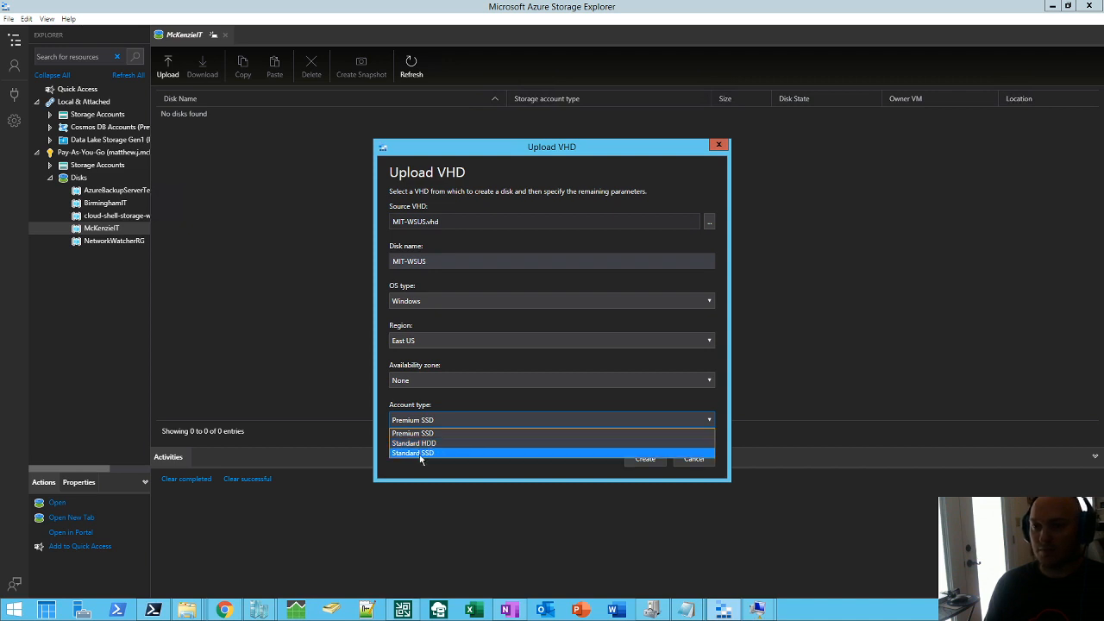
mouse_move(414, 459)
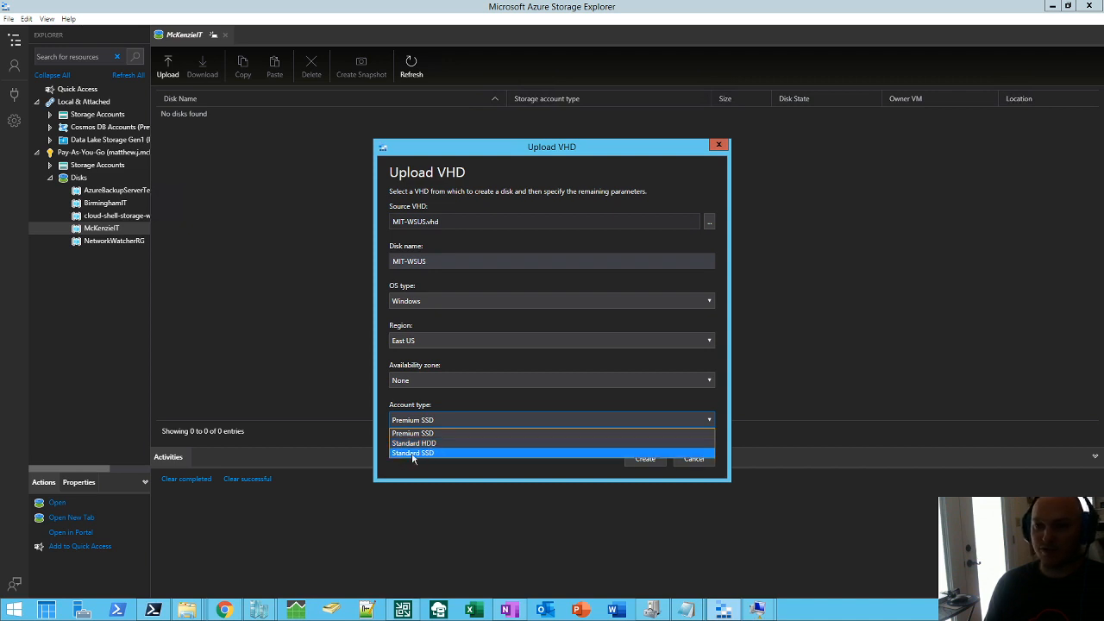
mouse_move(423, 457)
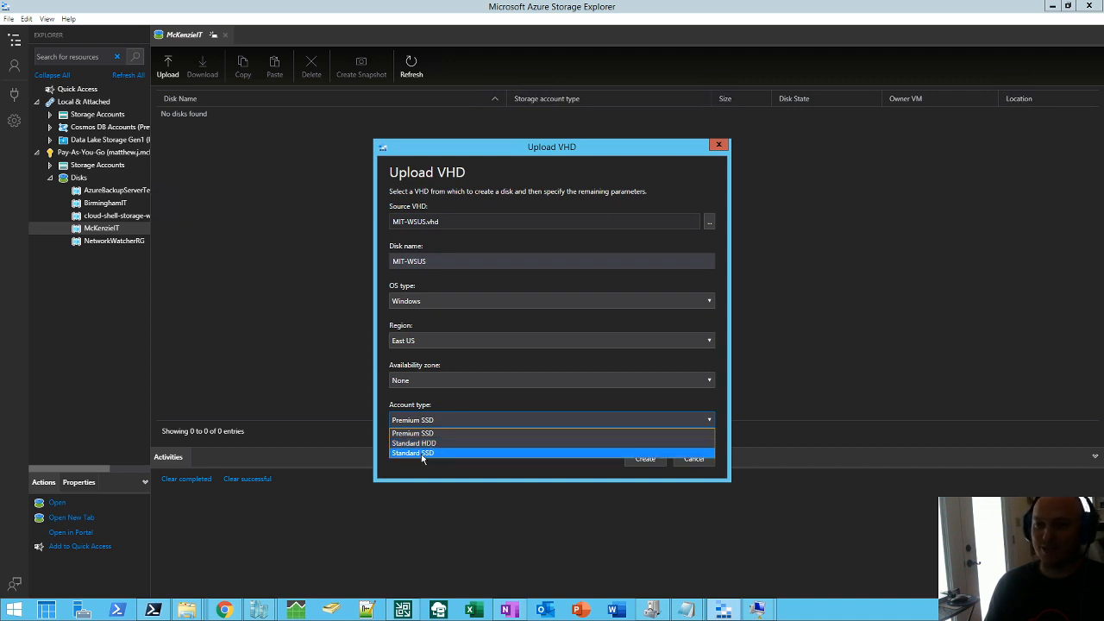
mouse_move(455, 471)
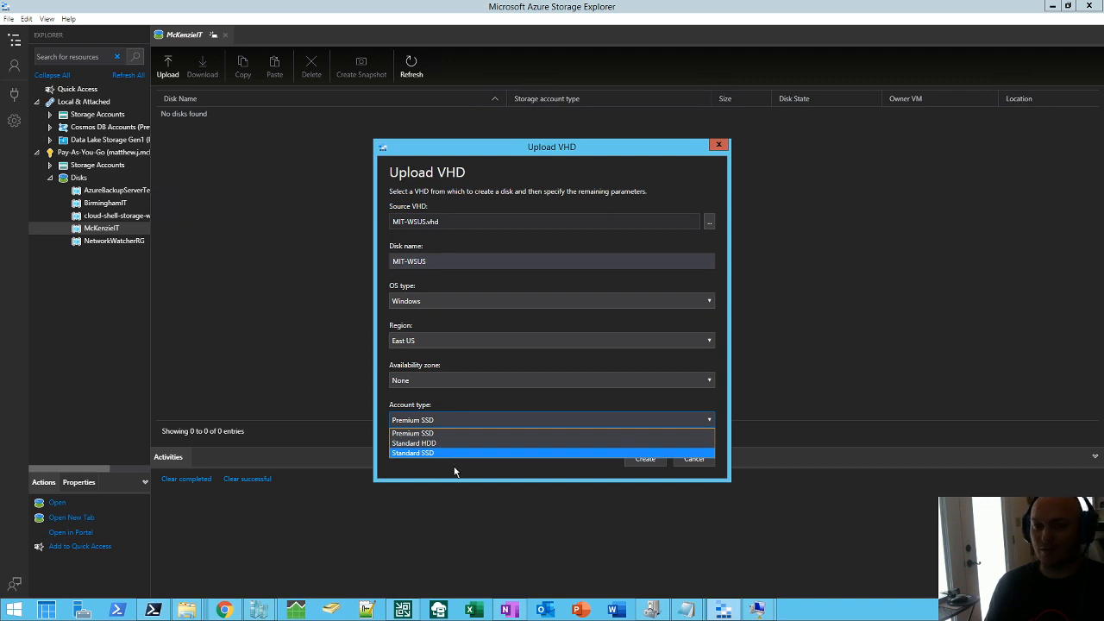
left_click(410, 452)
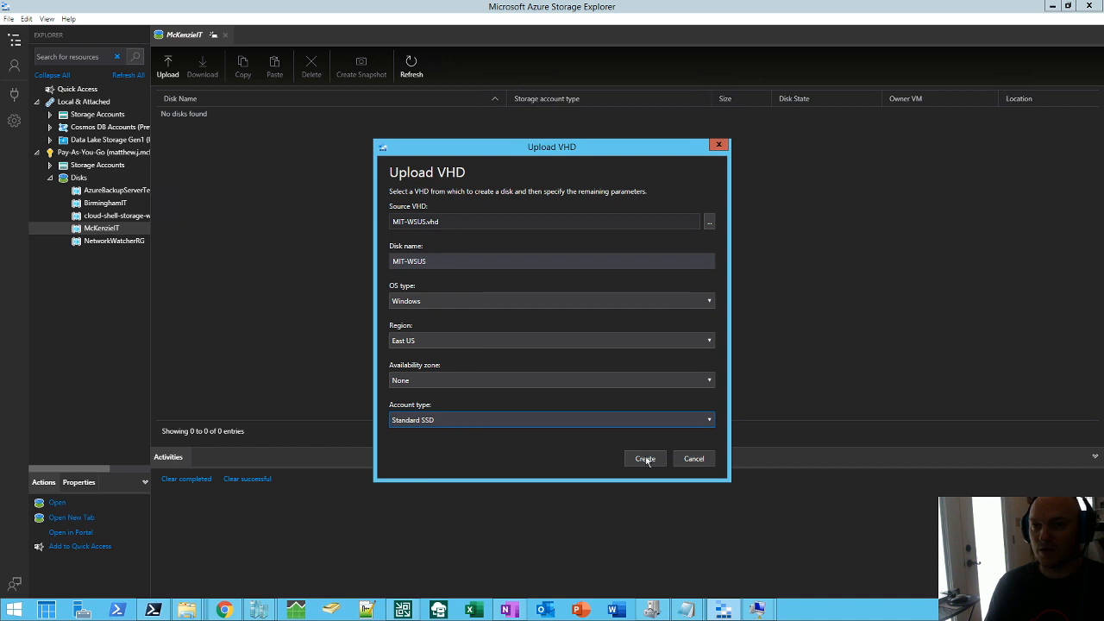
Create the MIT-WSUS managed disk and dismiss the reopened blank upload form.
left_click(645, 459)
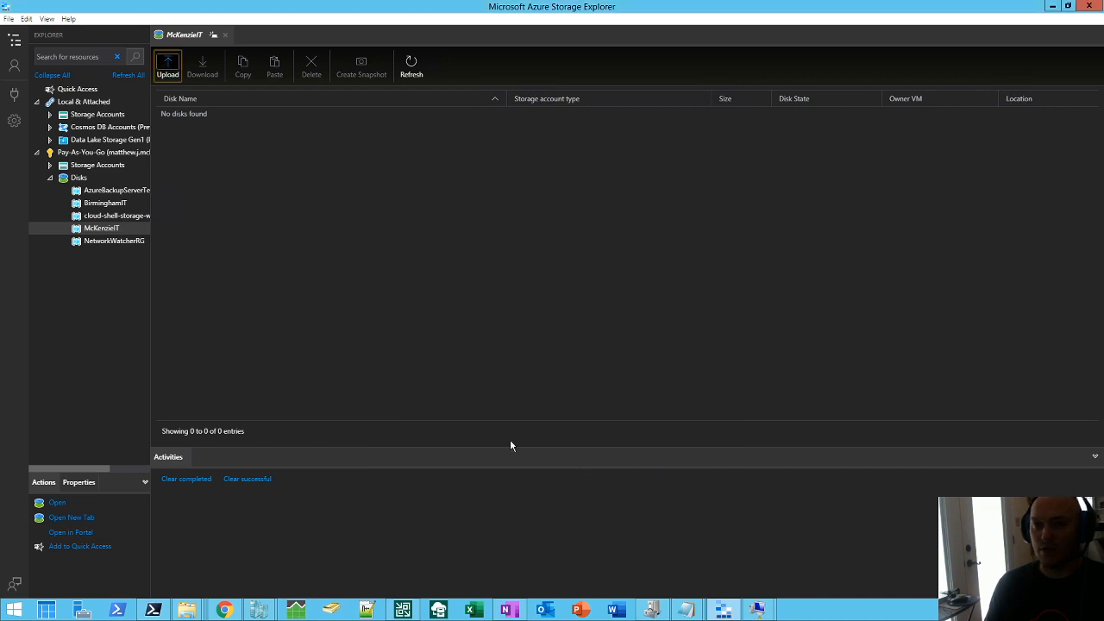
left_click(167, 65)
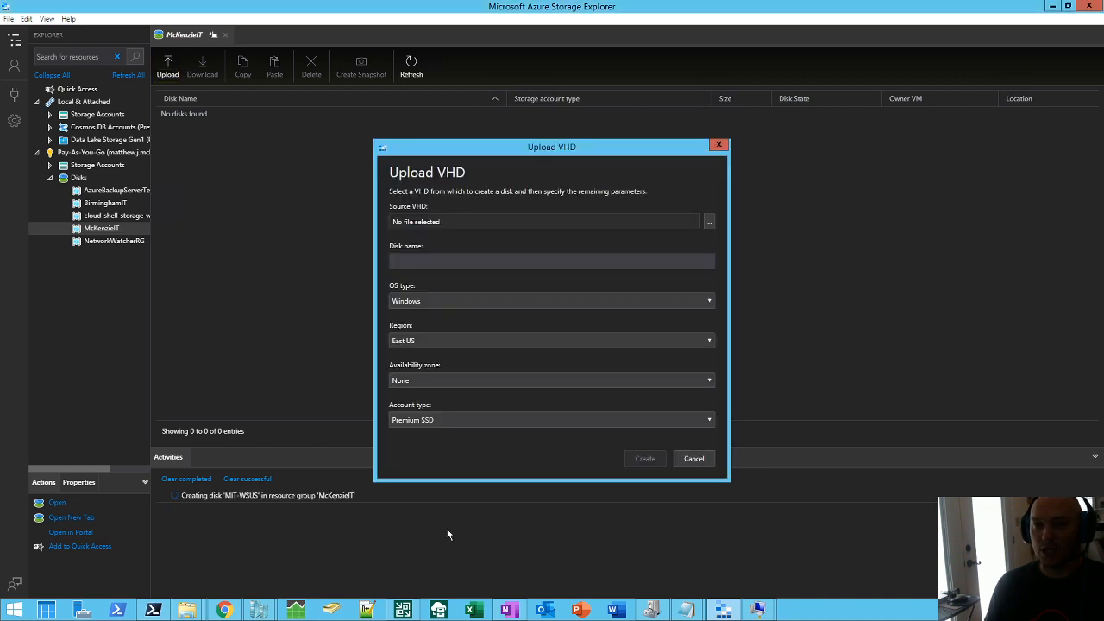
left_click(694, 459)
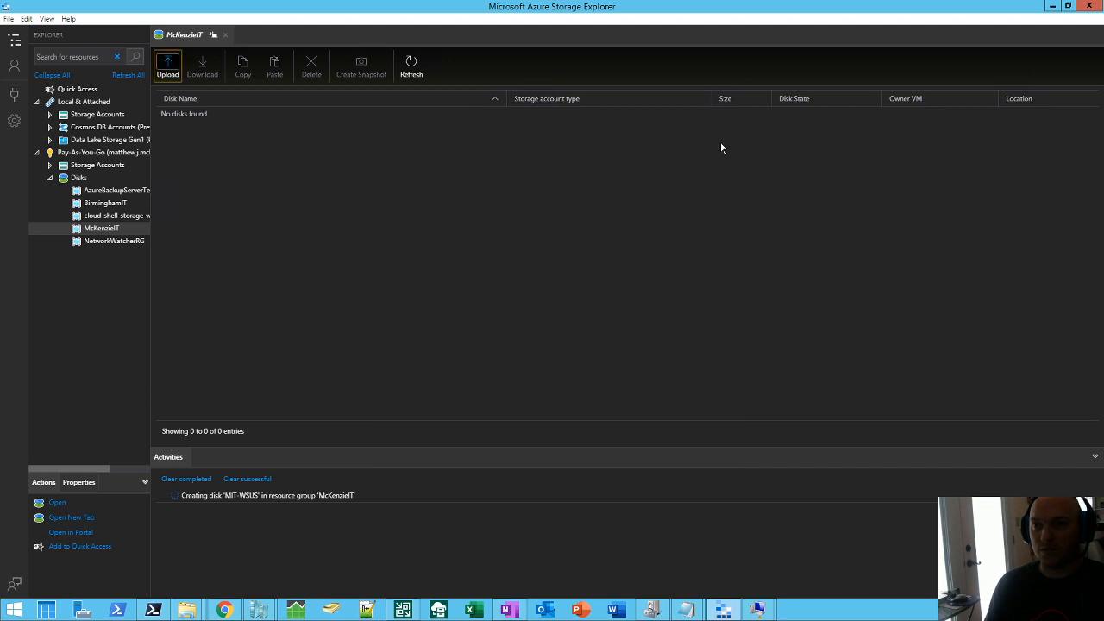
mouse_move(372, 556)
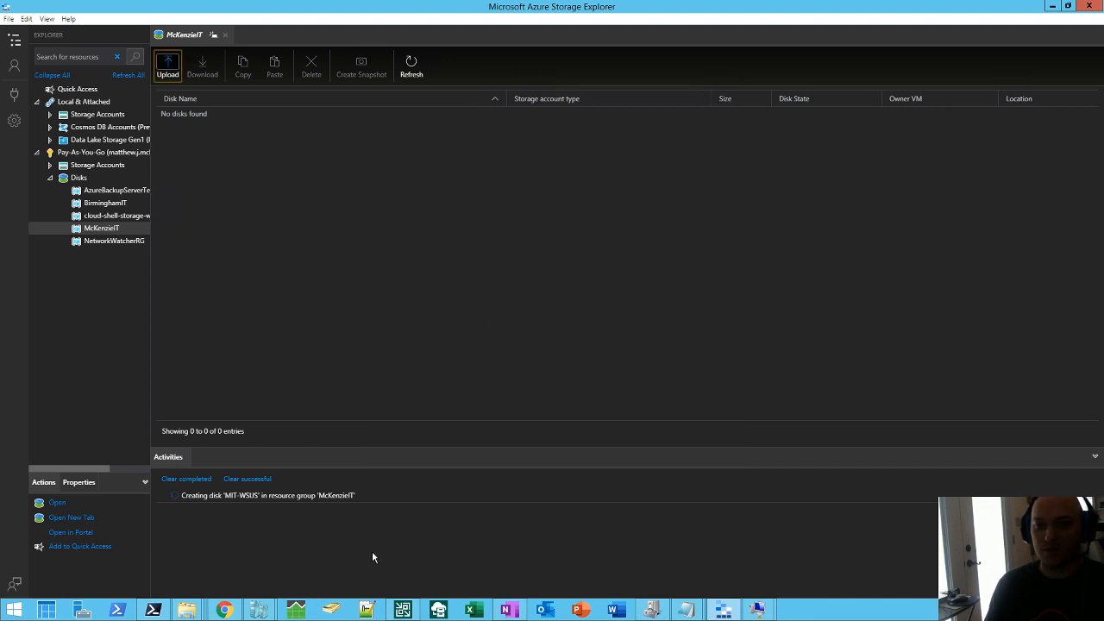
mouse_move(368, 552)
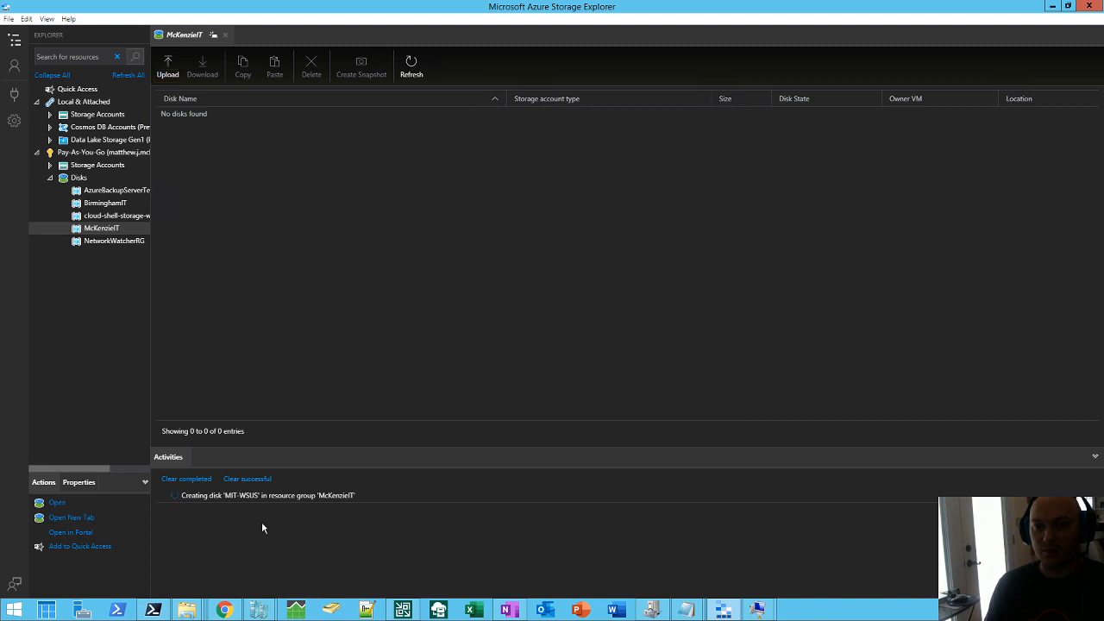
mouse_move(911, 517)
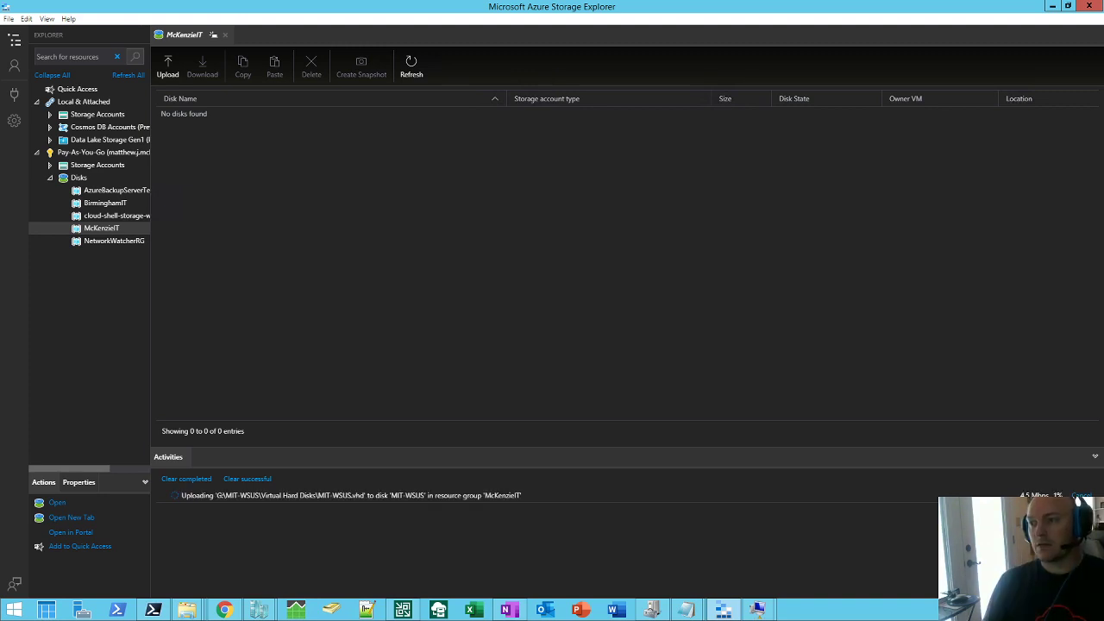
mouse_move(690, 508)
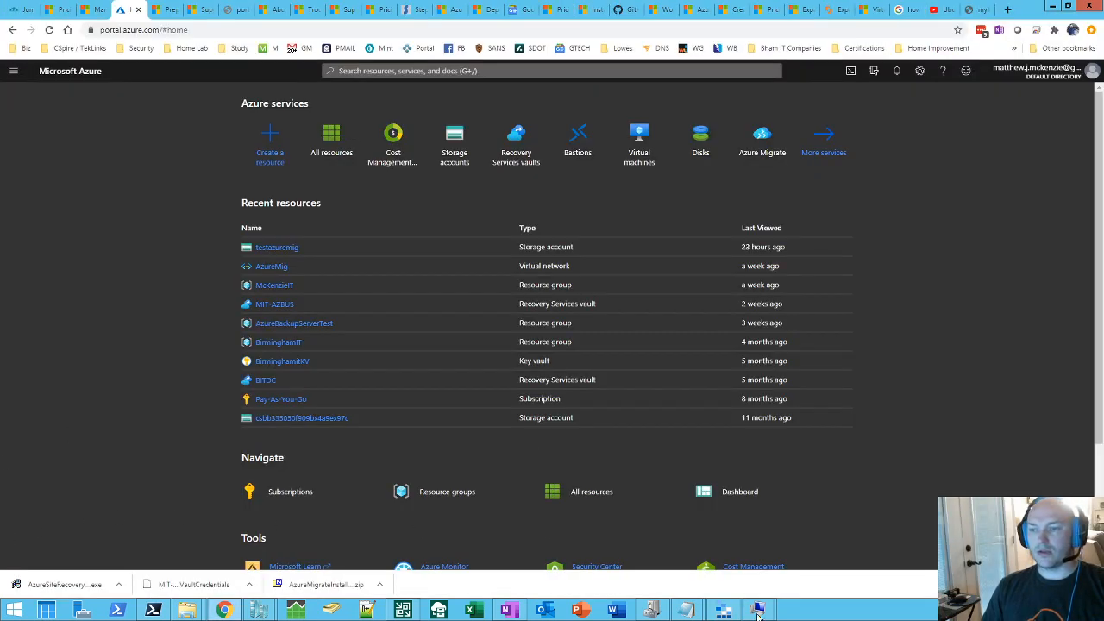
Find the uploaded MIT-WSUS disk under Disks and view its unattached 30 GB overview.
left_click(755, 607)
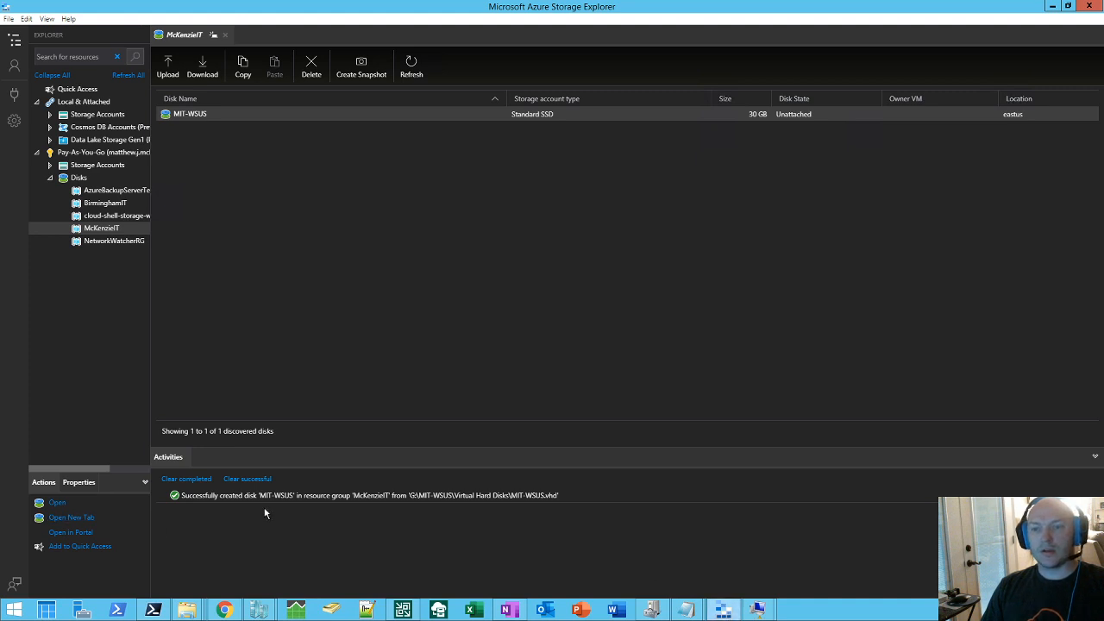
mouse_move(307, 542)
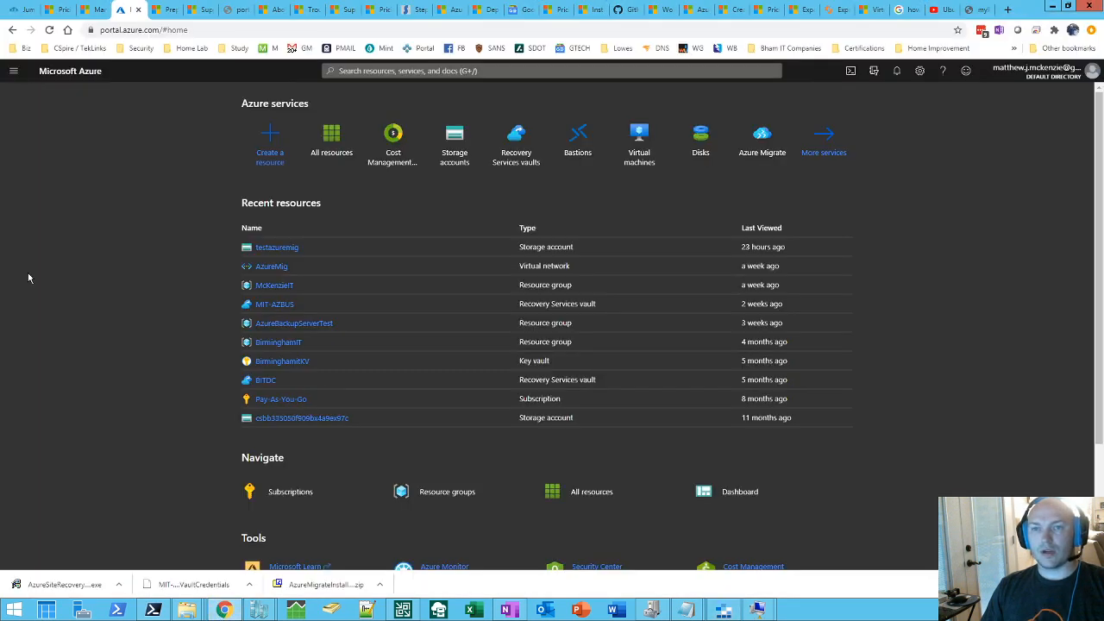
mouse_move(662, 190)
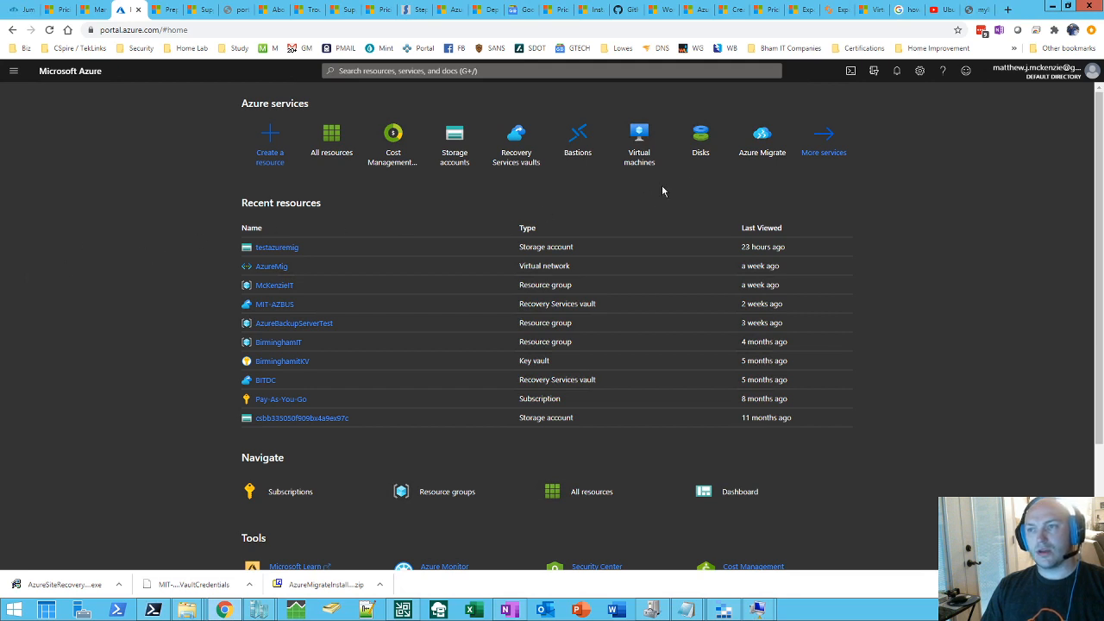
mouse_move(700, 138)
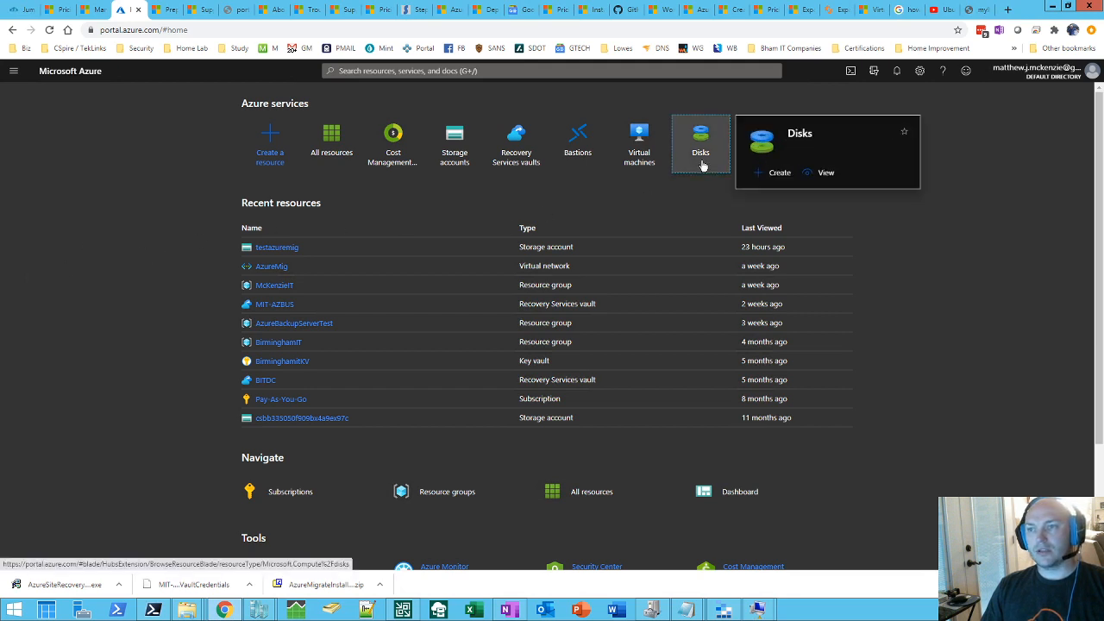
left_click(700, 138)
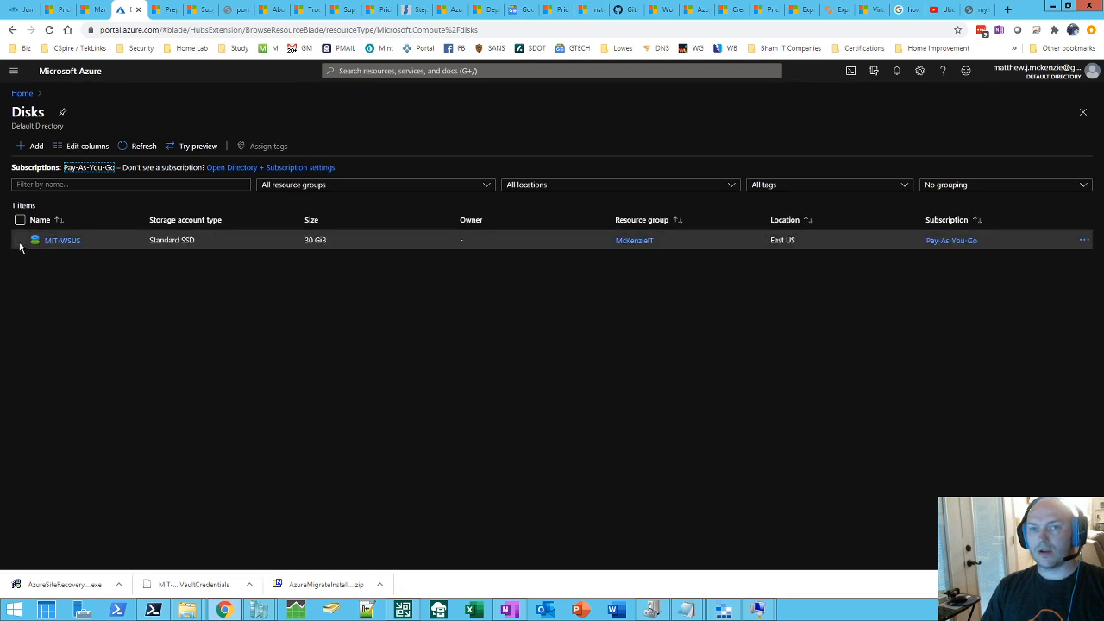
left_click(21, 240)
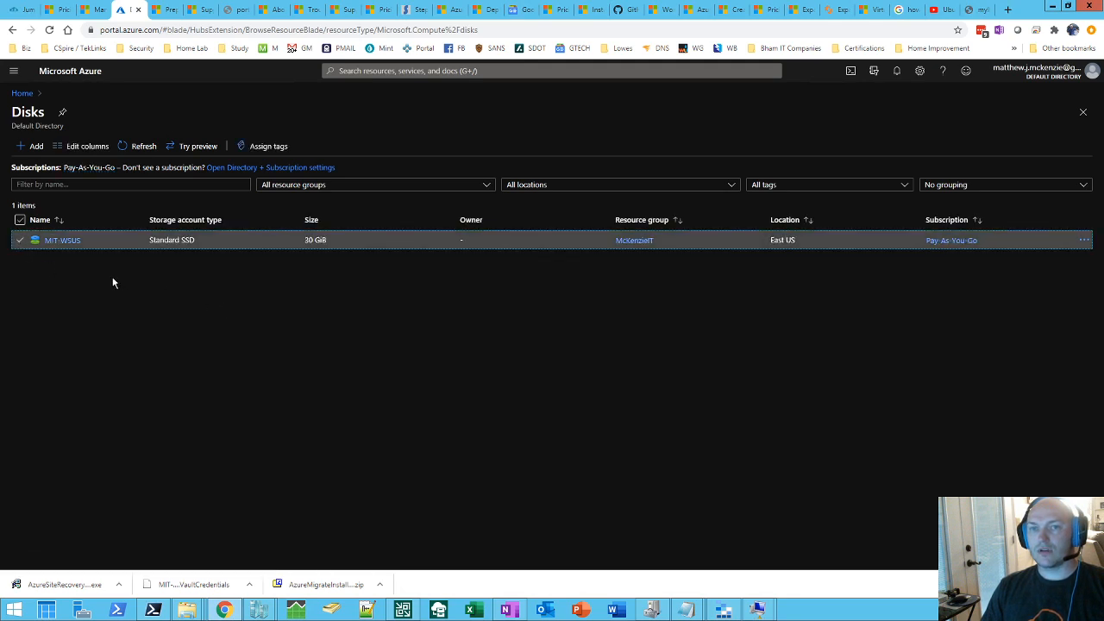
left_click(62, 240)
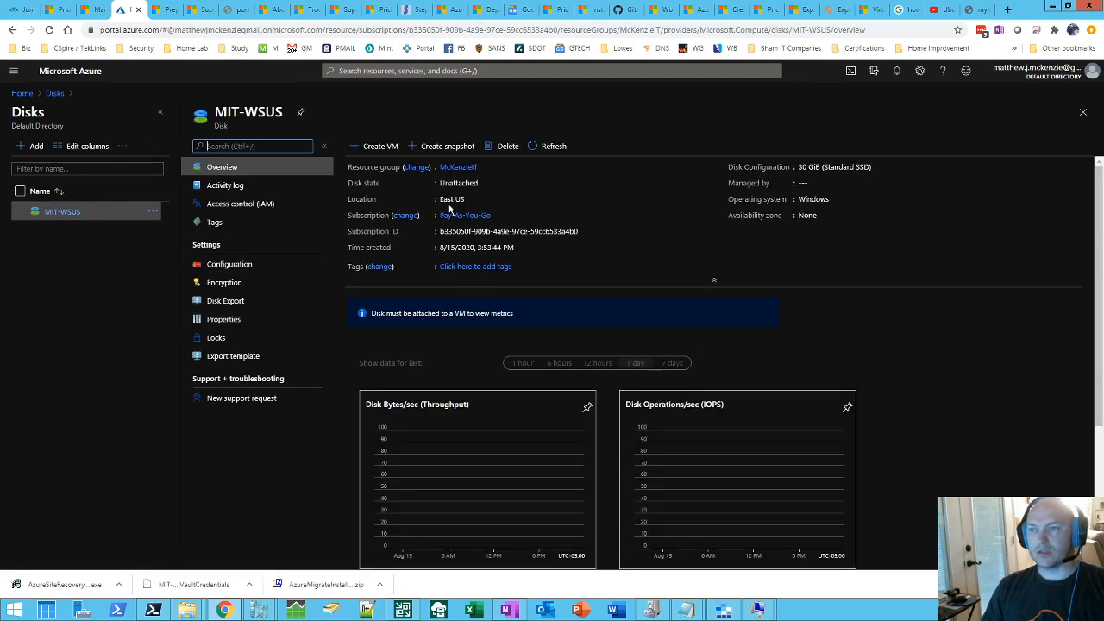
mouse_move(638, 210)
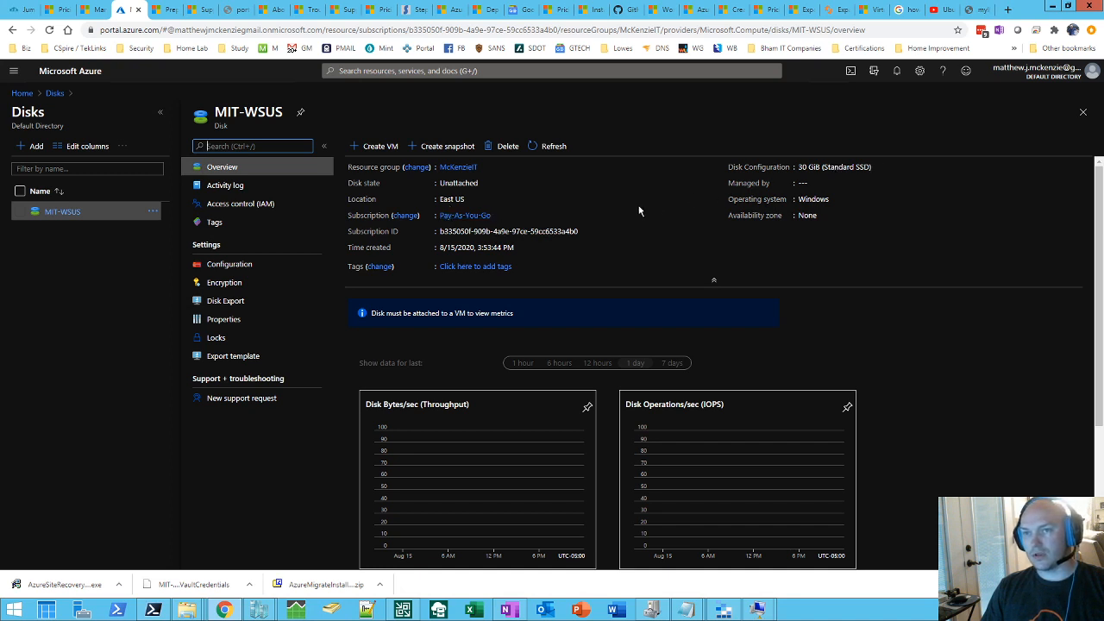
mouse_move(373, 145)
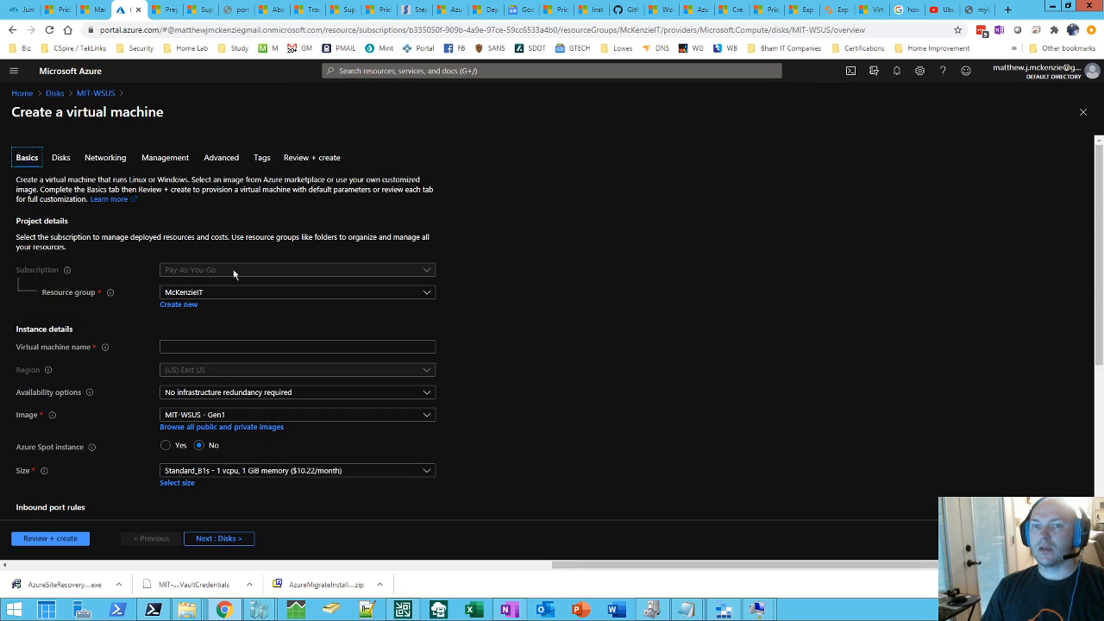
mouse_move(218, 285)
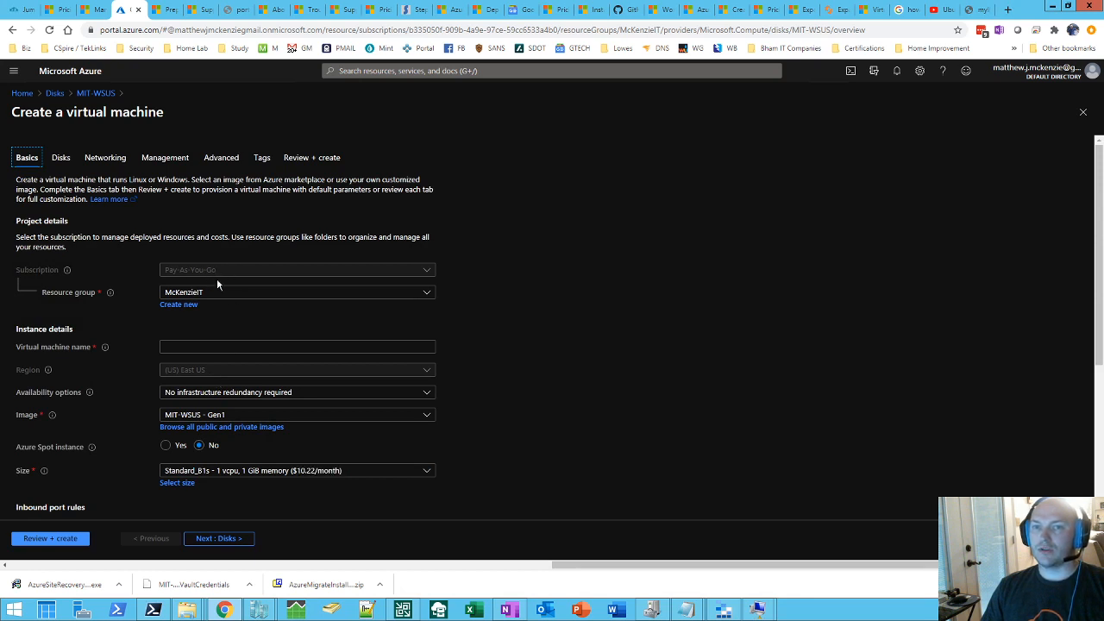
mouse_move(242, 296)
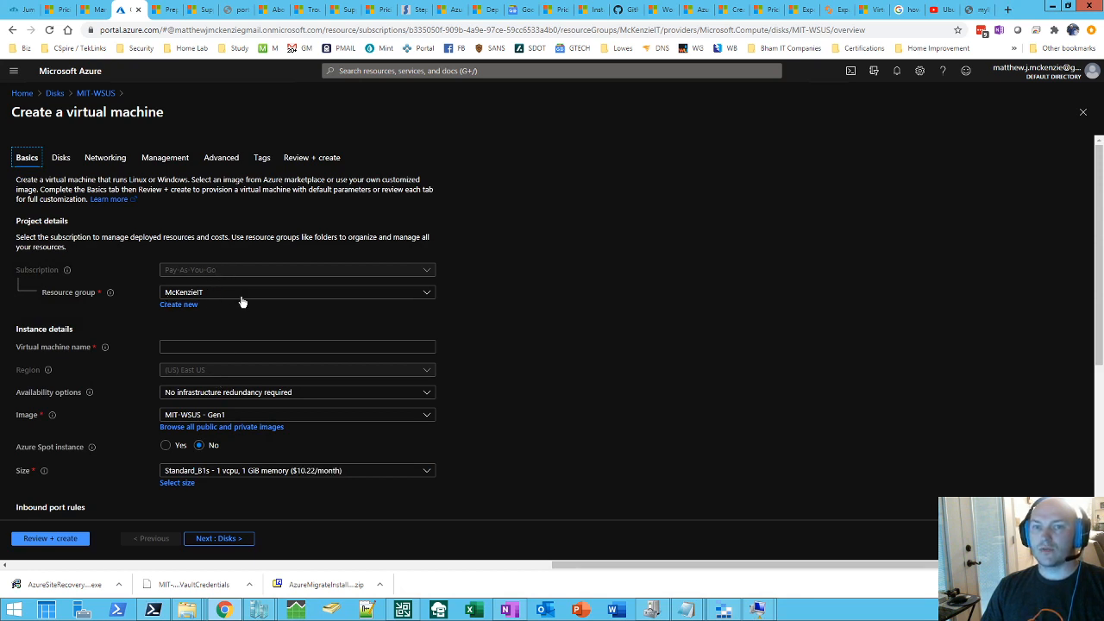
mouse_move(220, 298)
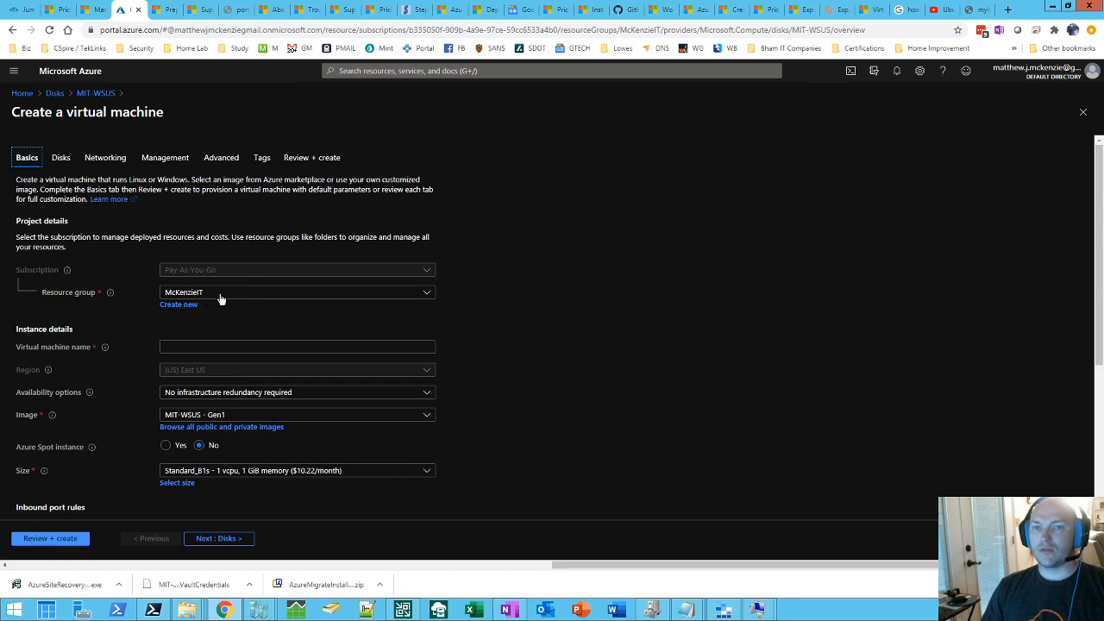
Name the VM MIT-WSUS and set its license type to Windows server.
left_click(296, 347)
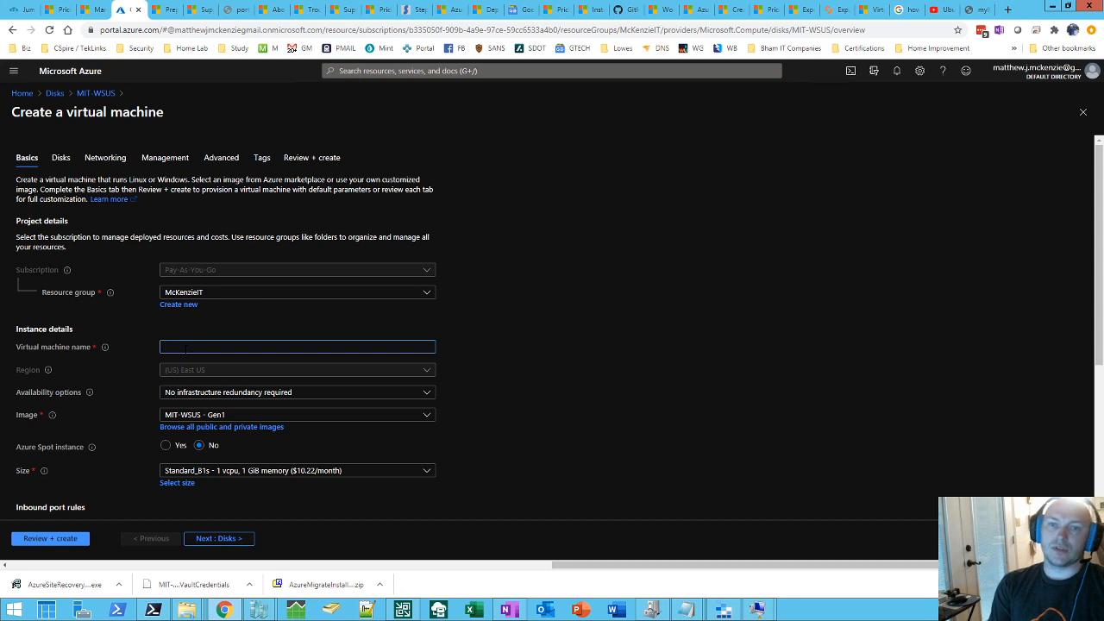
type("MIT-WSUS")
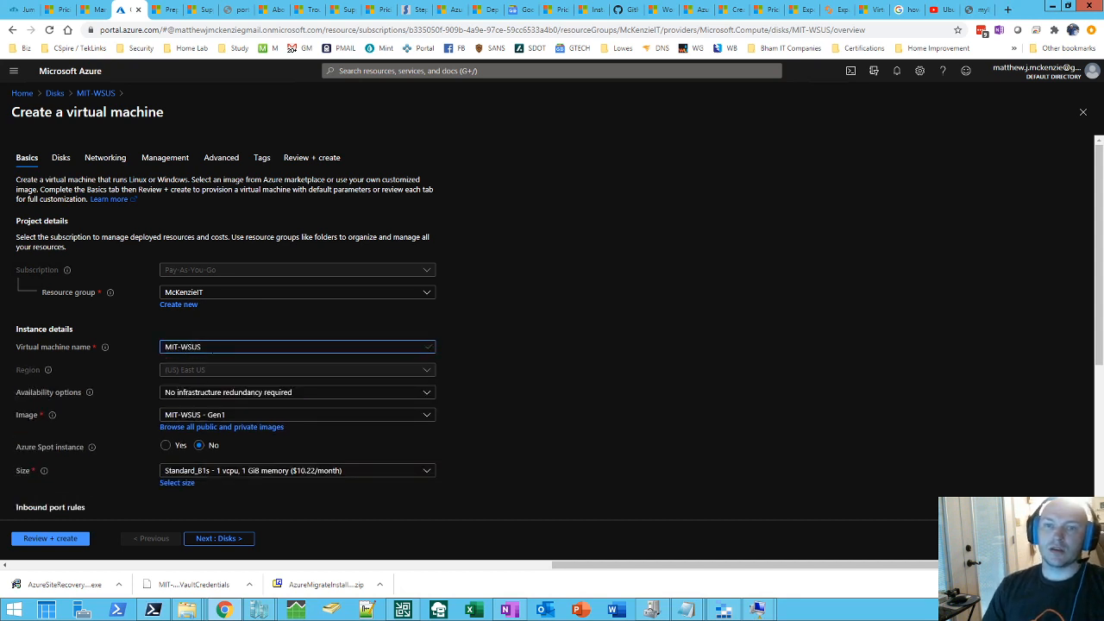
mouse_move(431, 455)
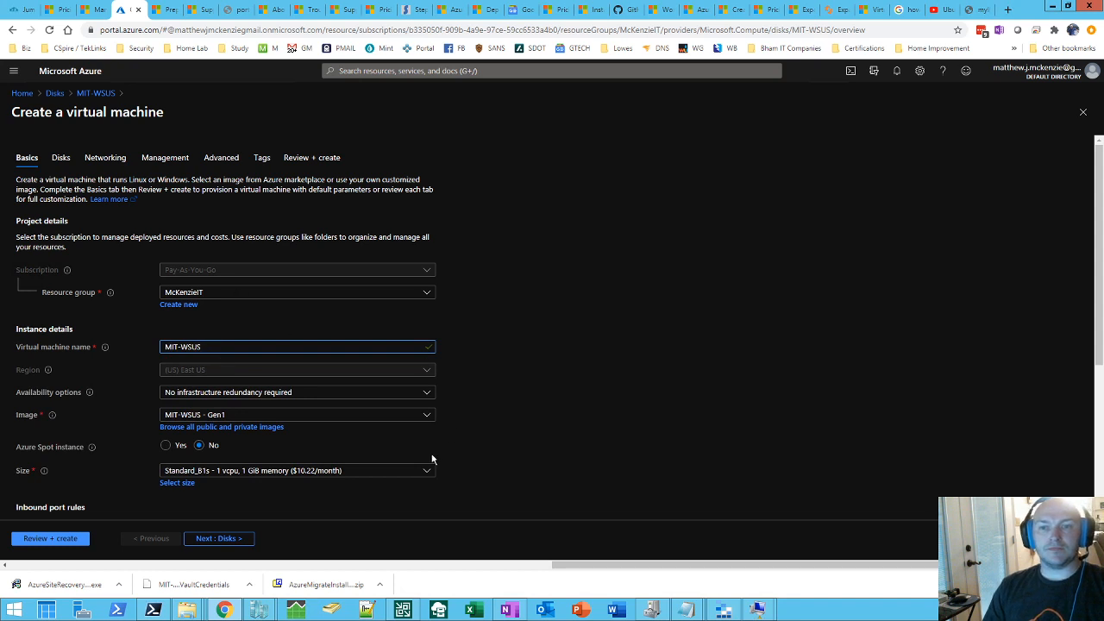
mouse_move(383, 455)
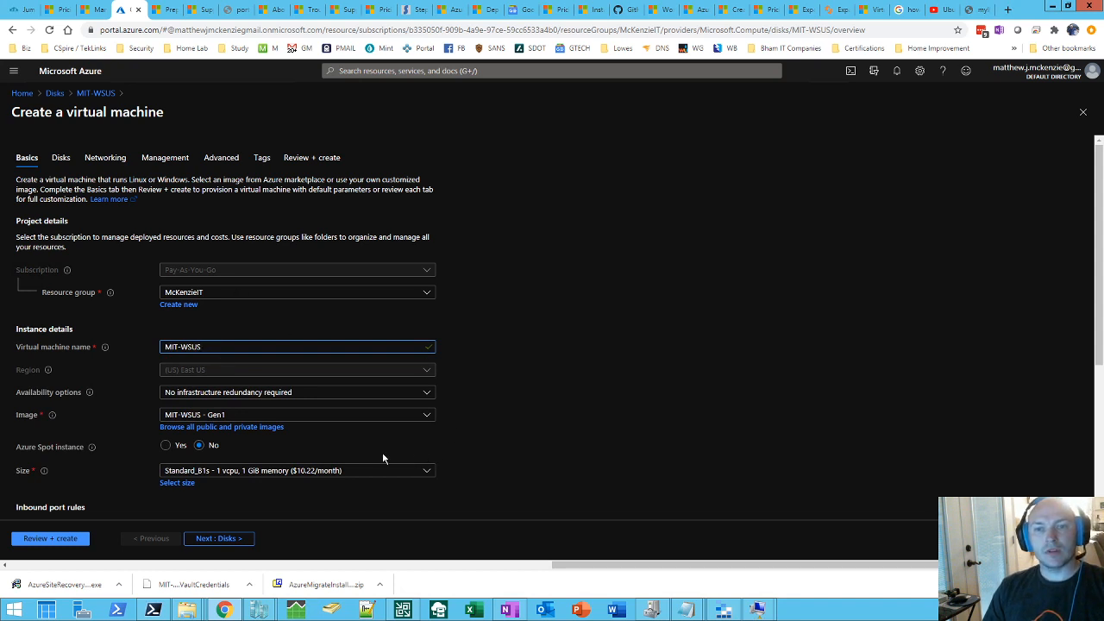
mouse_move(186, 421)
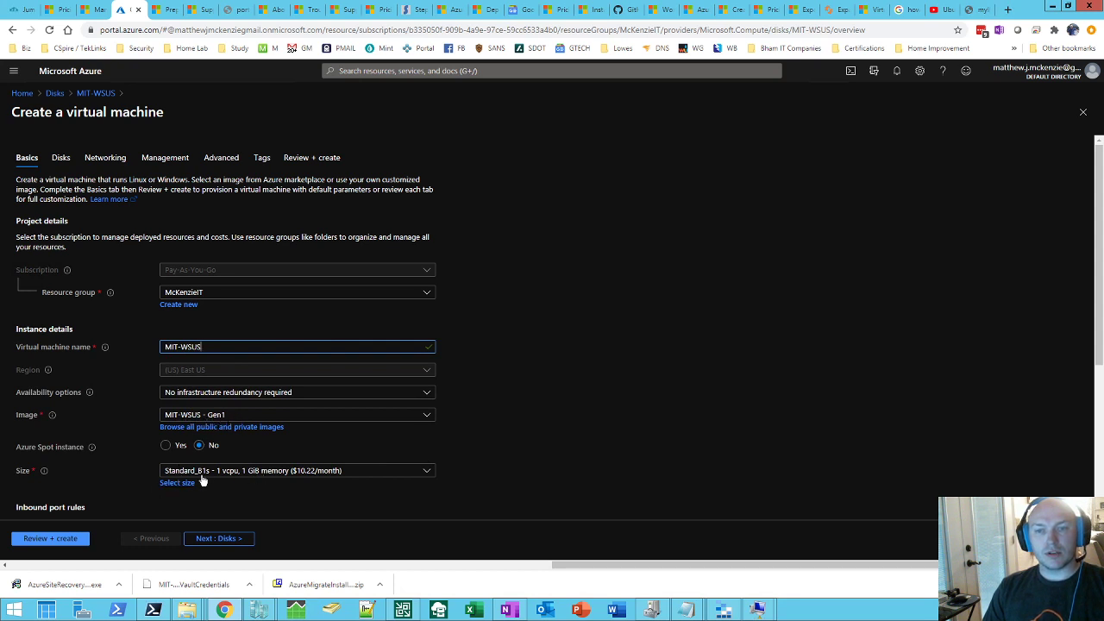
mouse_move(228, 486)
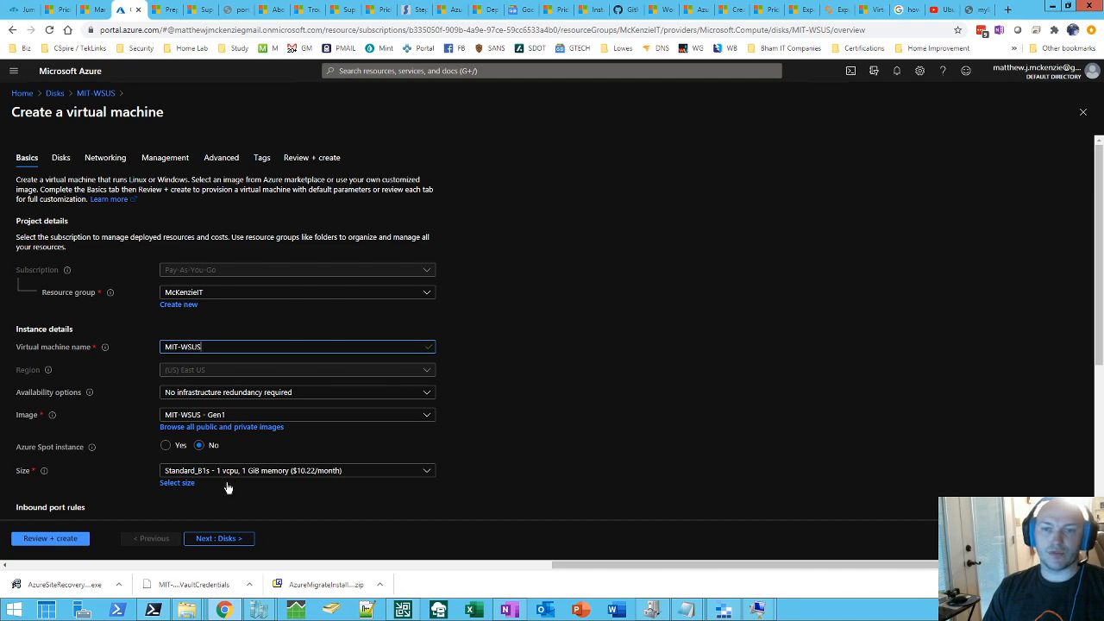
scroll("down", 3)
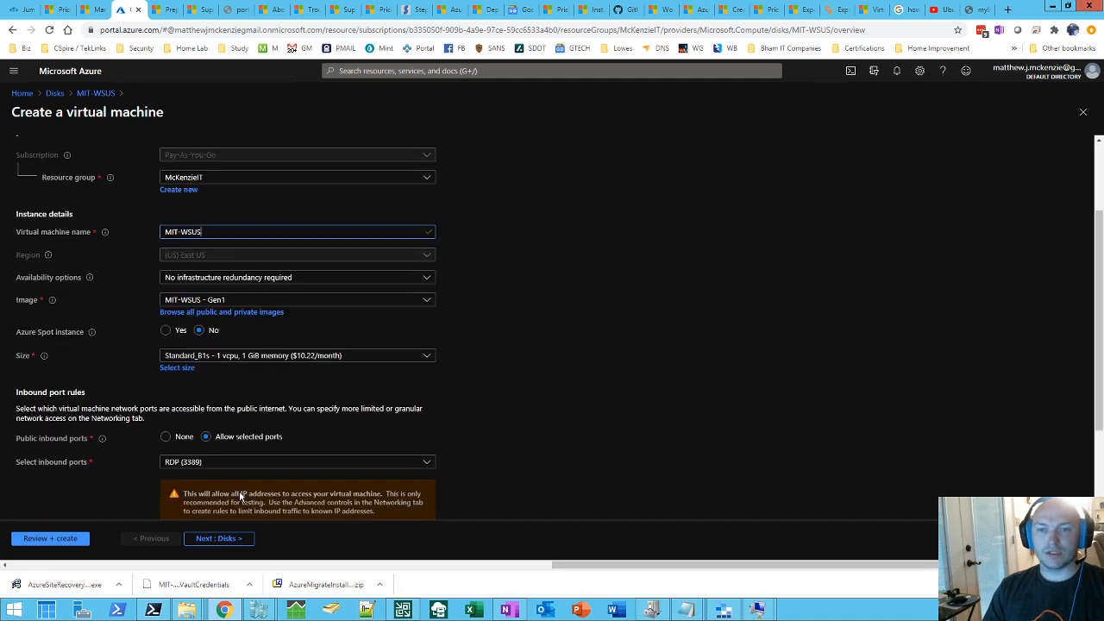
scroll("down", 3)
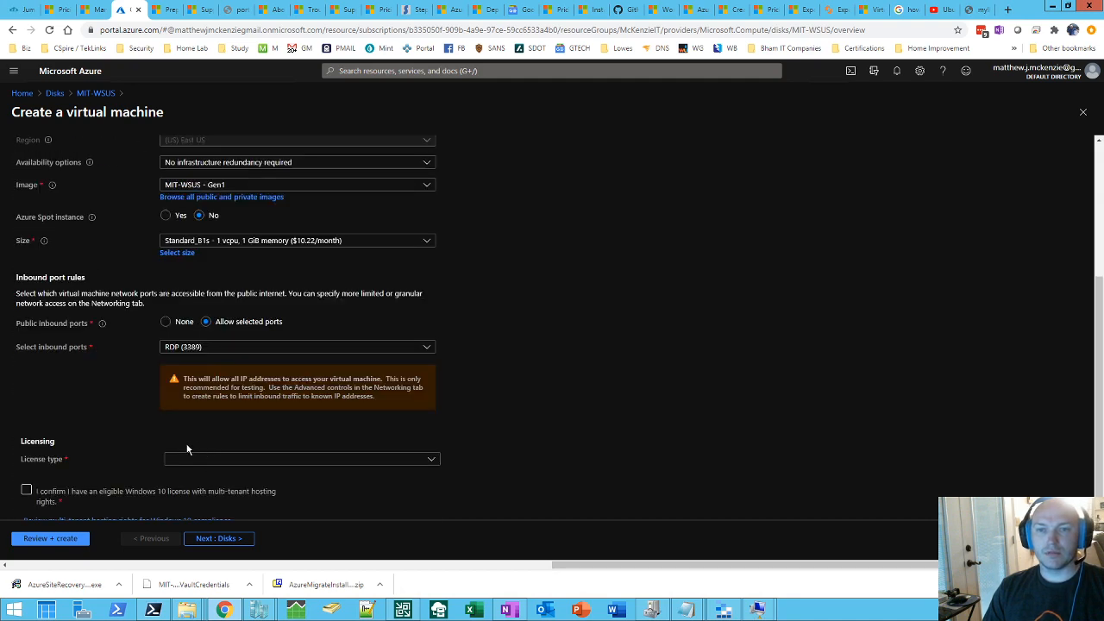
mouse_move(184, 455)
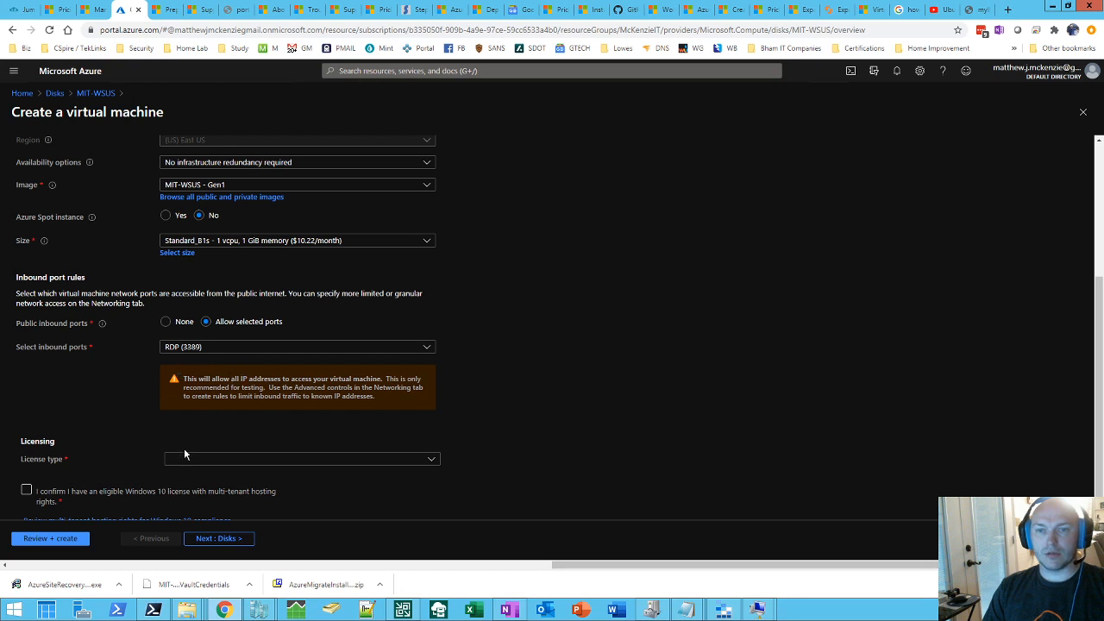
left_click(300, 459)
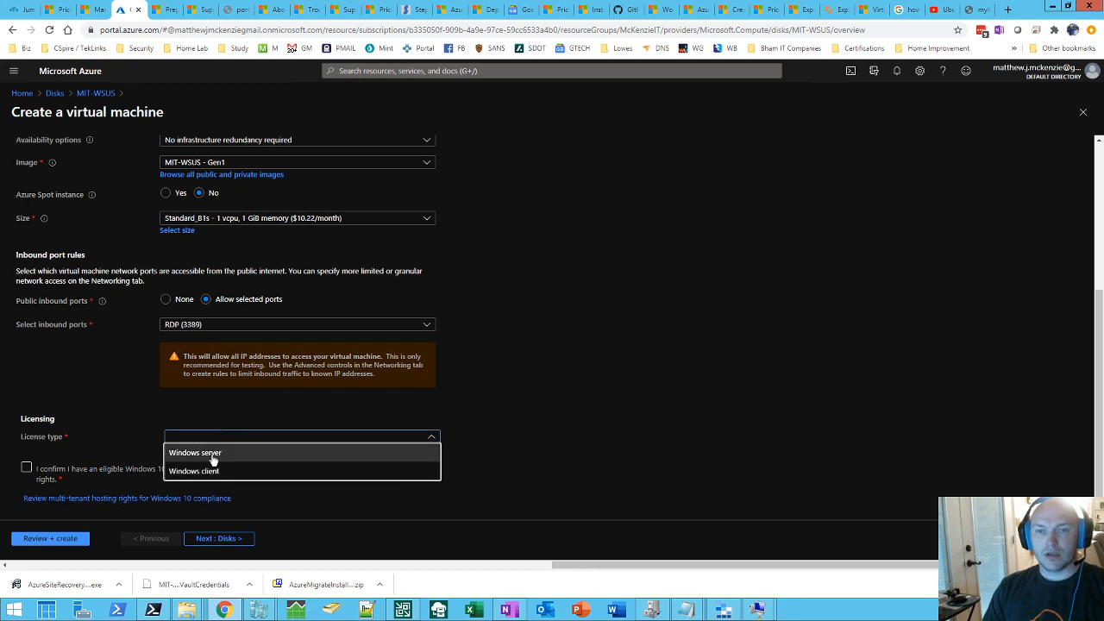
left_click(195, 452)
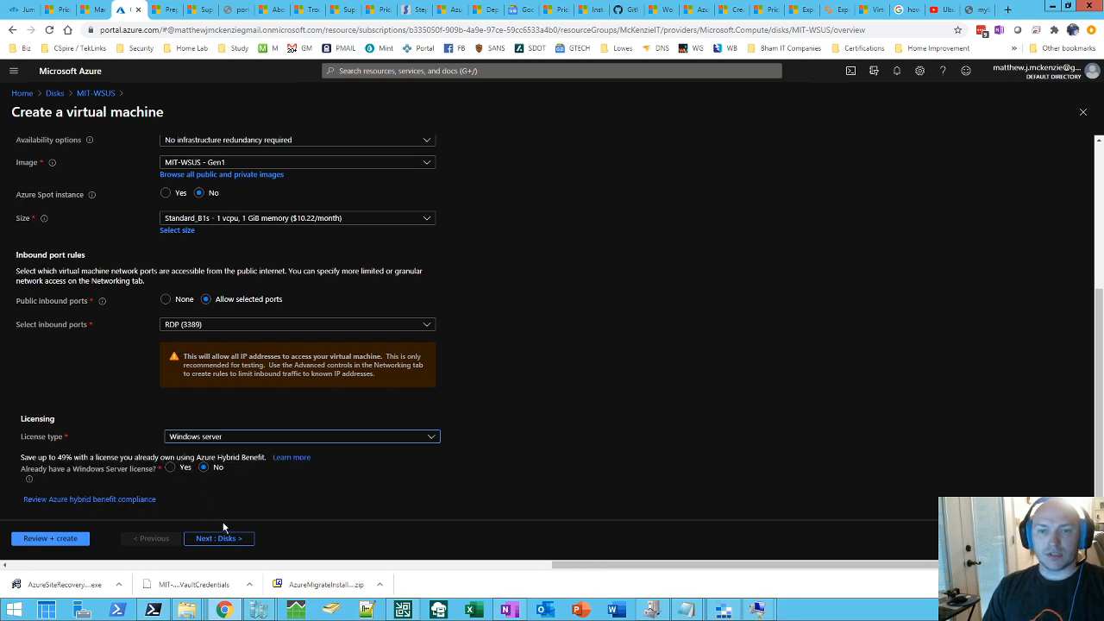
mouse_move(238, 517)
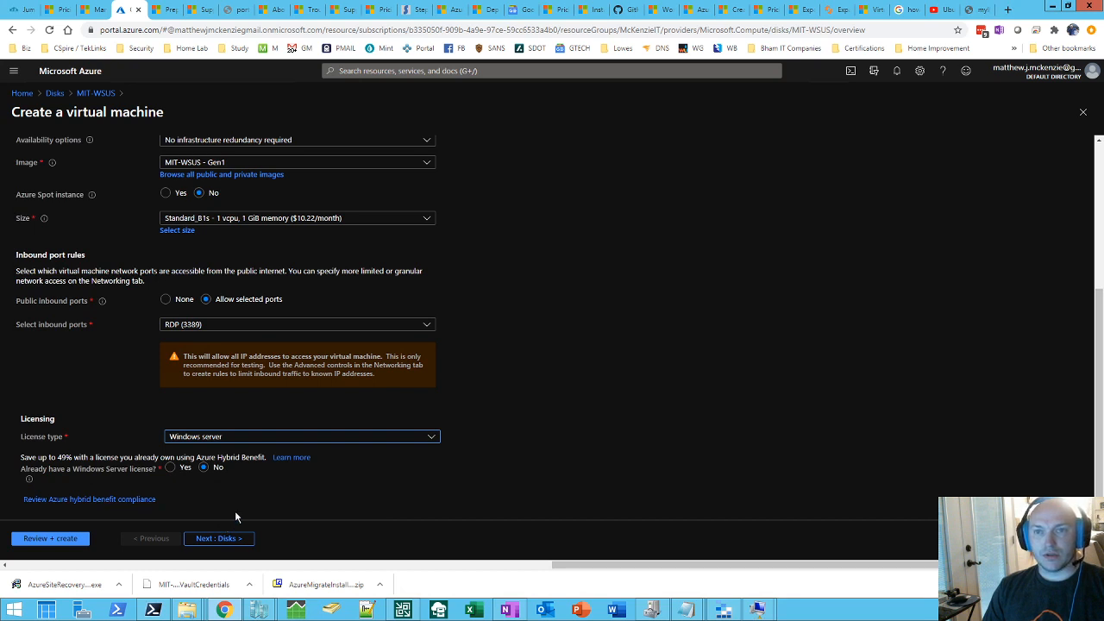
mouse_move(238, 516)
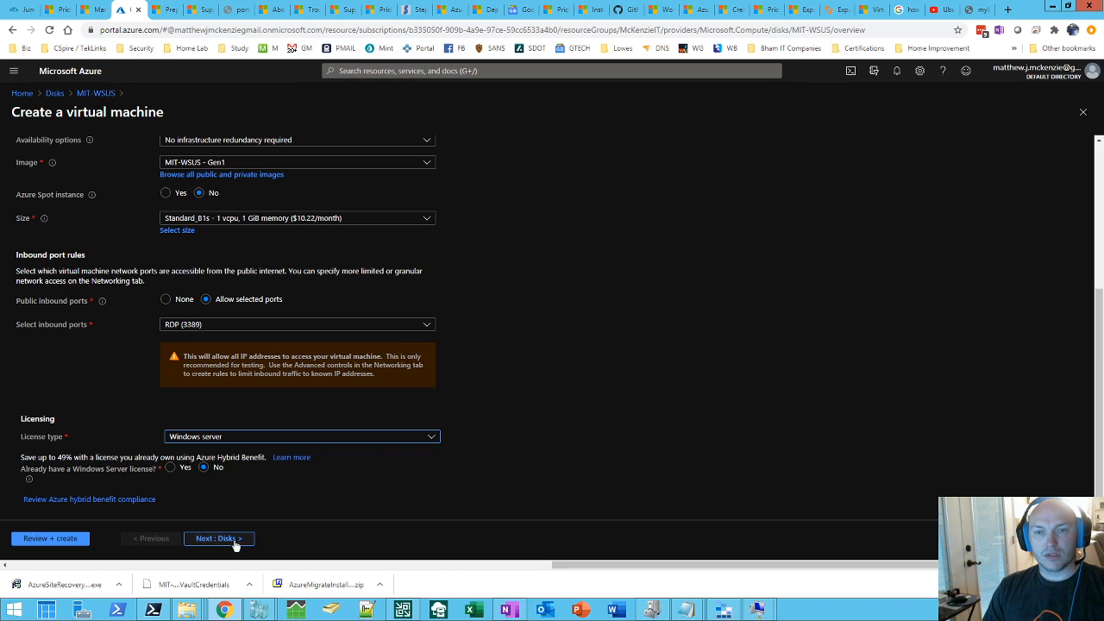
mouse_move(233, 545)
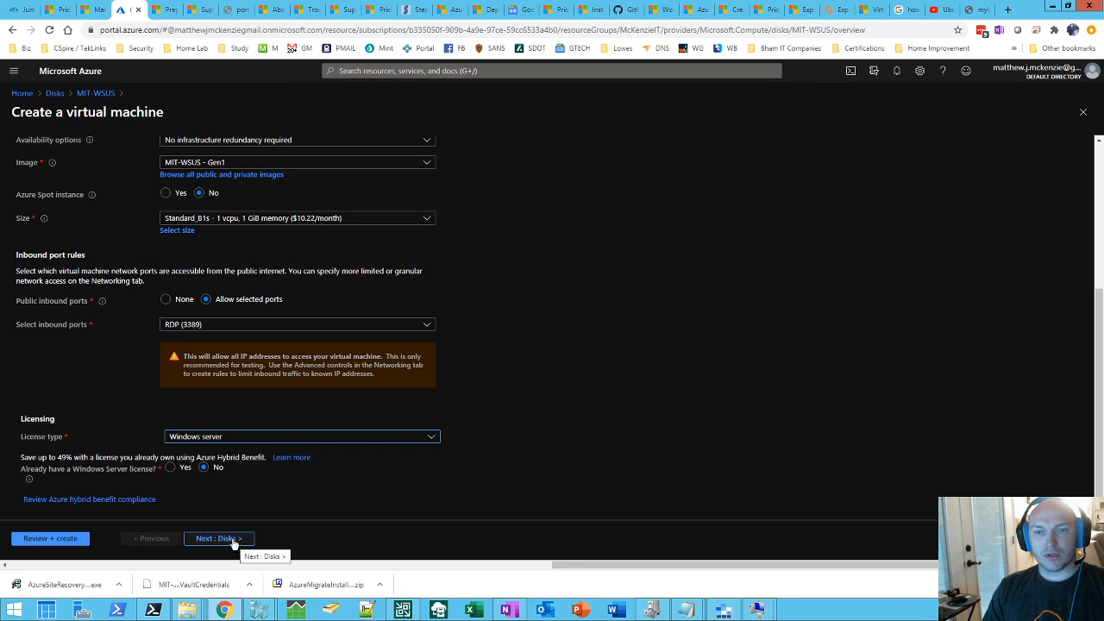
Accept Disks and Networking defaults with the MIT-WSUS-ip public IP and reach Management.
left_click(219, 538)
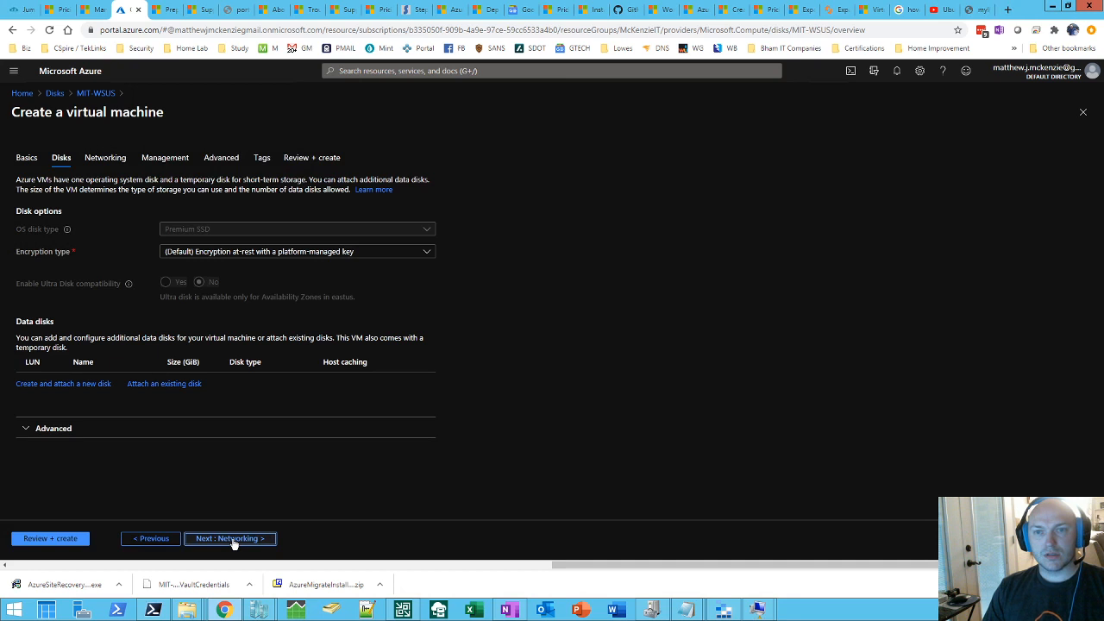
left_click(229, 538)
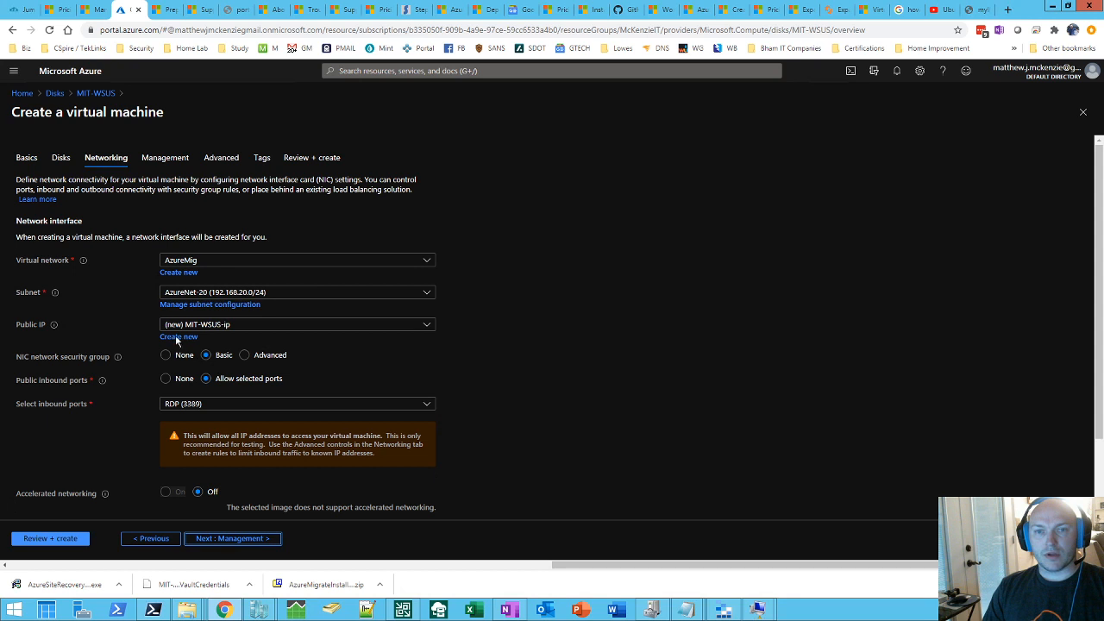
scroll("down", 3)
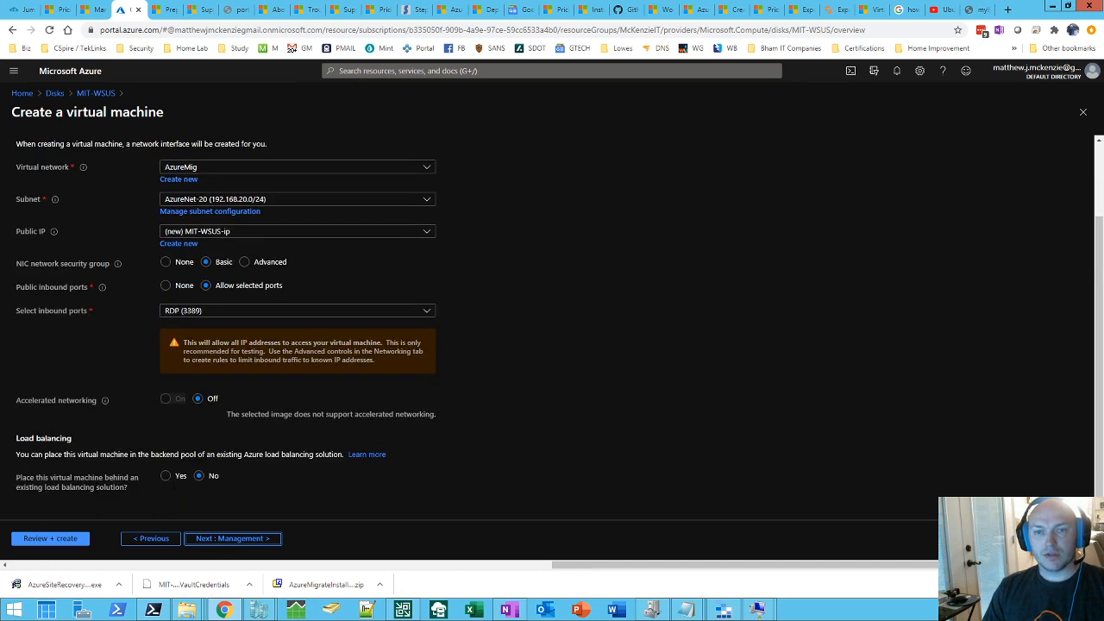
left_click(232, 538)
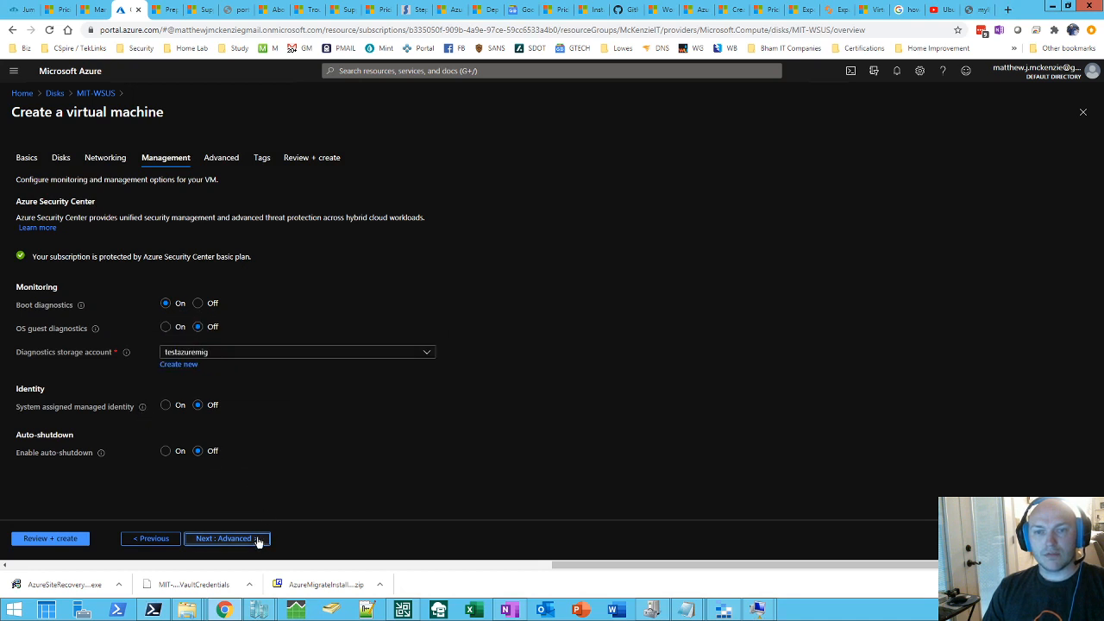
Keep the default monitoring and advanced options and continue to the Tags step.
left_click(227, 539)
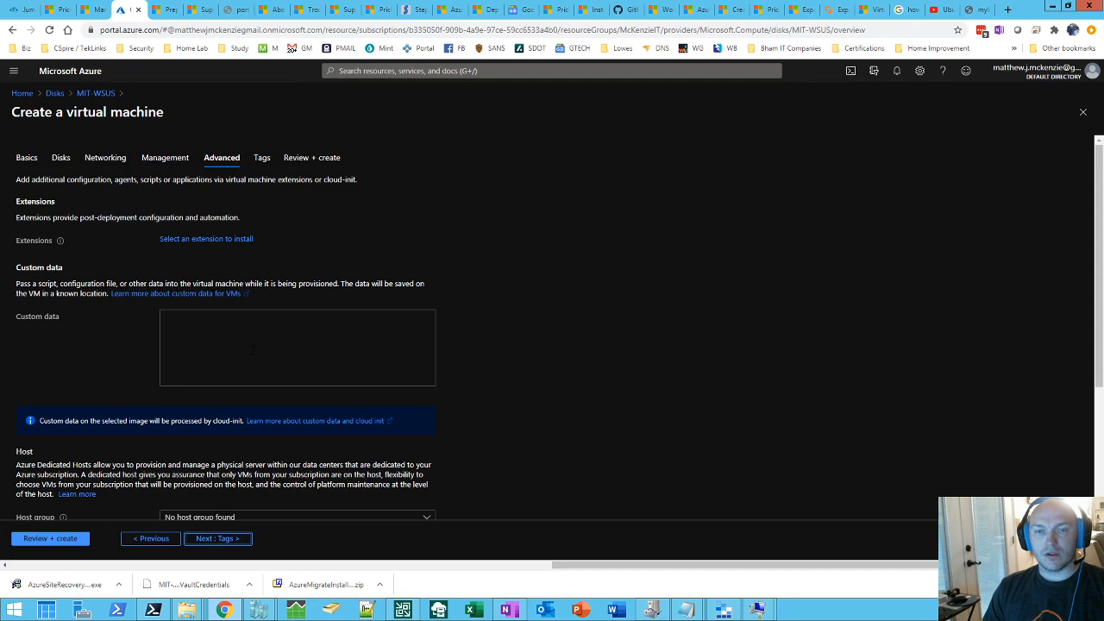
scroll("down", 3)
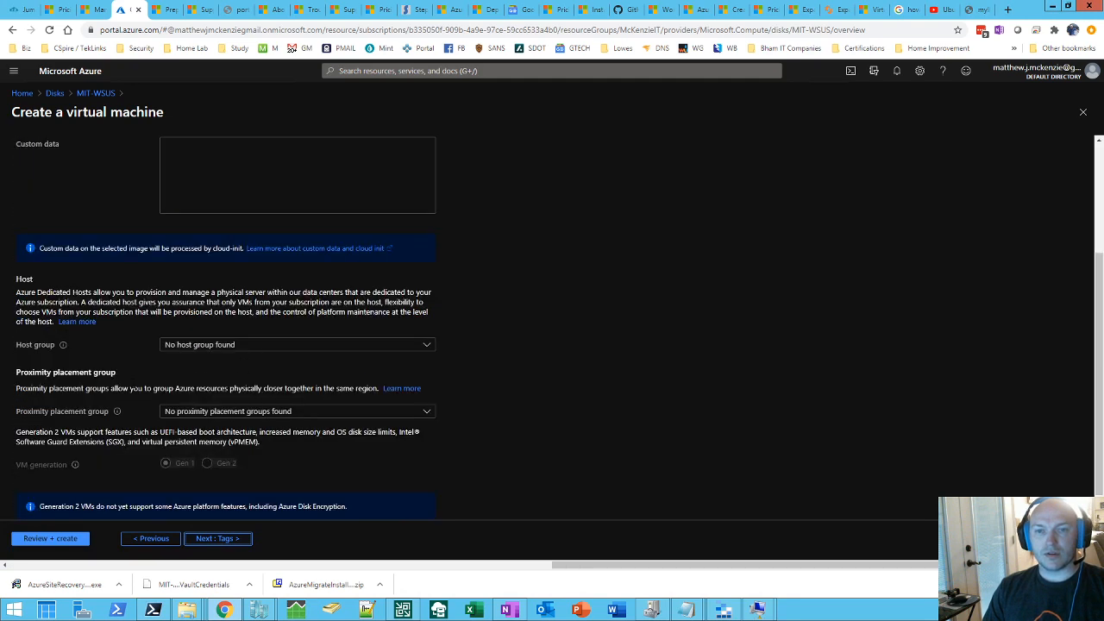
scroll("down", 3)
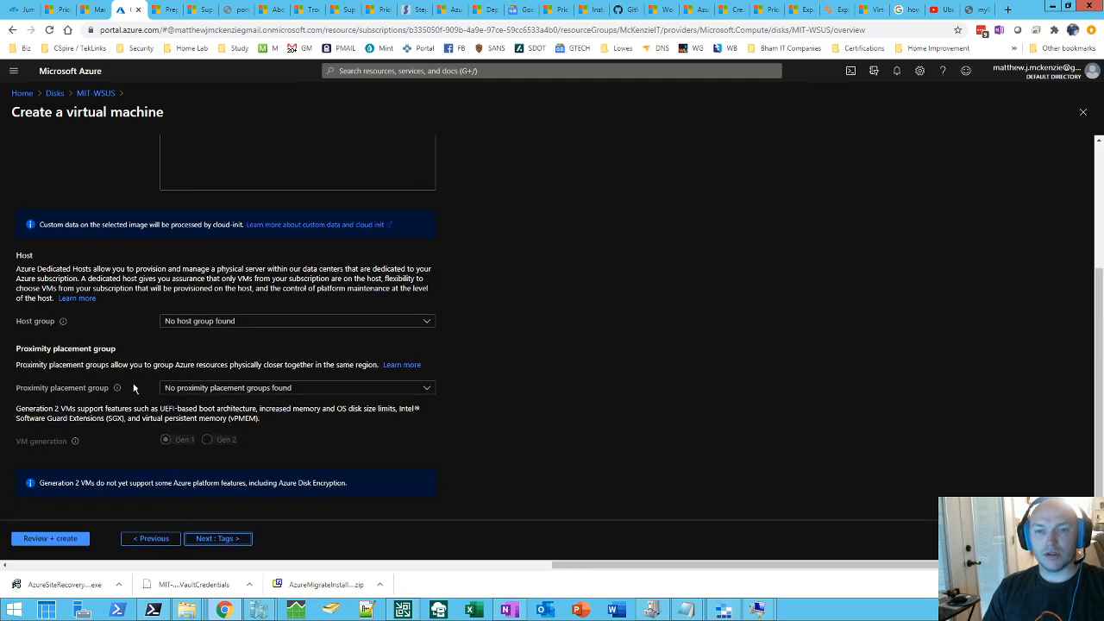
mouse_move(207, 336)
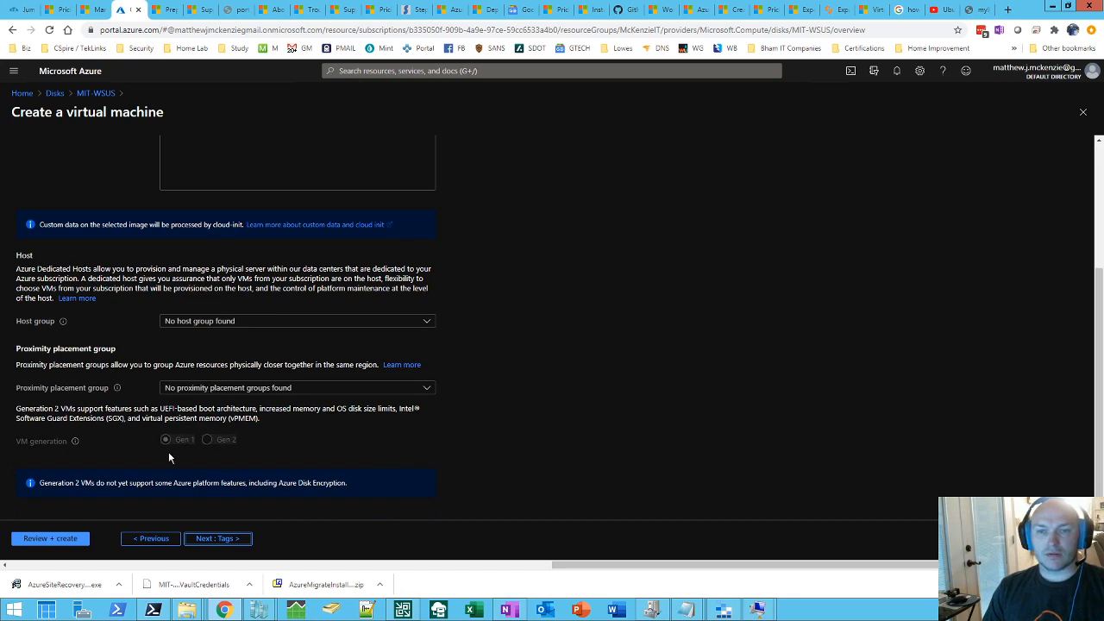
left_click(217, 538)
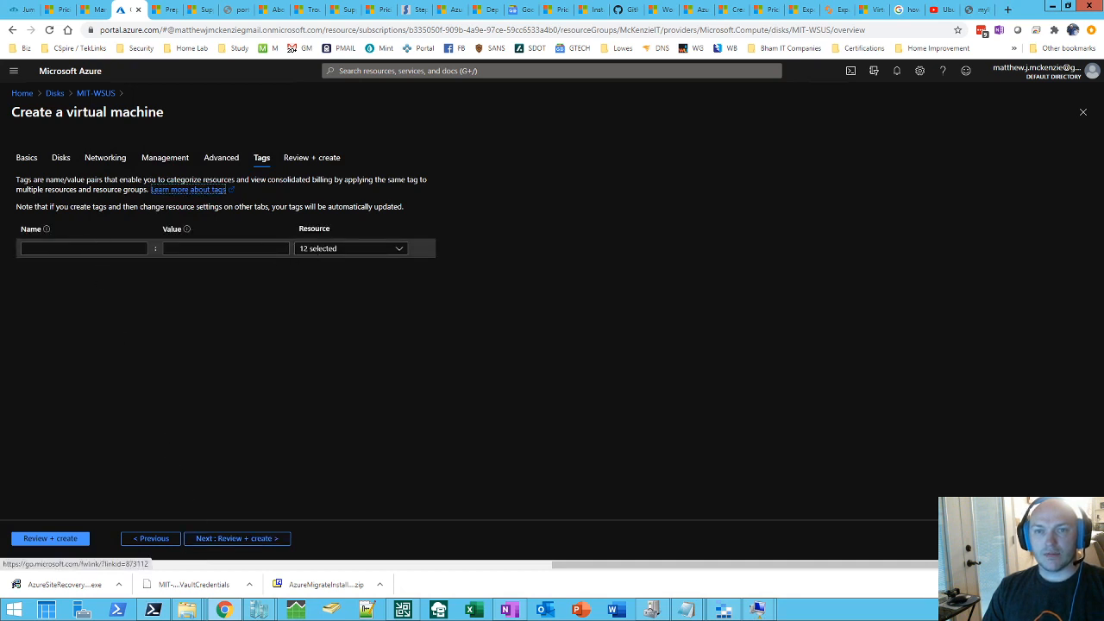
Add a tag named Name with value MIT-WSUS to the VM's resources.
left_click(82, 248)
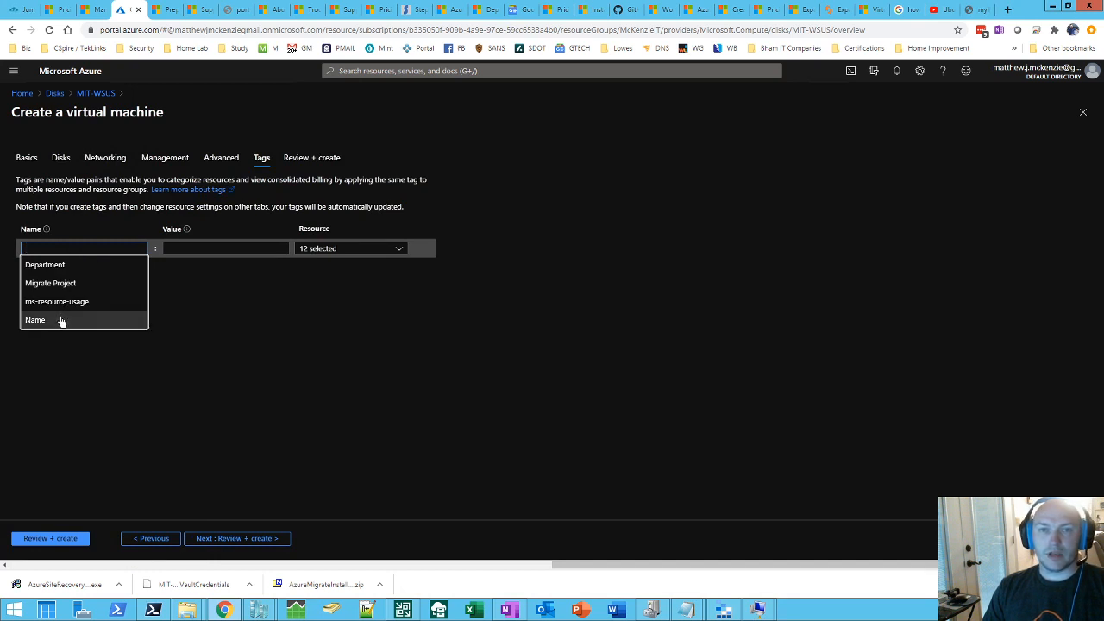
left_click(34, 319)
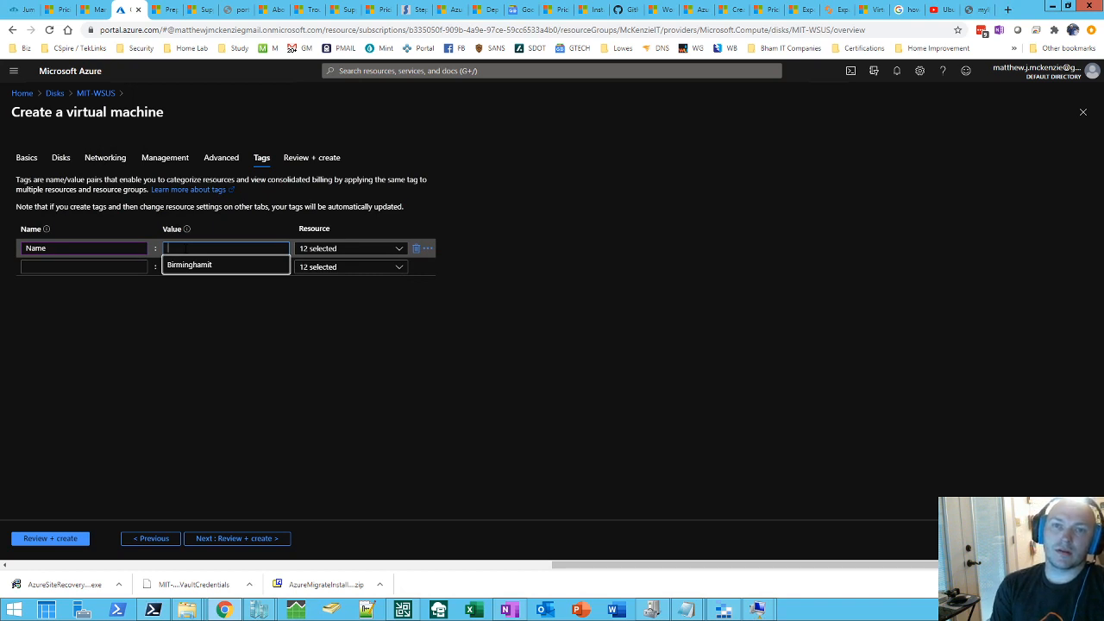
type("MIT-WSUS")
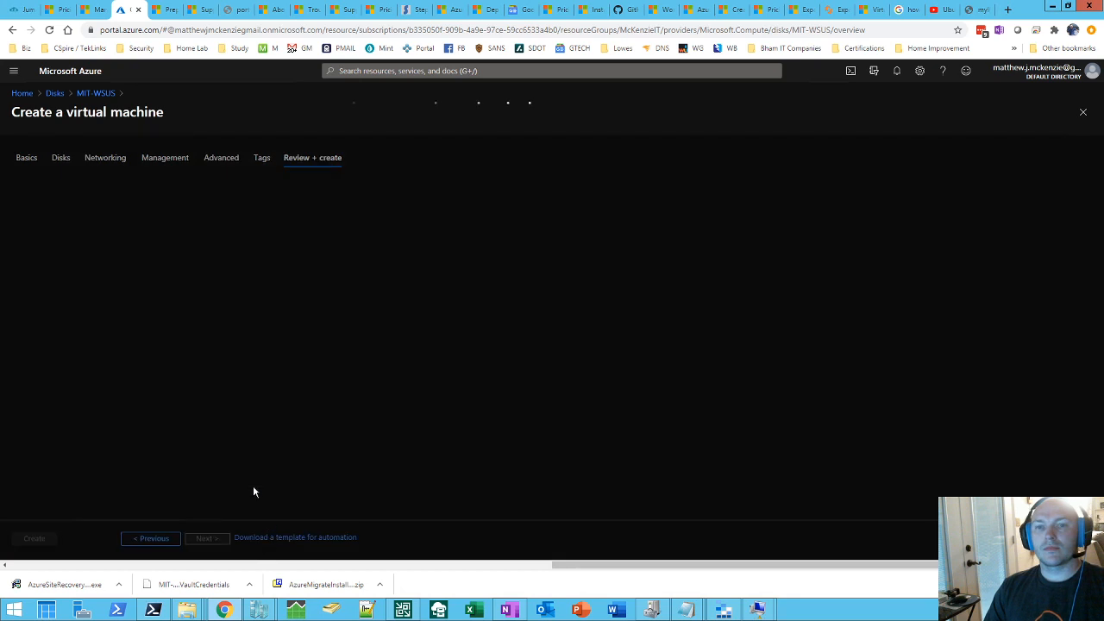
Review the validated MIT-WSUS configuration and create the virtual machine deployment.
left_click(312, 157)
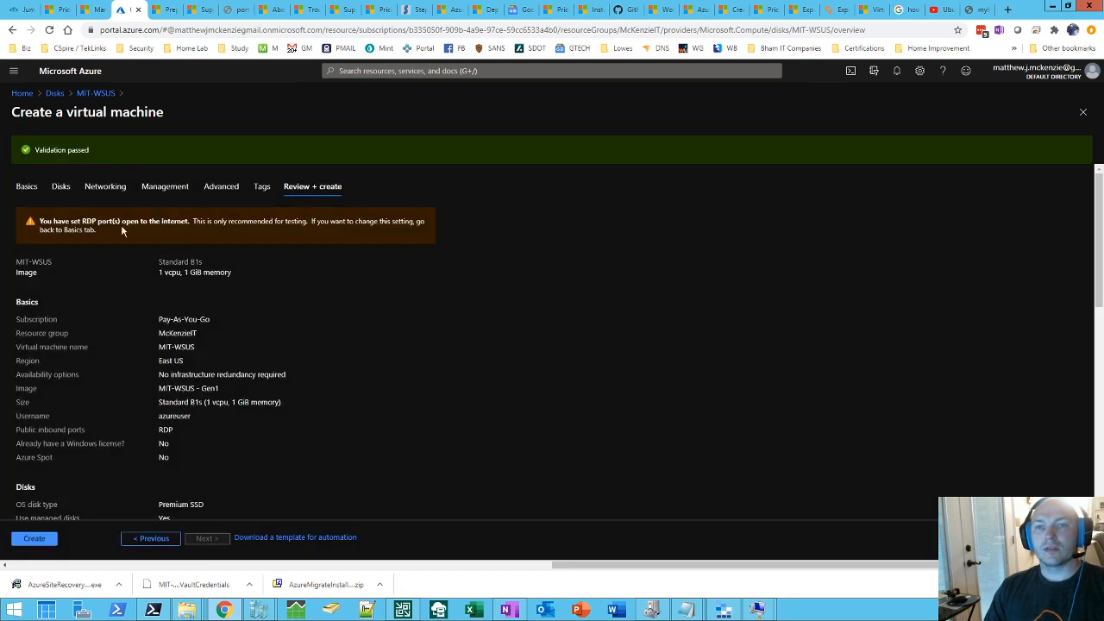
mouse_move(369, 235)
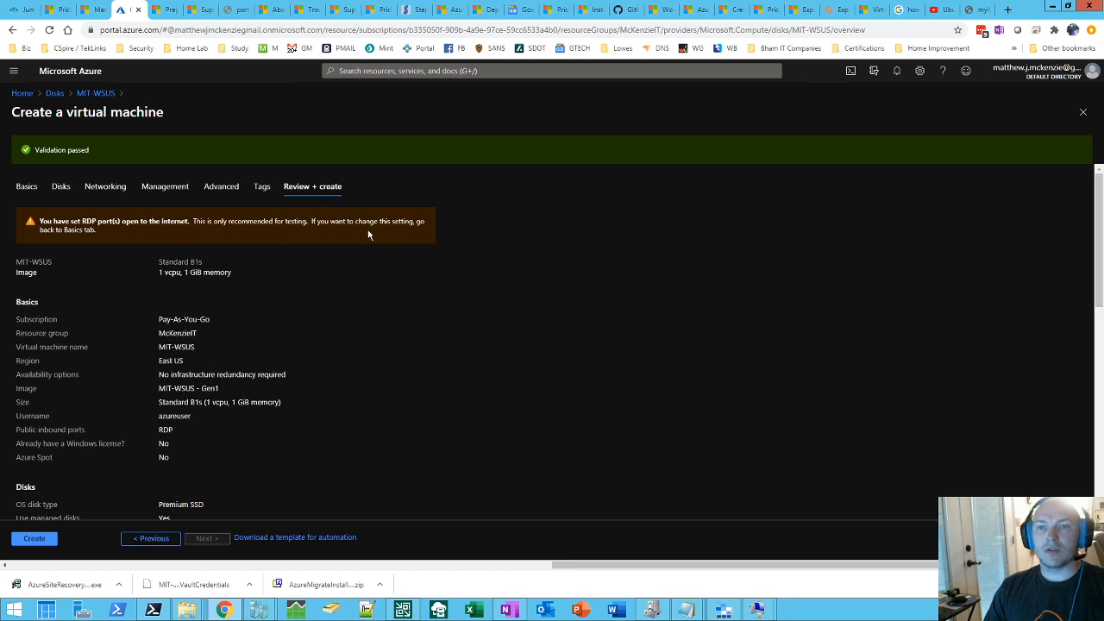
mouse_move(124, 290)
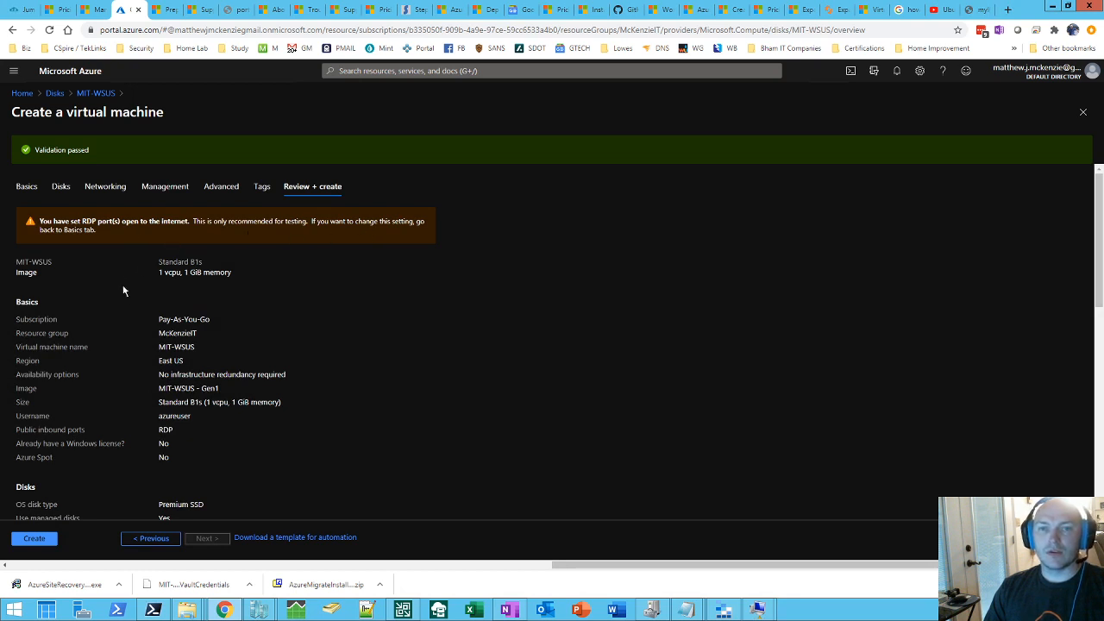
mouse_move(180, 283)
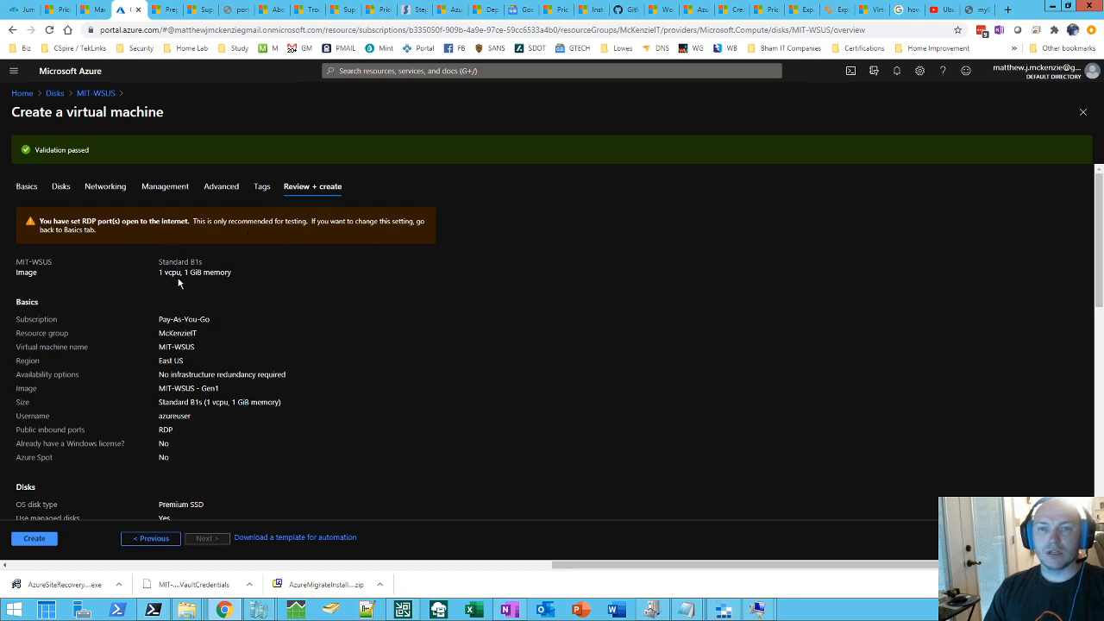
mouse_move(221, 287)
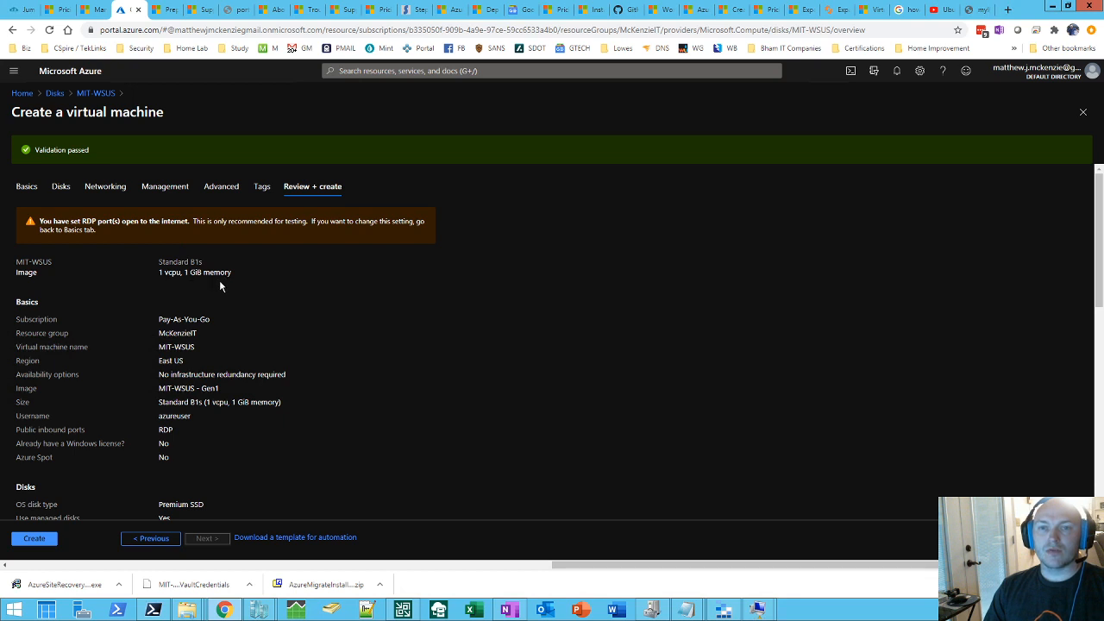
mouse_move(159, 439)
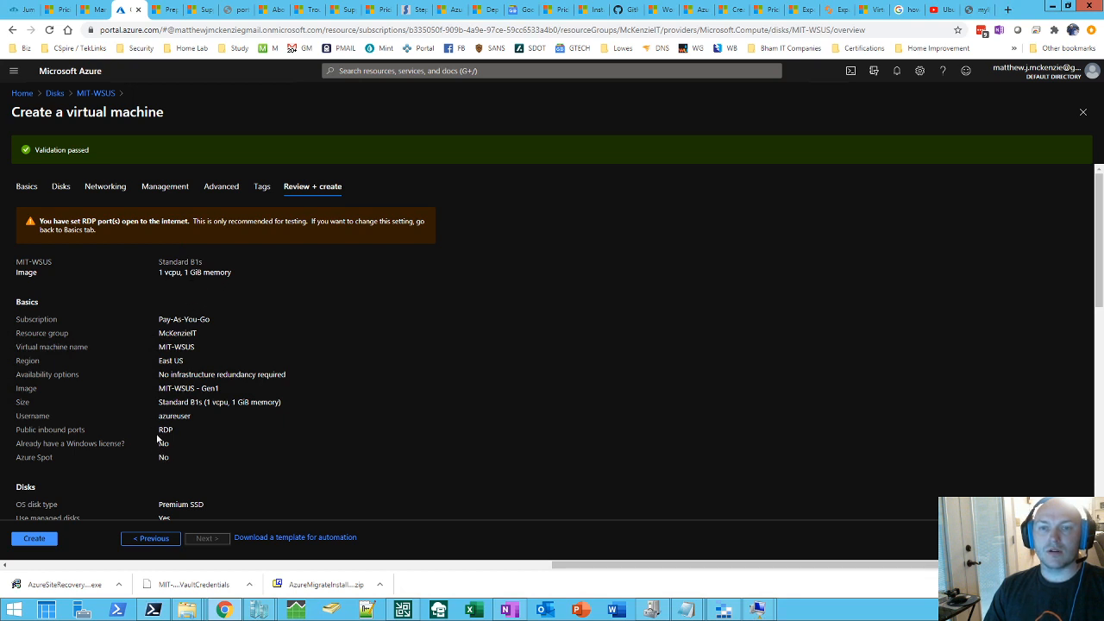
left_click(34, 538)
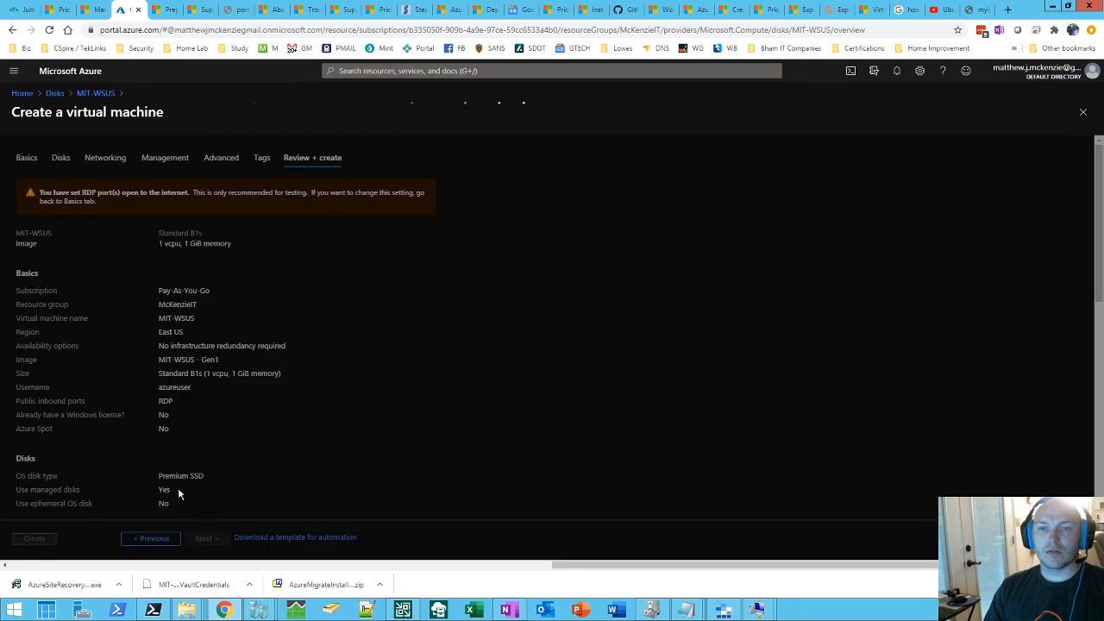
left_click(35, 538)
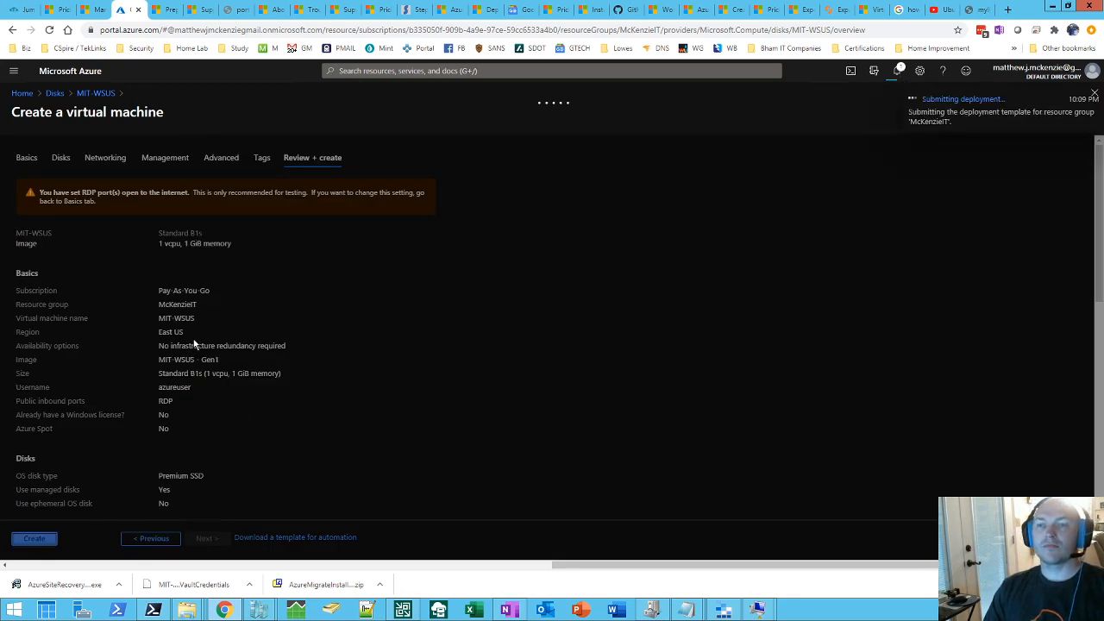
left_click(35, 538)
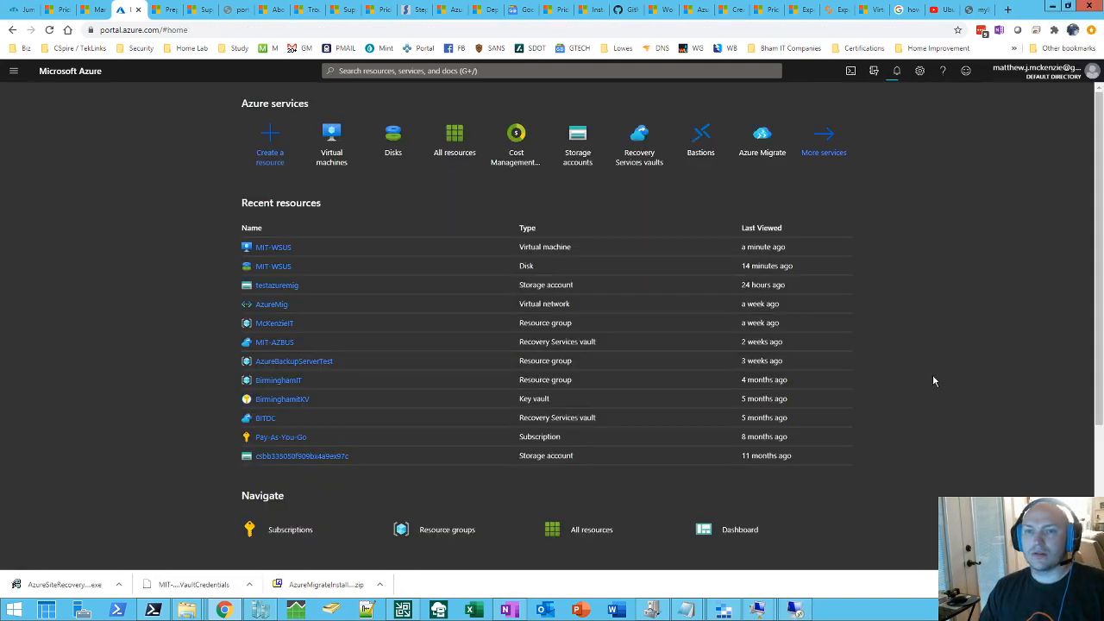
mouse_move(331, 169)
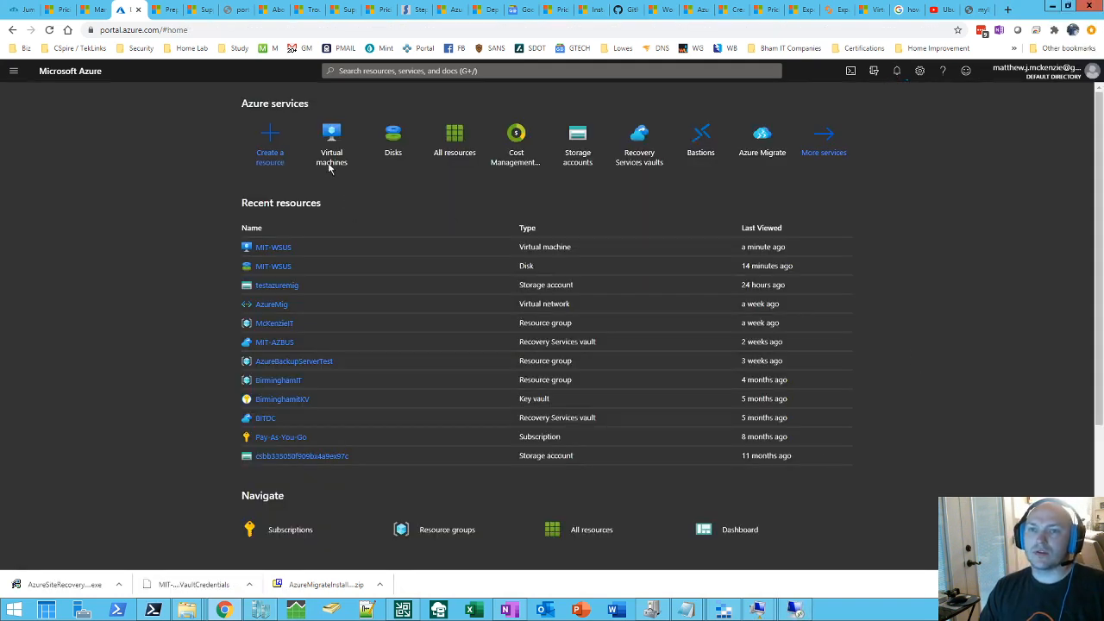
Open the MIT-WSUS virtual machine's overview showing it running in East US with a public IP.
left_click(332, 135)
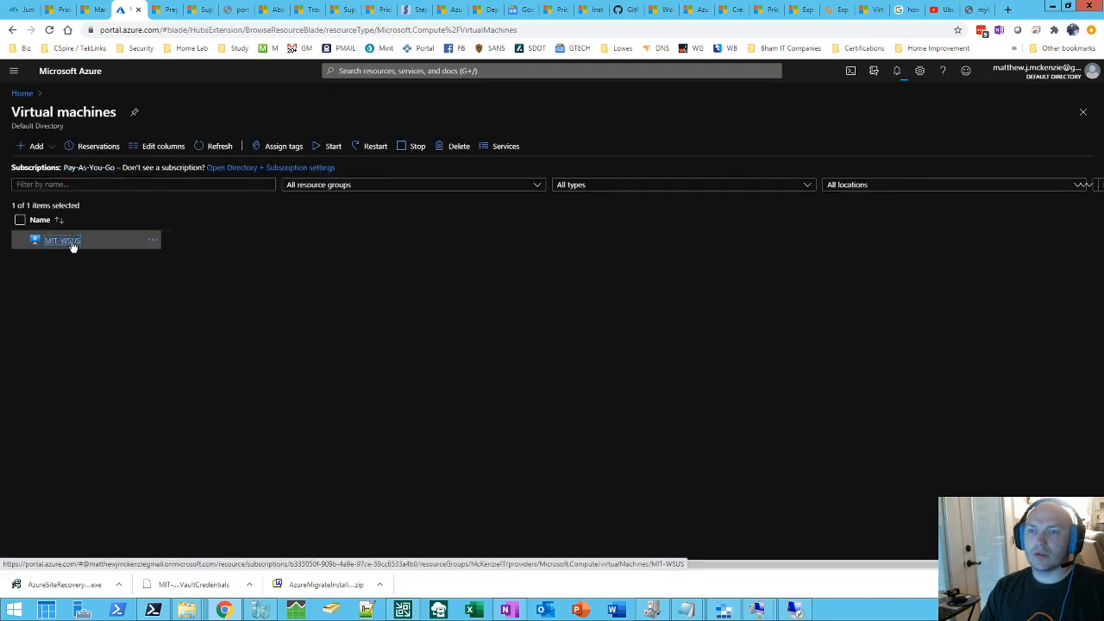
left_click(55, 240)
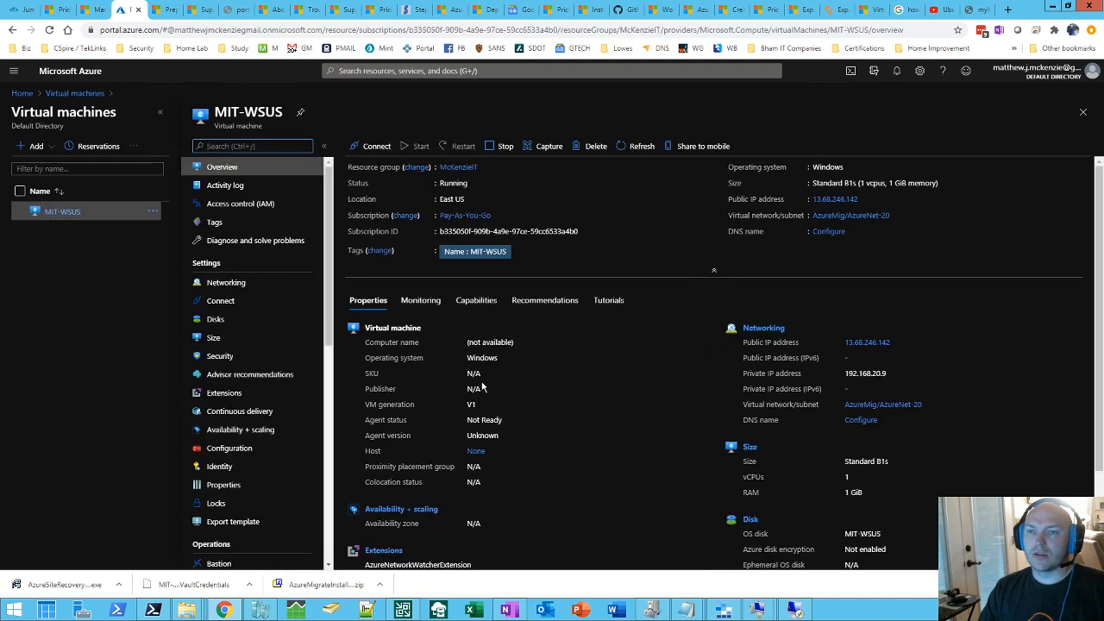
mouse_move(531, 383)
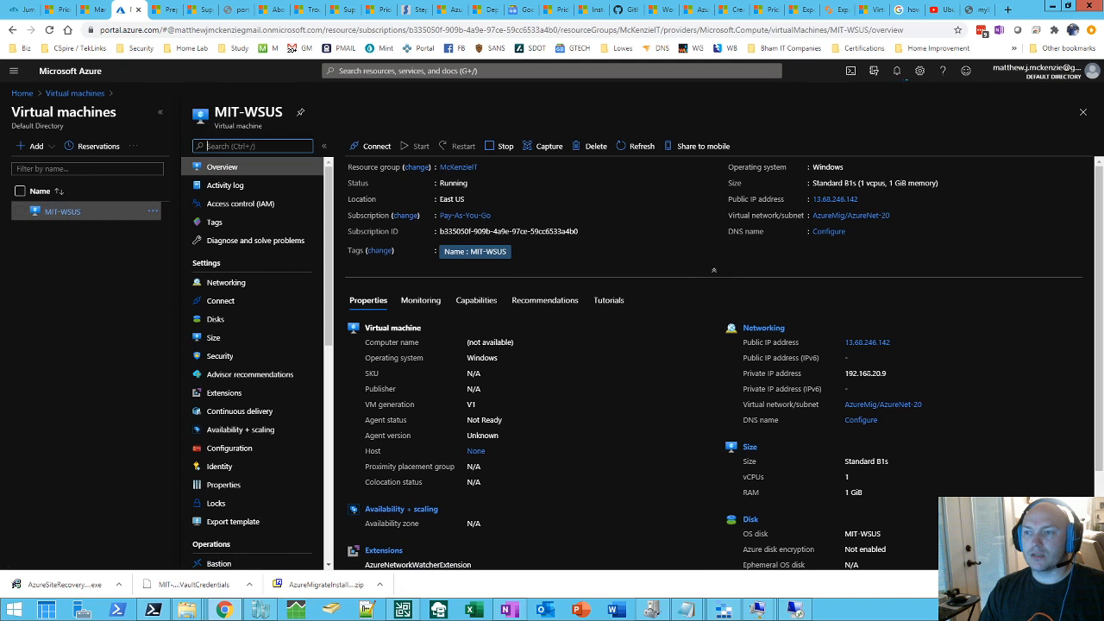
mouse_move(631, 382)
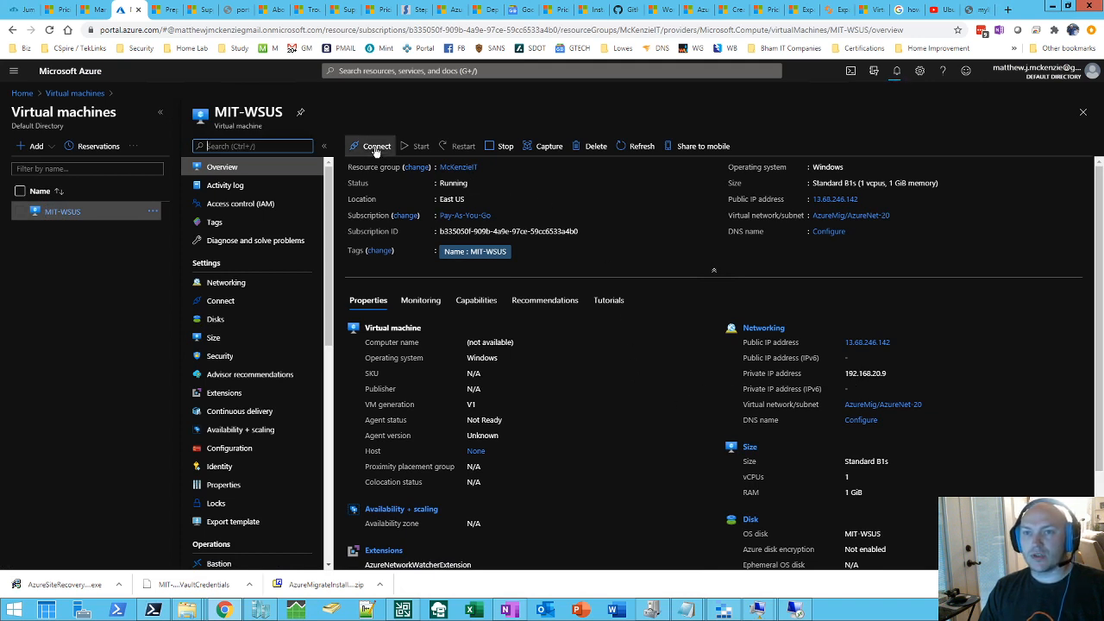
left_click(374, 145)
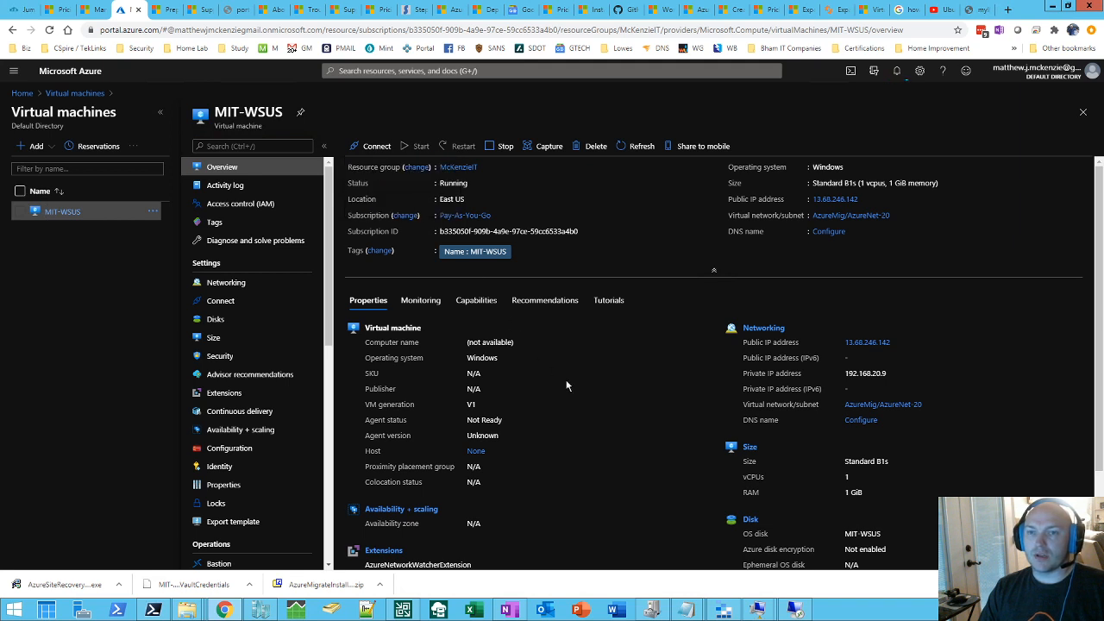
mouse_move(228, 283)
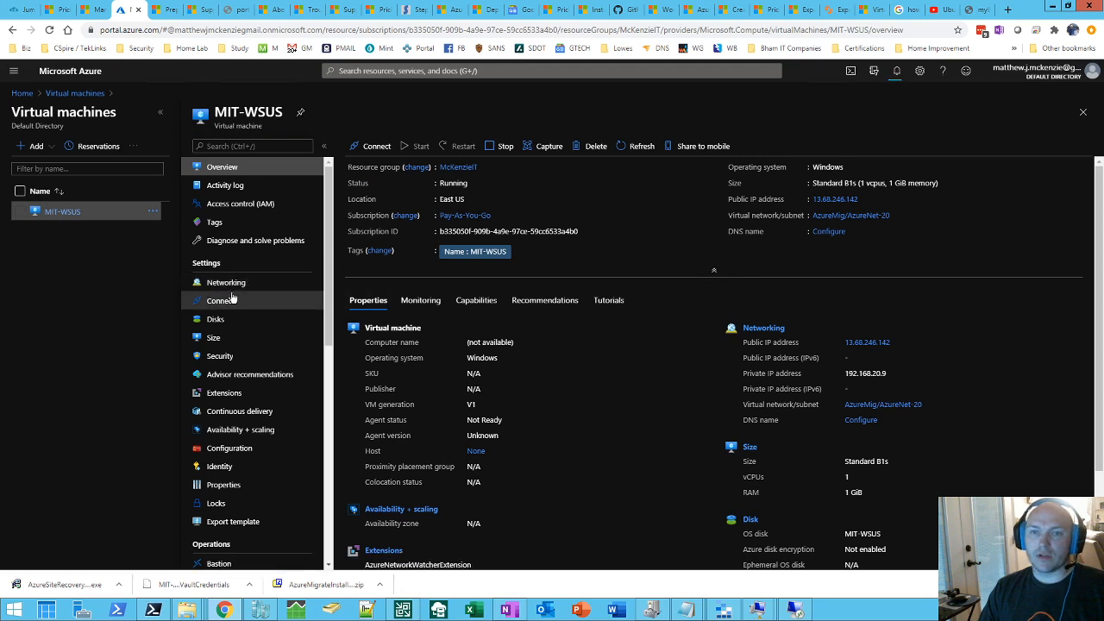
mouse_move(580, 400)
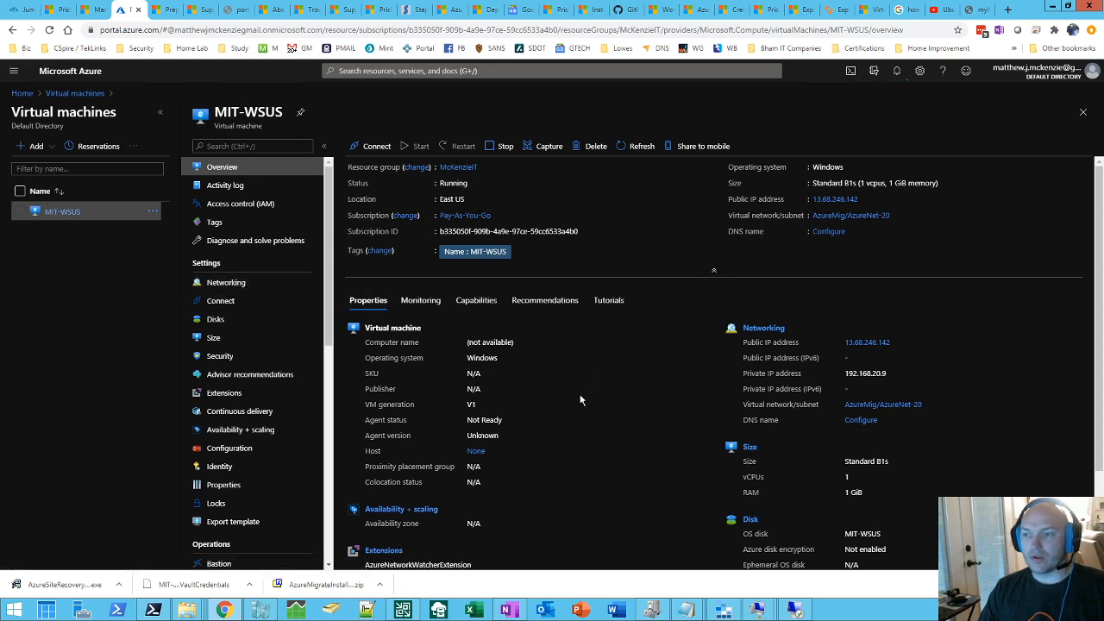
scroll("down", 3)
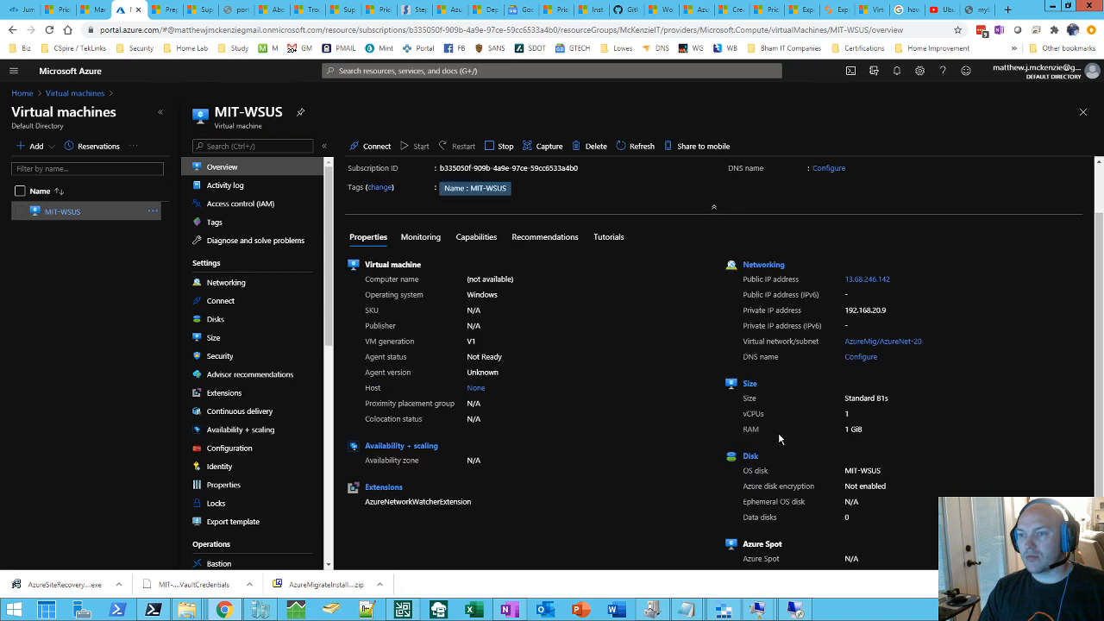
View the MIT-WSUS key metrics charts for CPU, network and disk over the last hour.
left_click(421, 300)
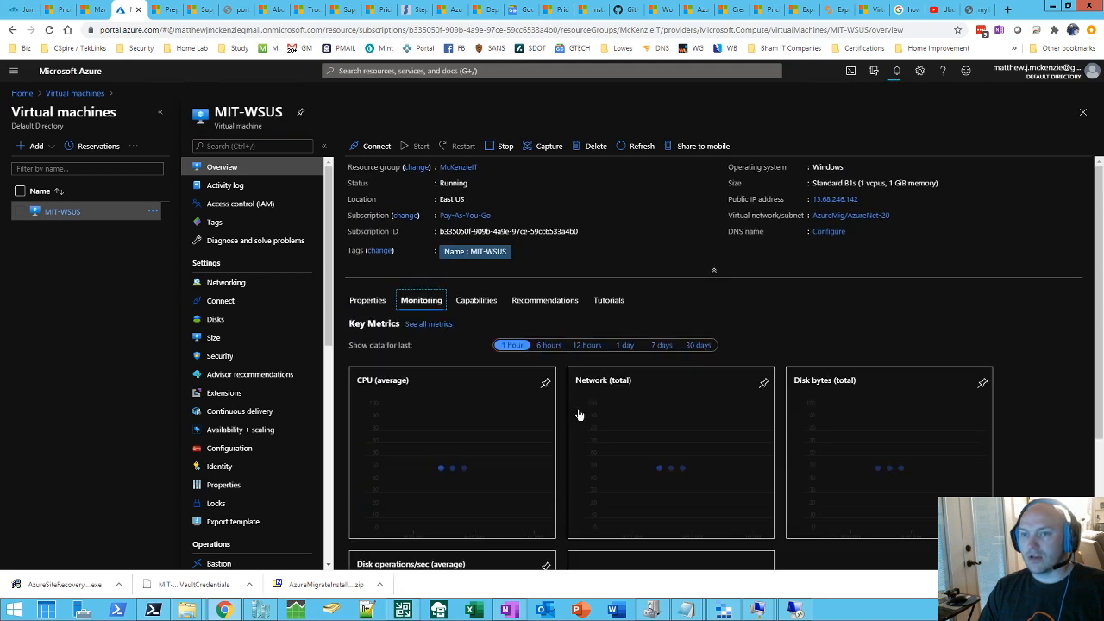
mouse_move(464, 345)
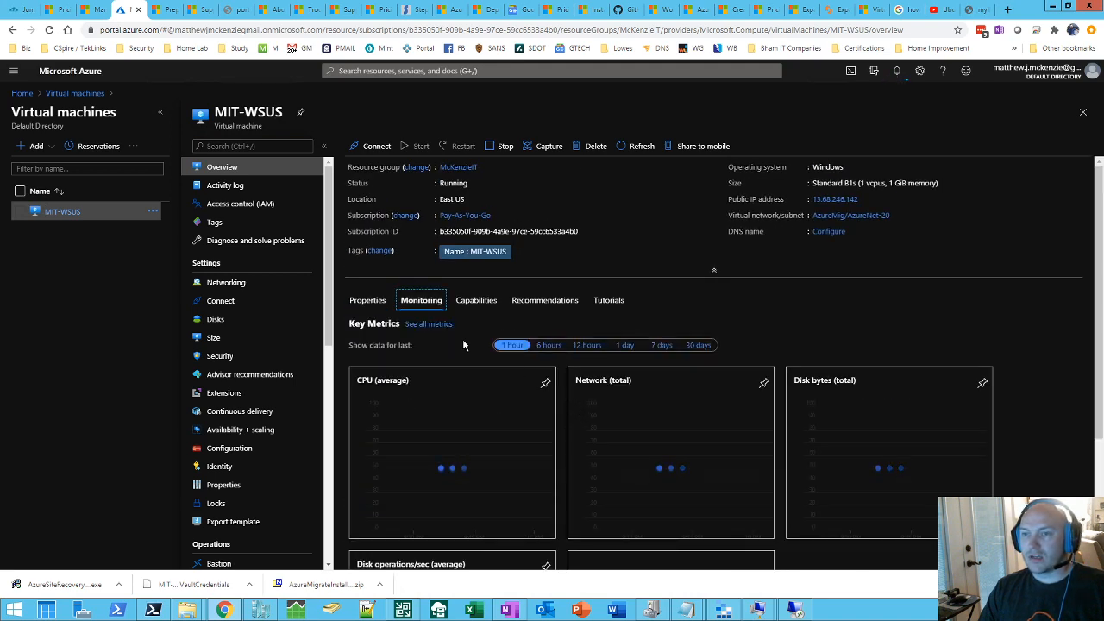
scroll("down", 3)
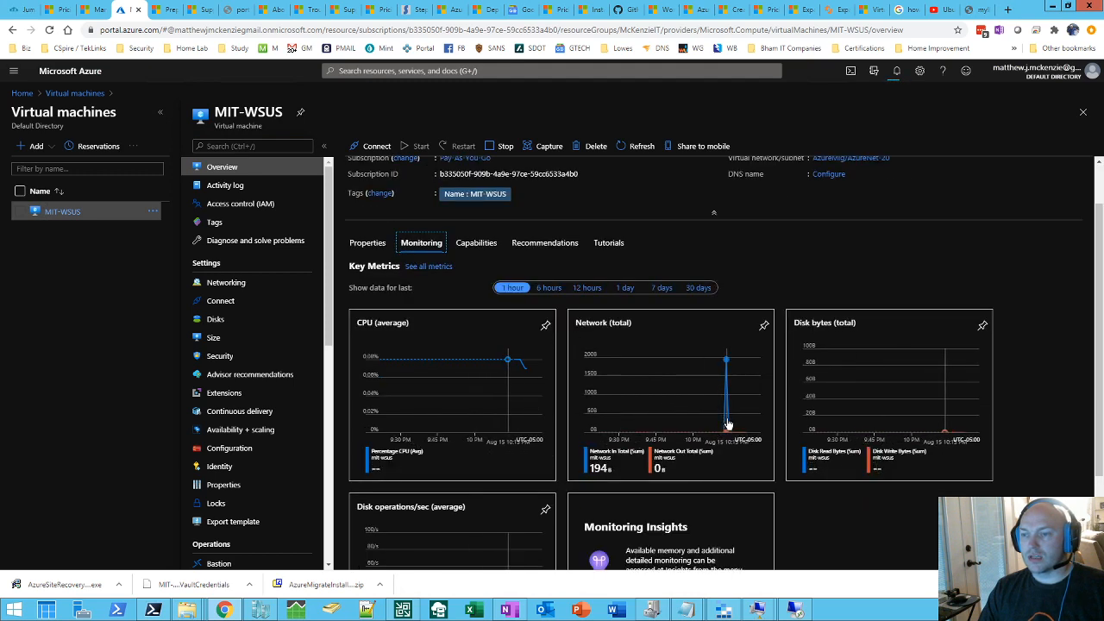
mouse_move(702, 421)
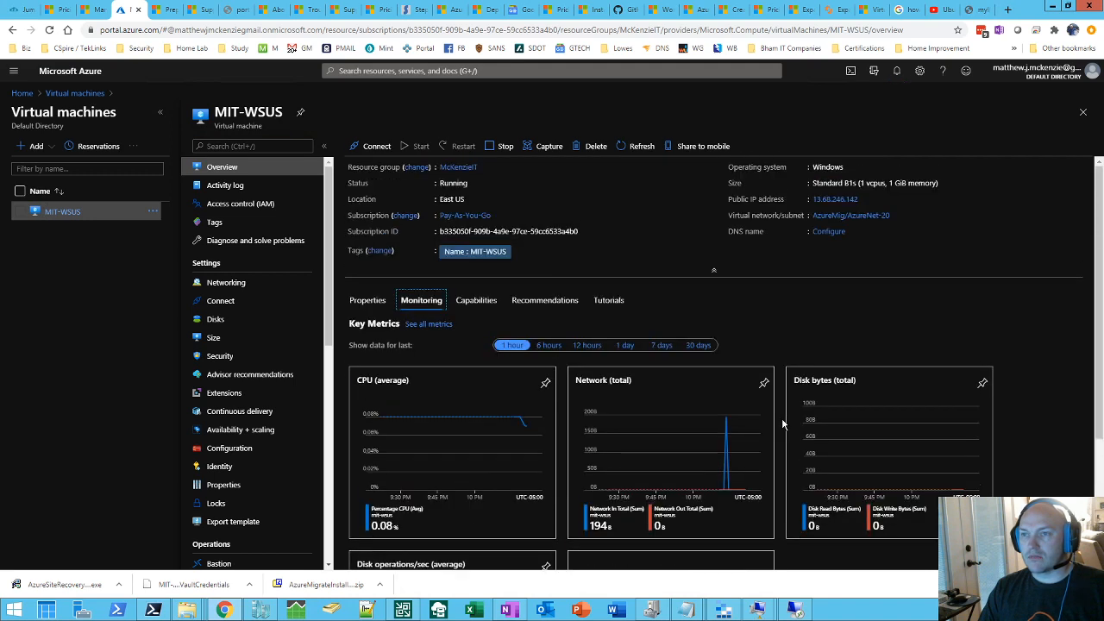
mouse_move(762, 318)
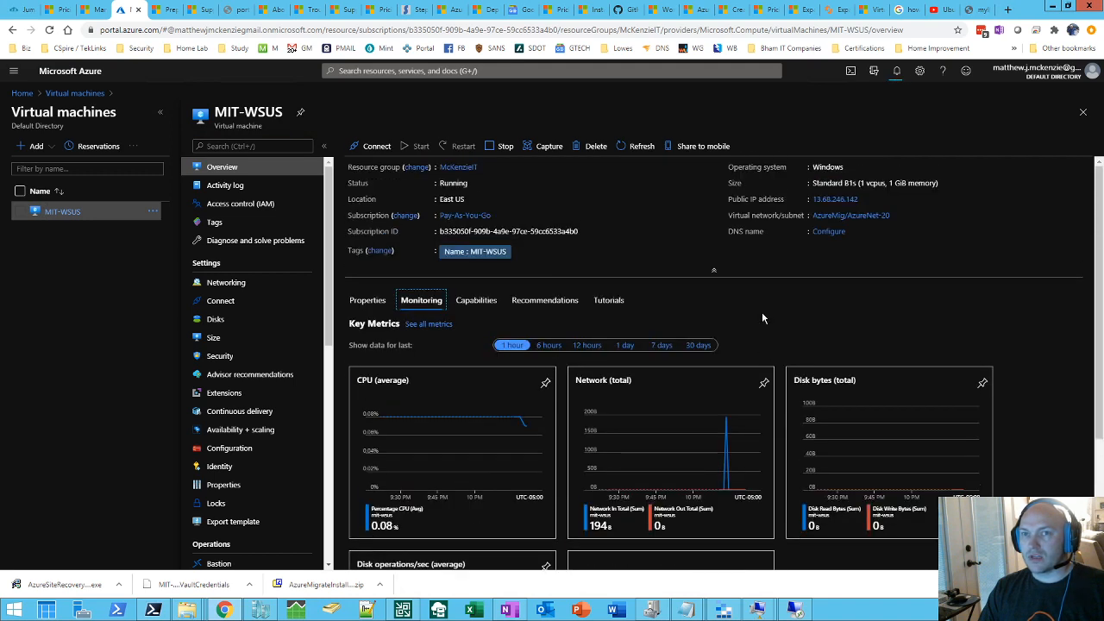
mouse_move(776, 314)
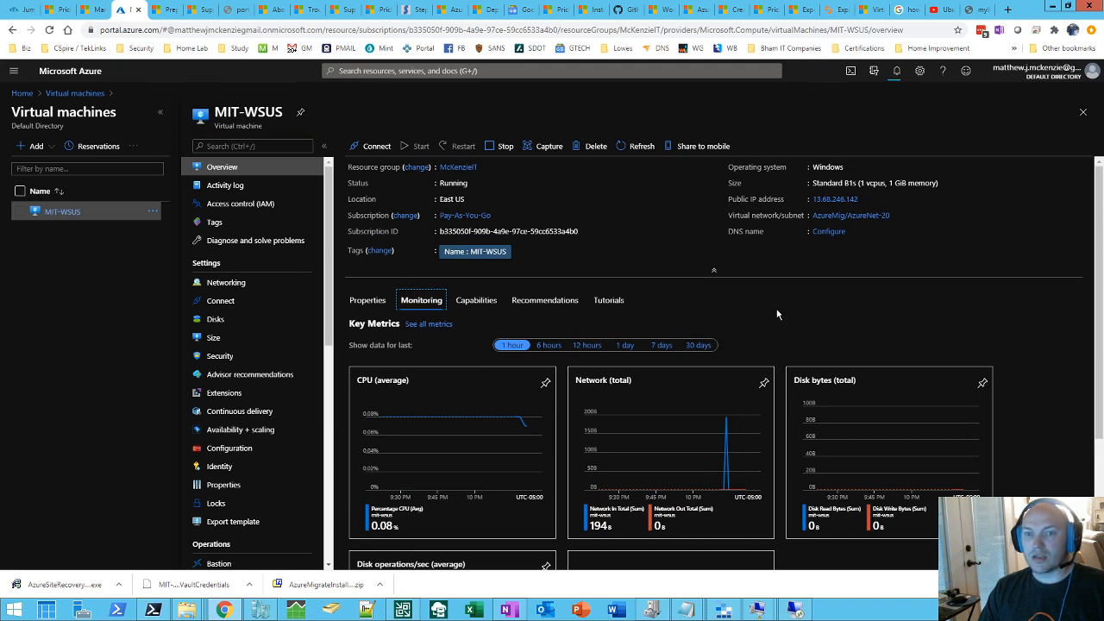
mouse_move(790, 309)
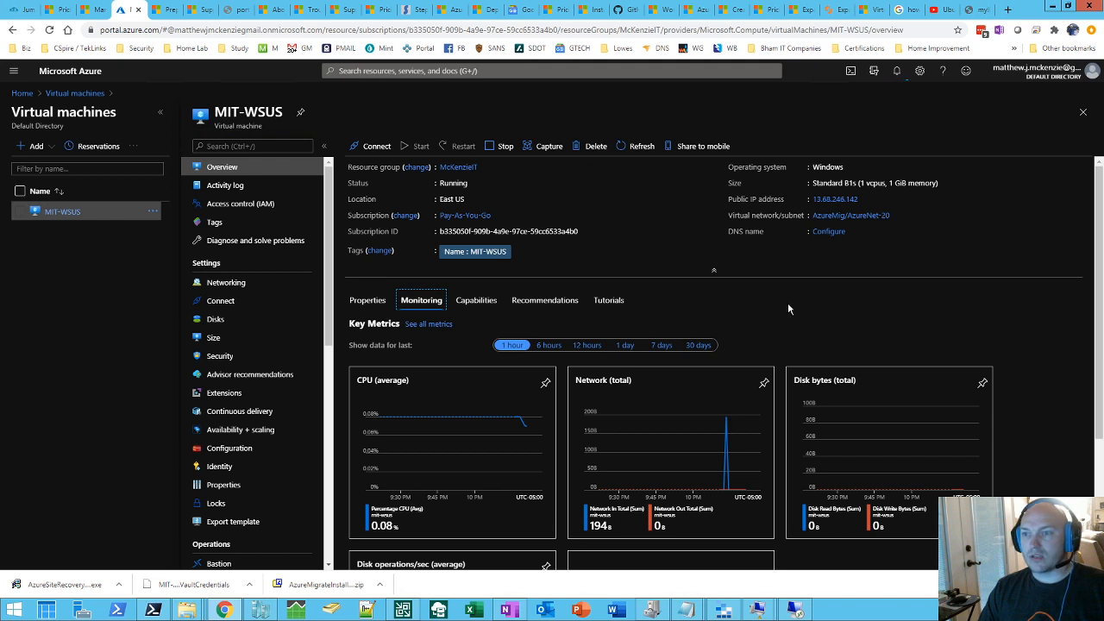